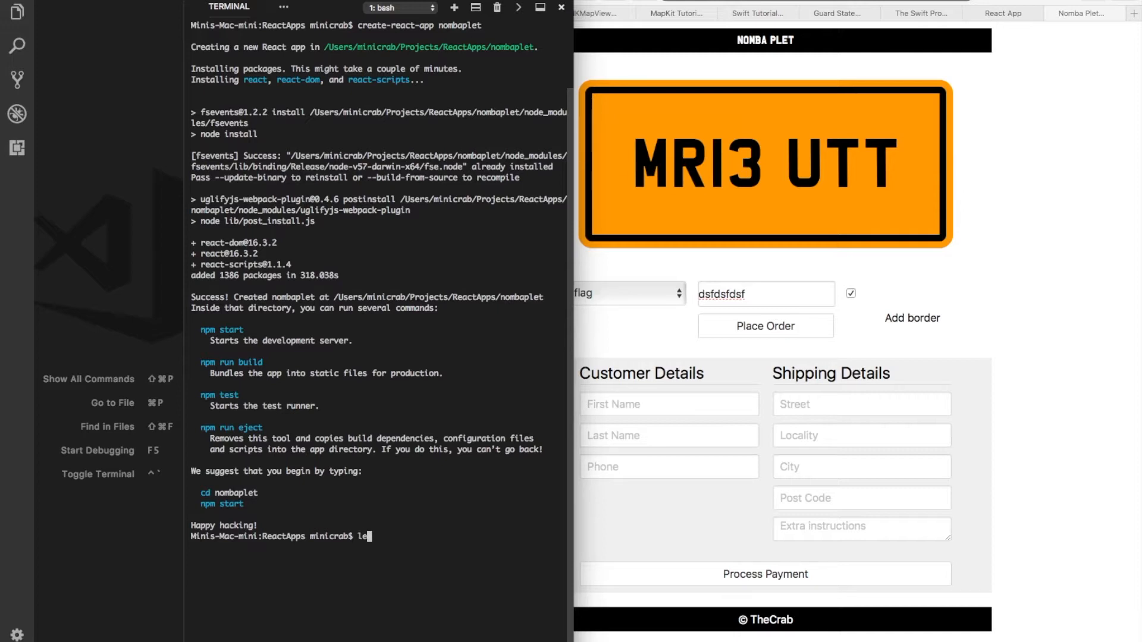
Step: Clear the integrated terminal screen
type("cl")
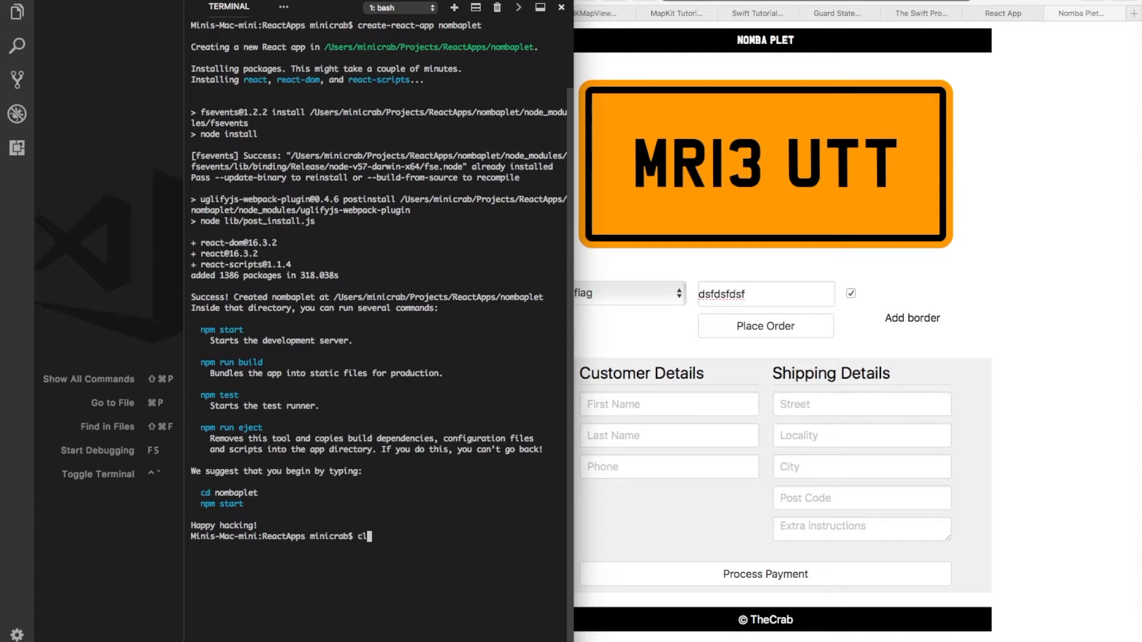
type("ear")
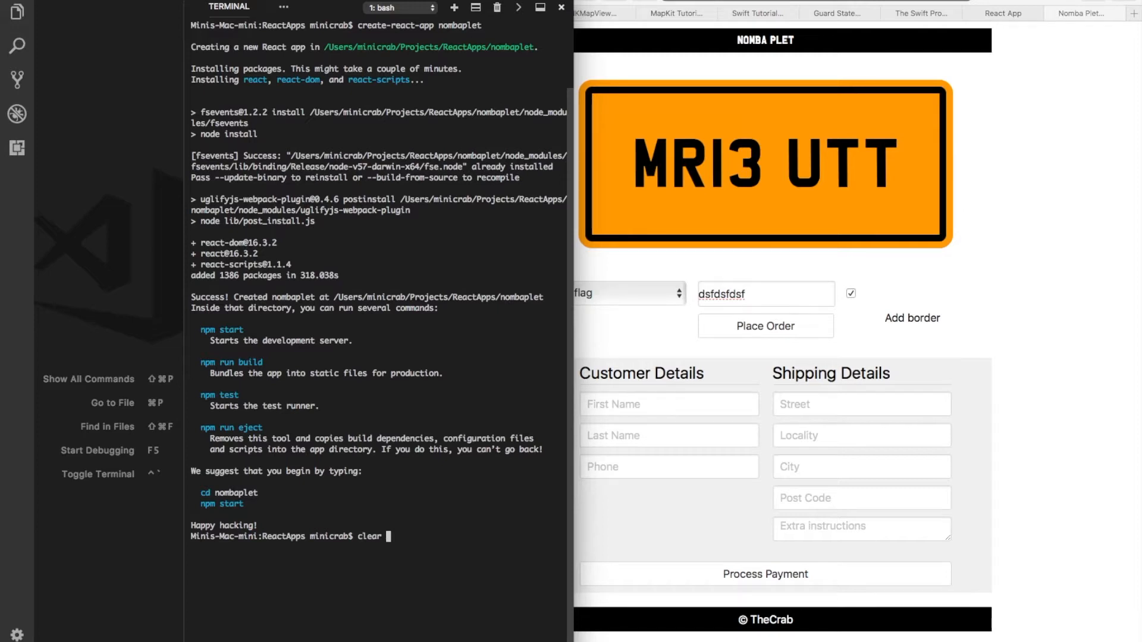
key("Enter")
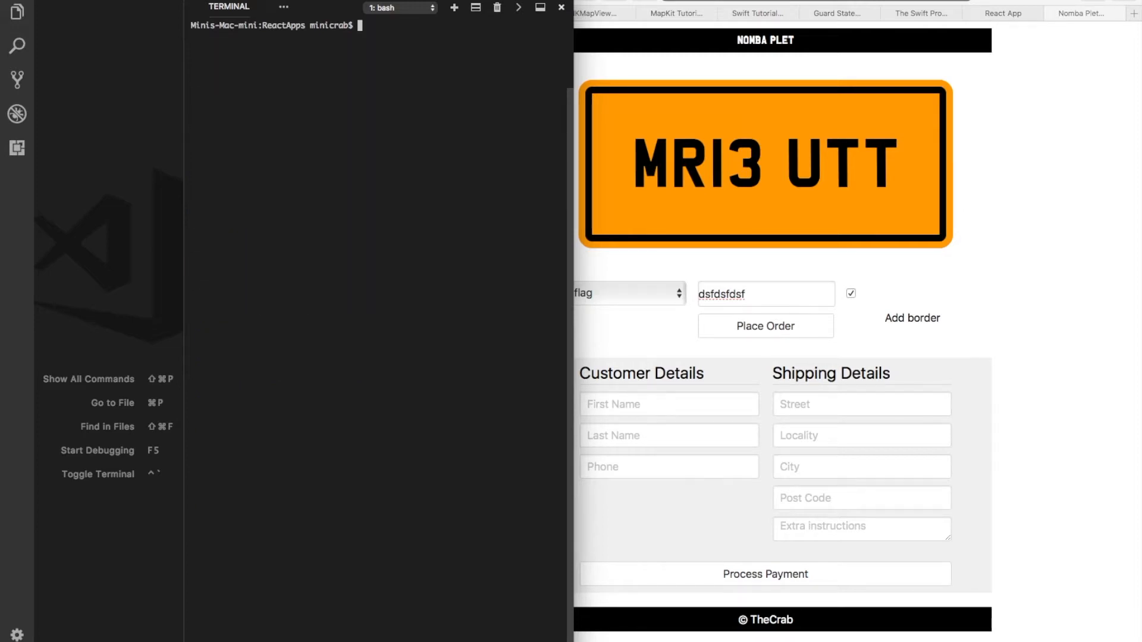
Step: Move into the nombaplet/ project folder and start running npm start
type("cd")
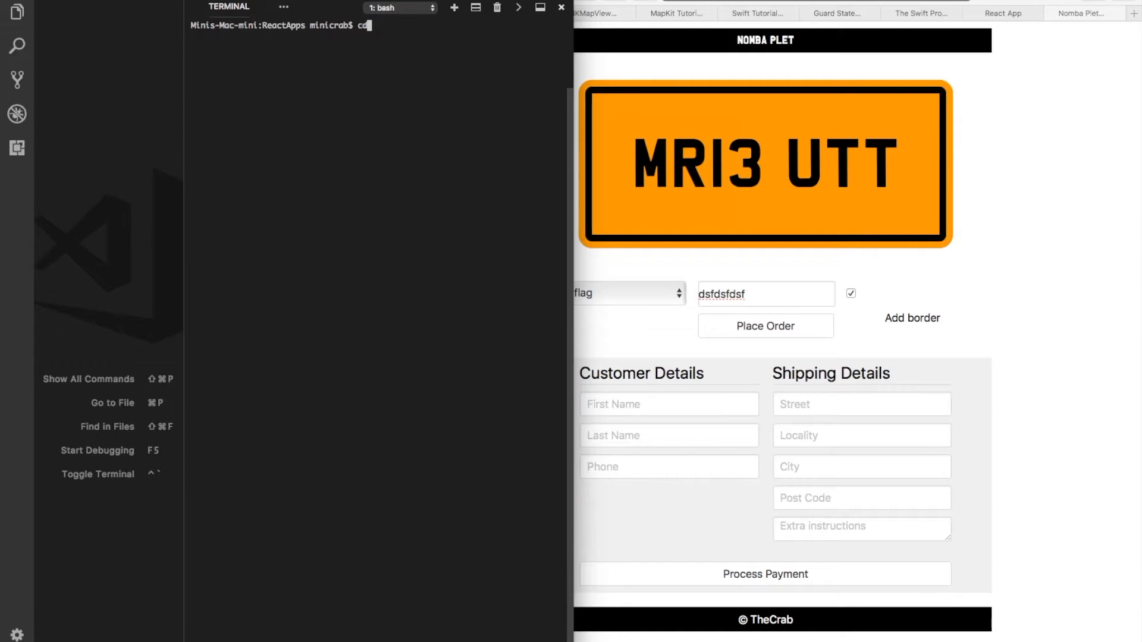
type("nombaplet/")
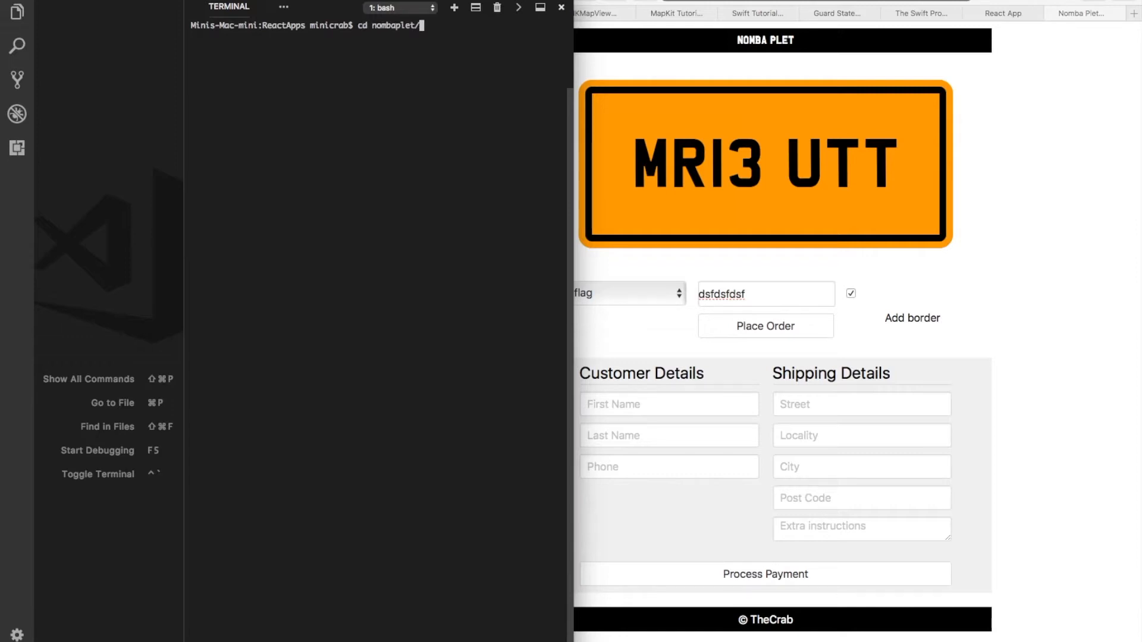
key("Enter")
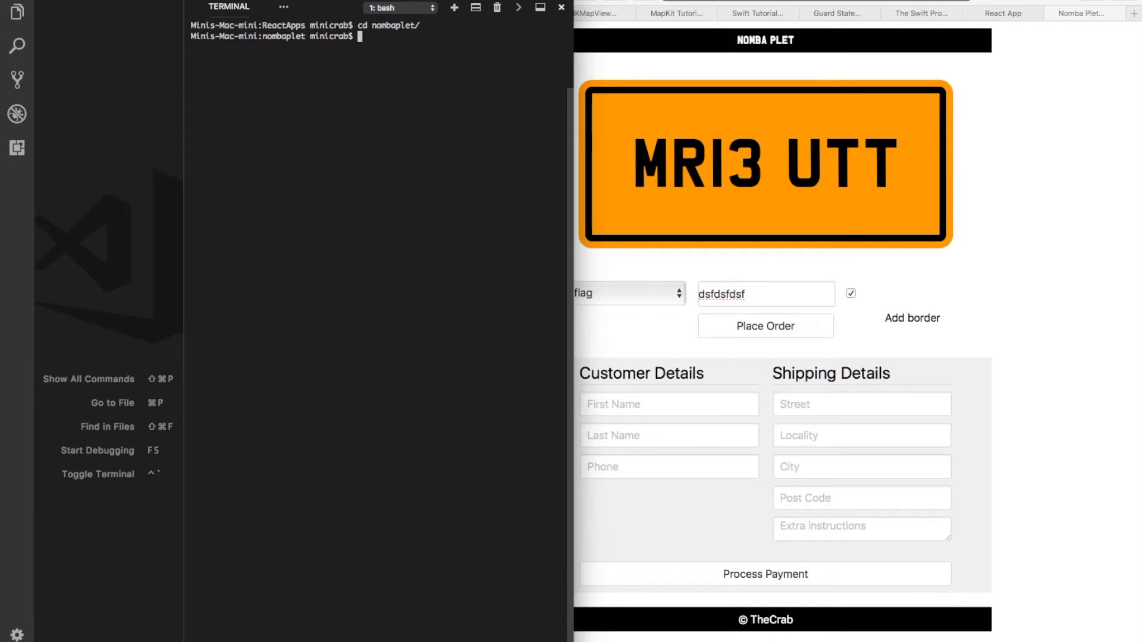
type("npm start")
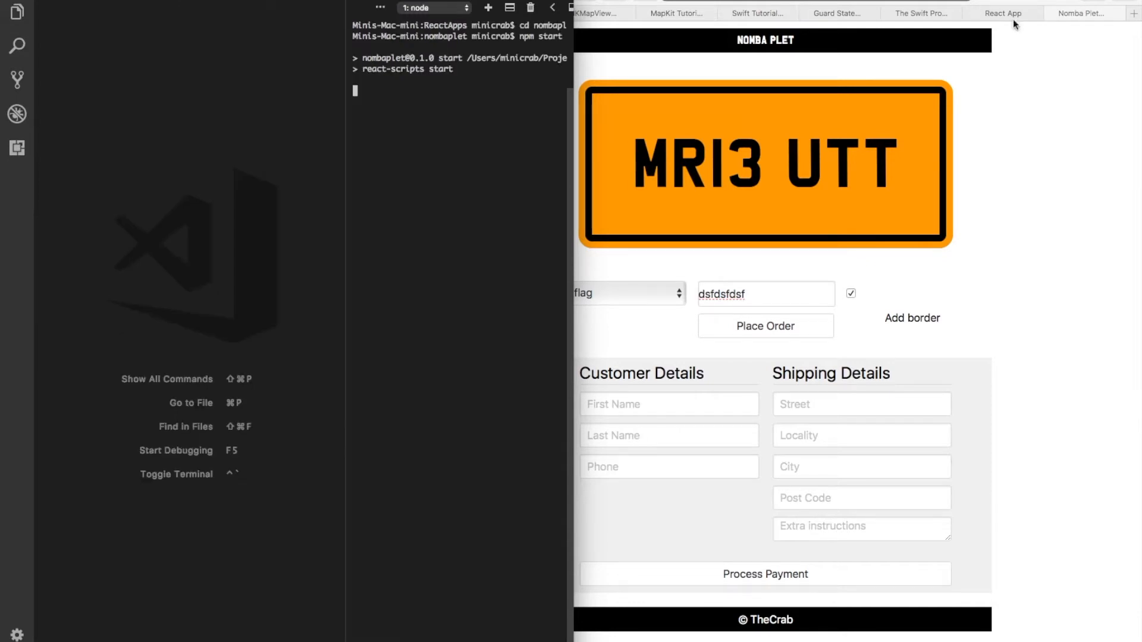
Step: Show the workspace Explorer and expand the nombaplet folder
left_click(1001, 13)
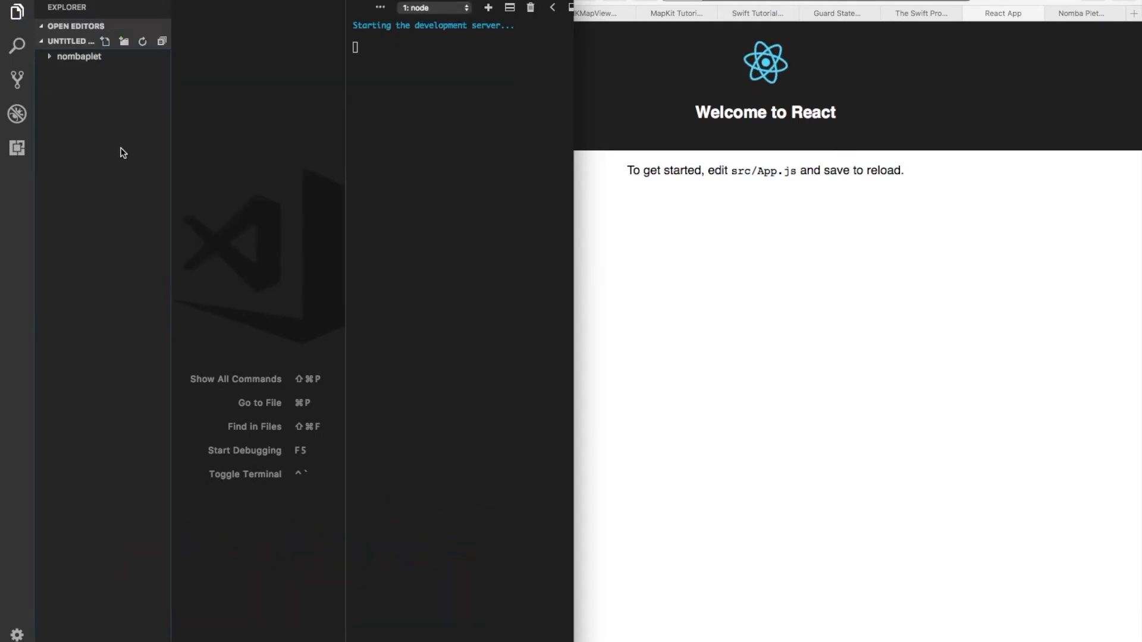
left_click(78, 56)
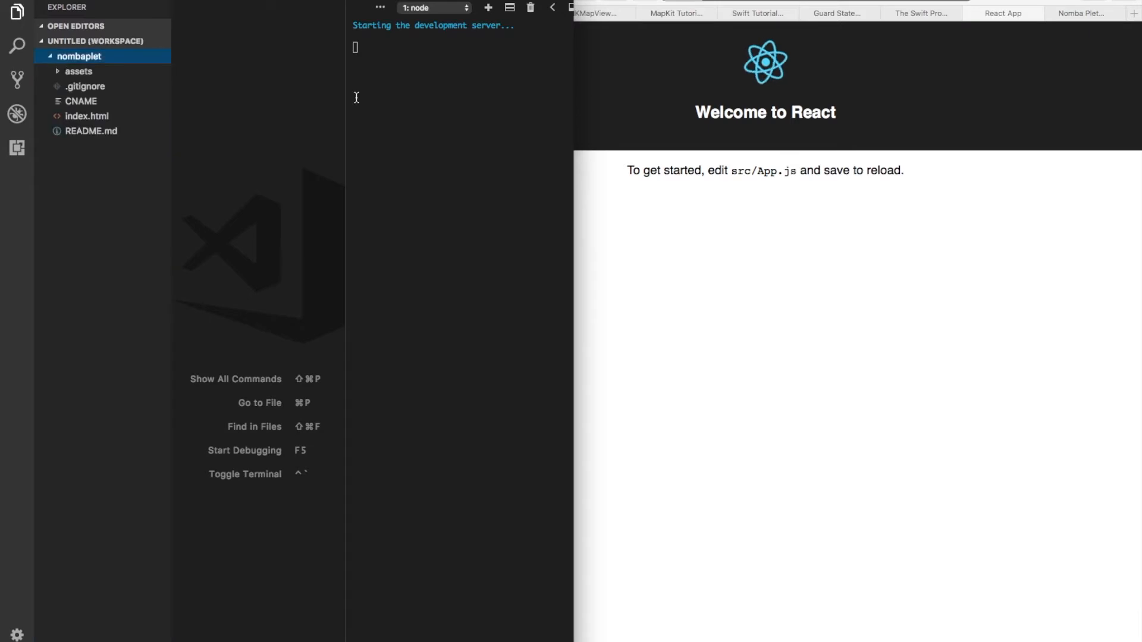
mouse_move(555, 23)
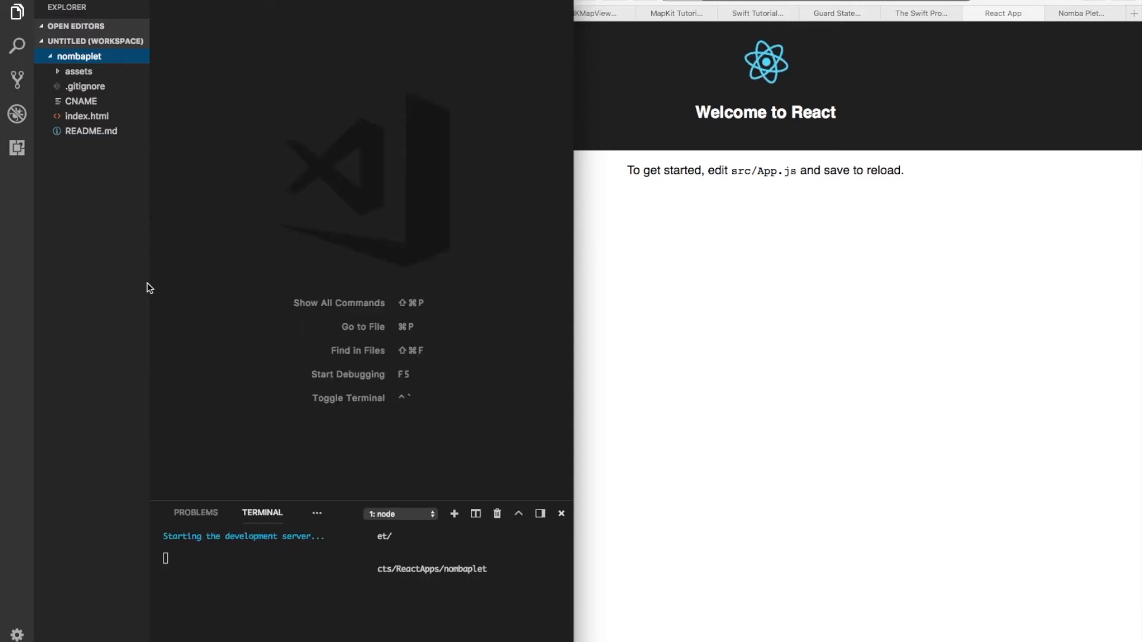
mouse_move(307, 500)
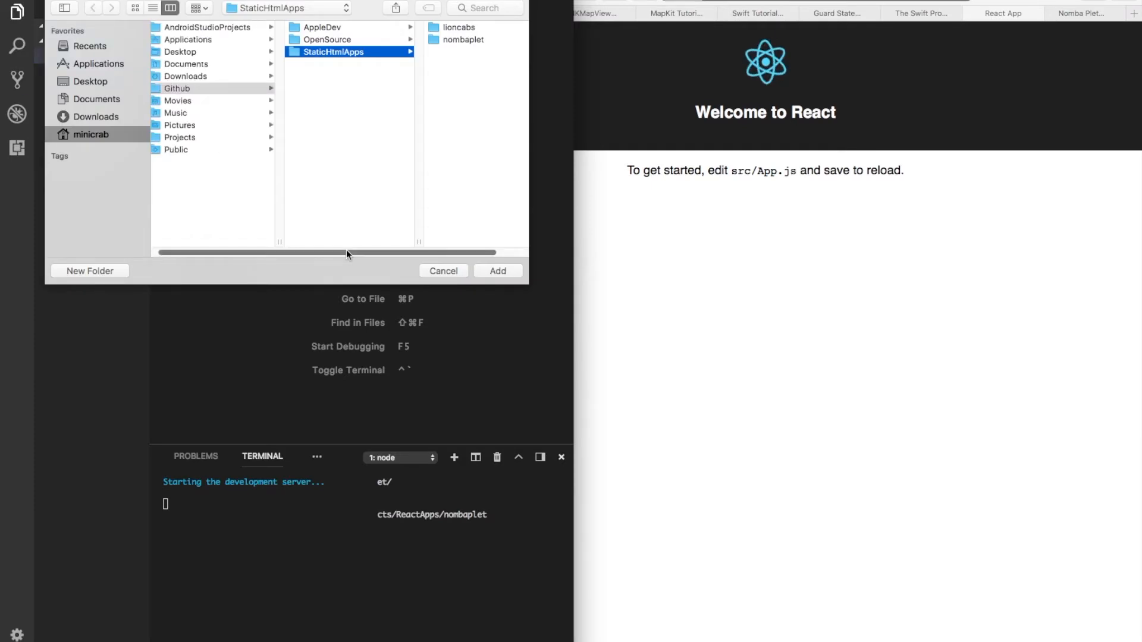
Step: Add Projects > ReactApps > nombaplet to the workspace and open the site's index.html
left_click(180, 137)
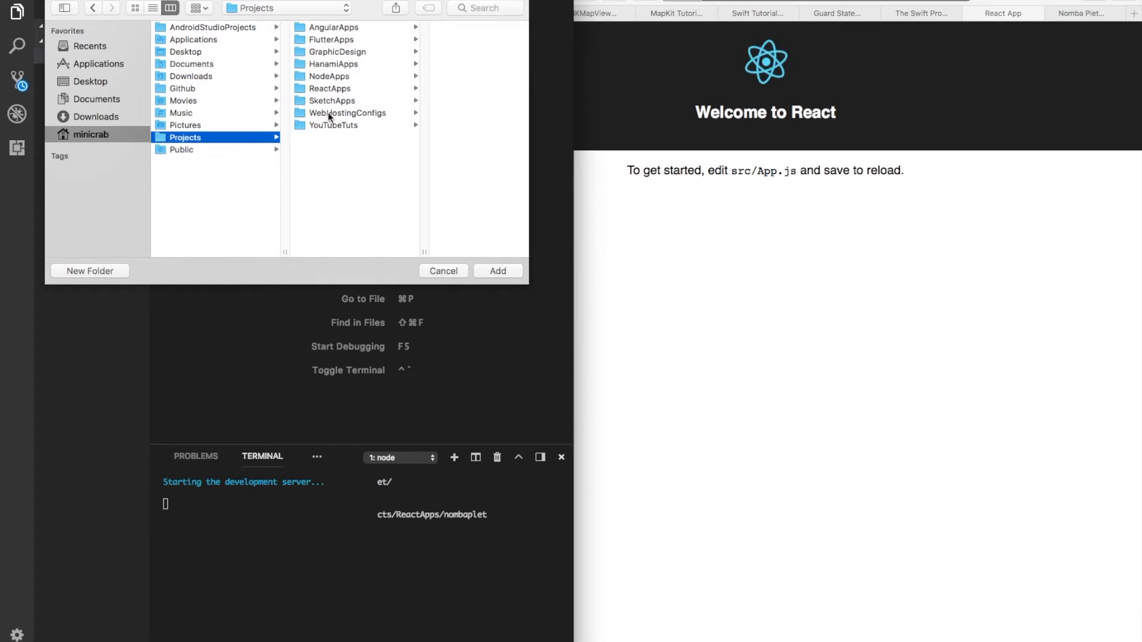
left_click(330, 88)
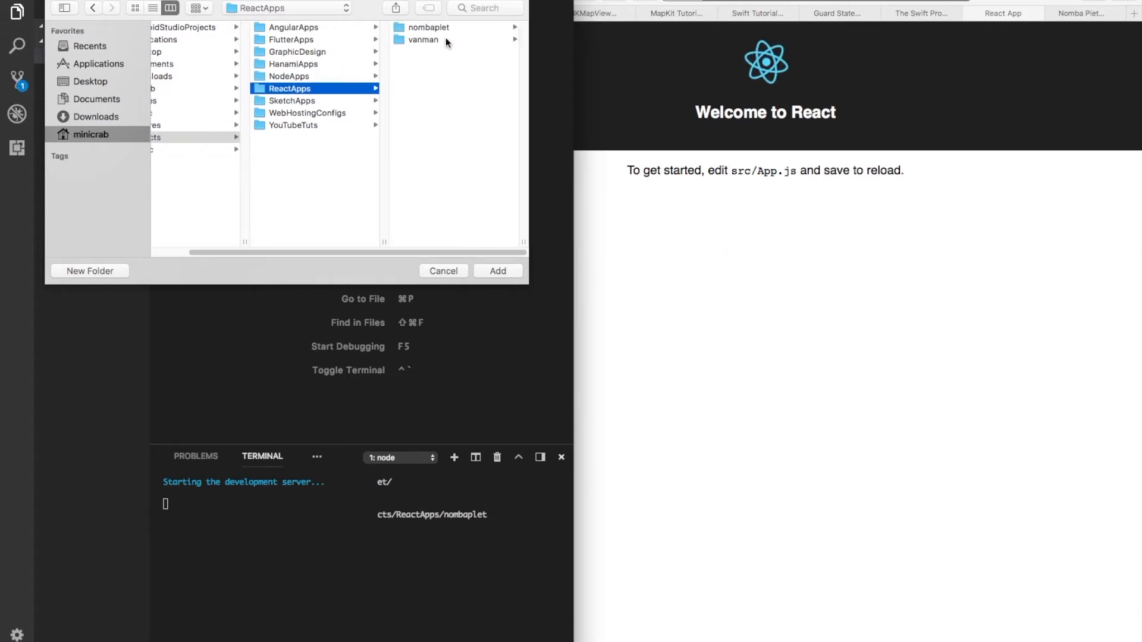
left_click(427, 27)
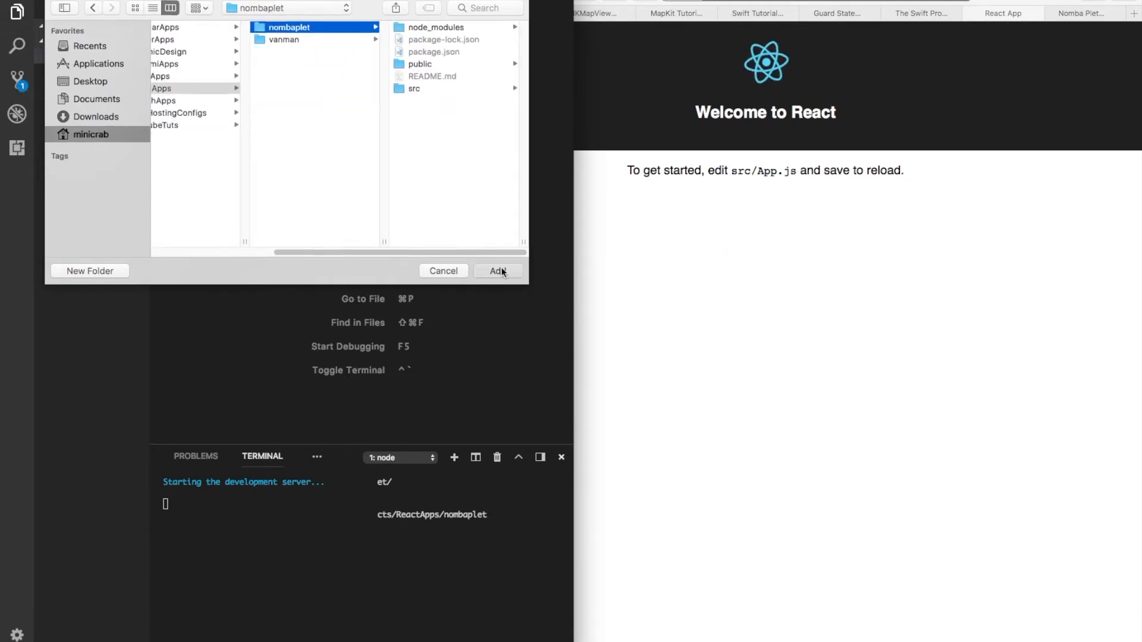
left_click(499, 271)
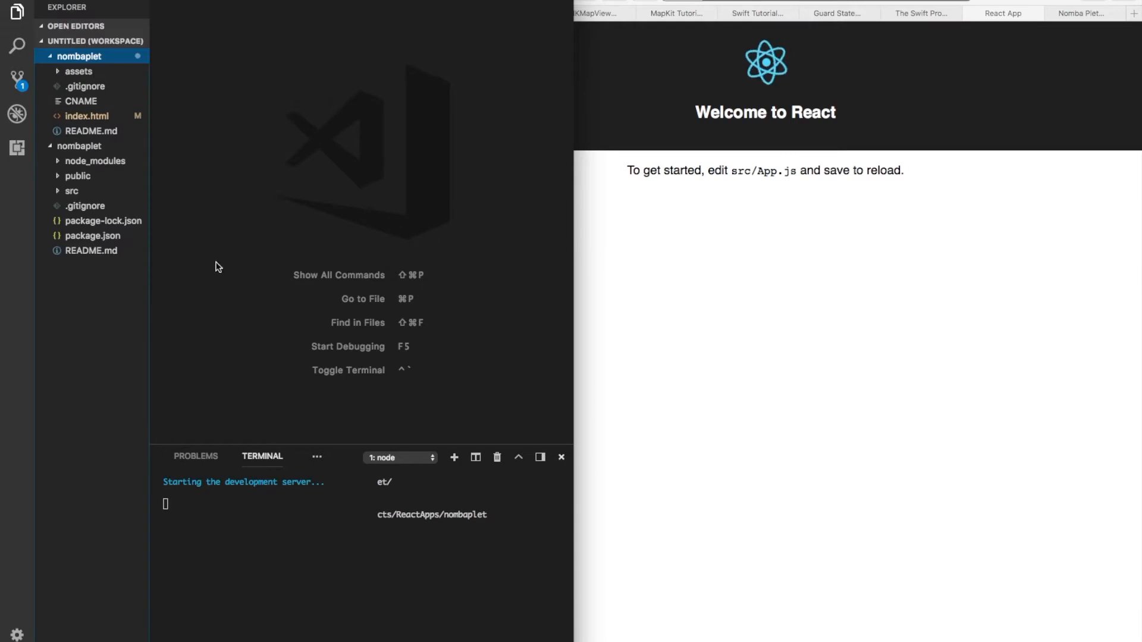
left_click(86, 116)
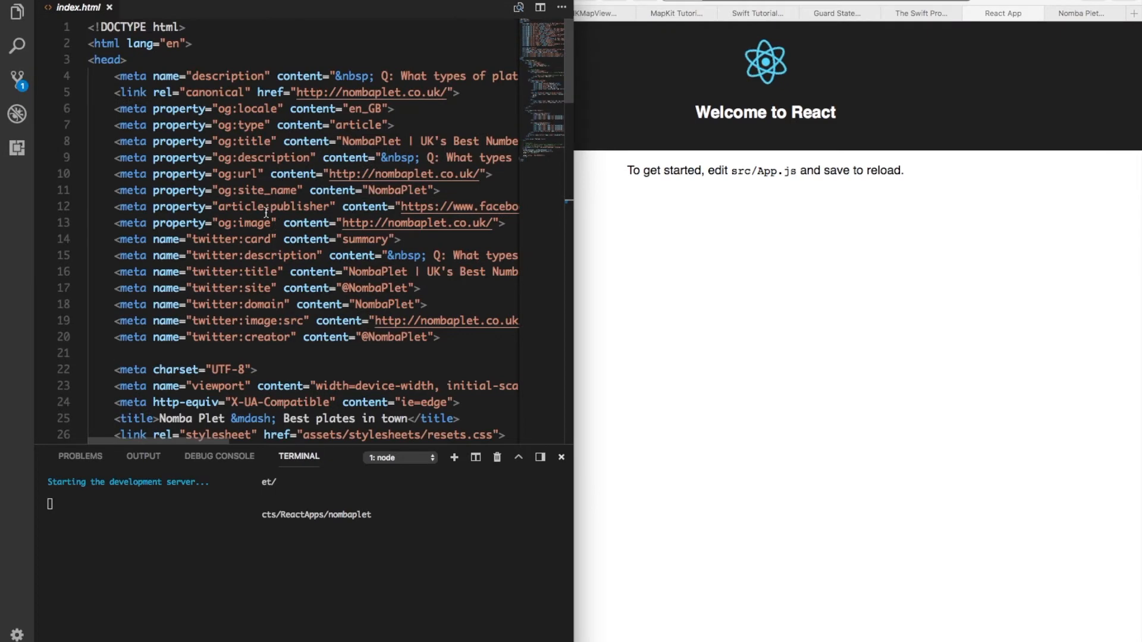
Step: Pull the latest origin/master changes in the terminal and scroll through index.html
scroll("down", 3)
type("git")
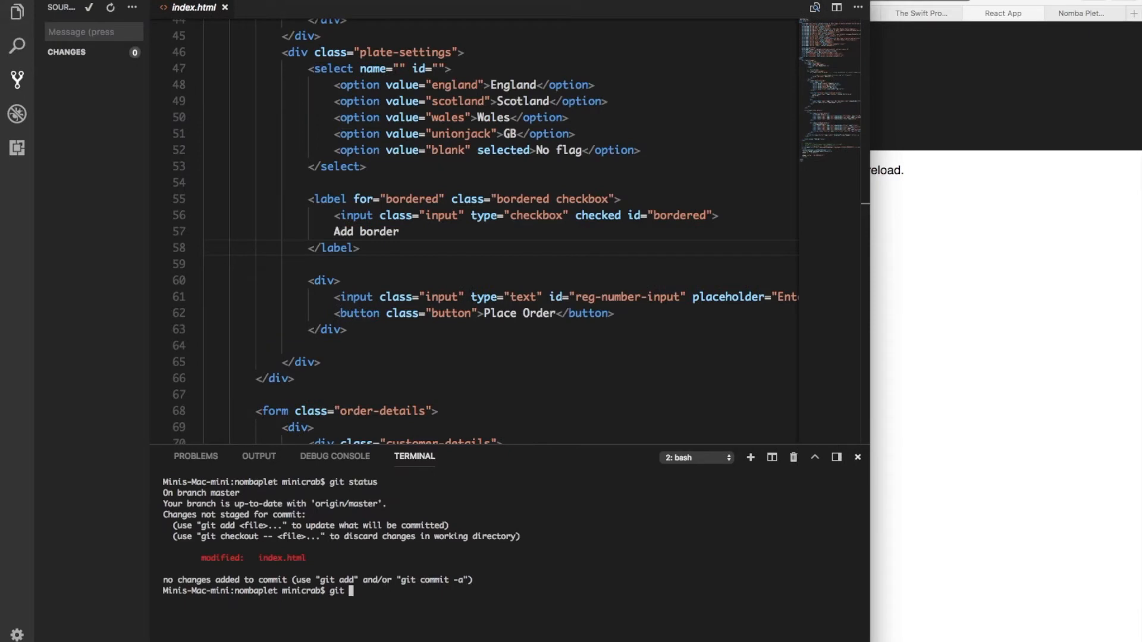
type("puul")
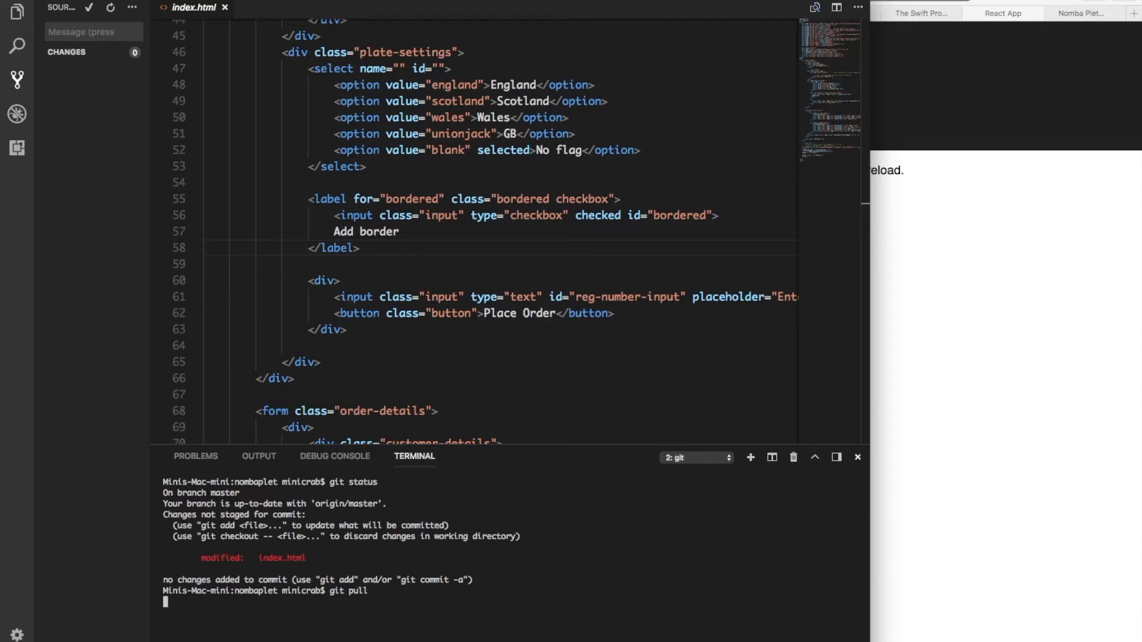
key("Enter")
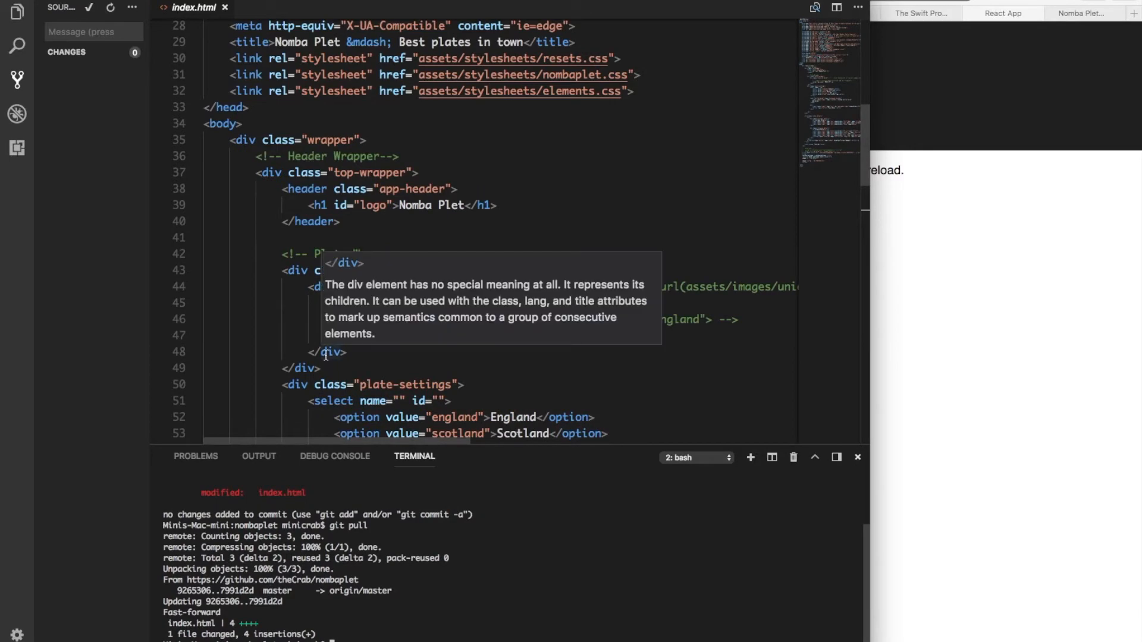
scroll("down", 3)
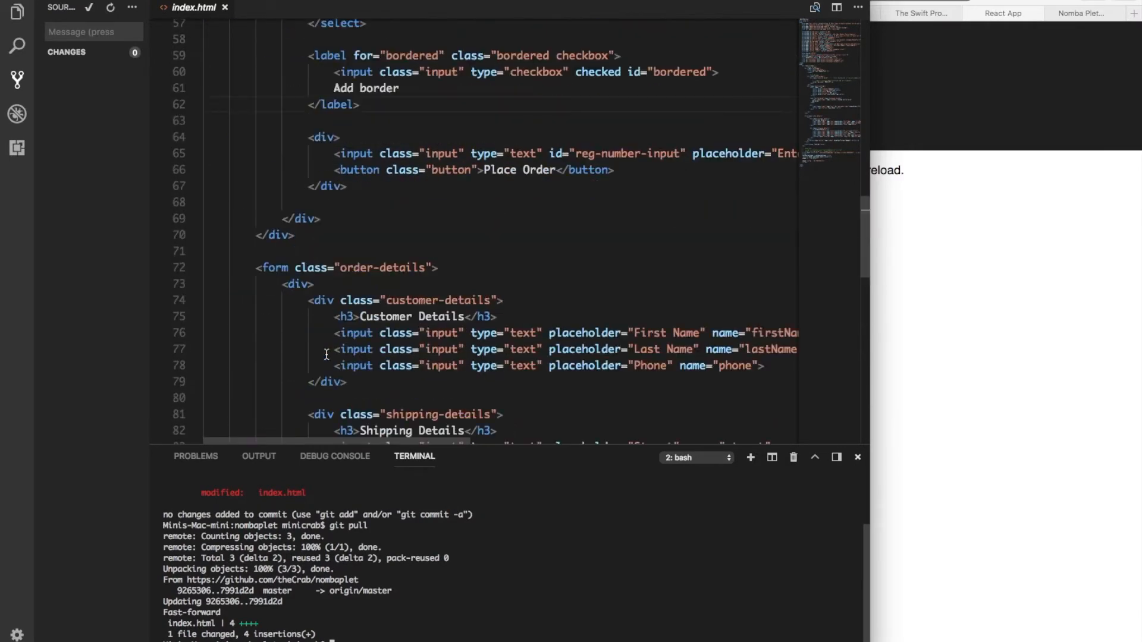
mouse_move(235, 134)
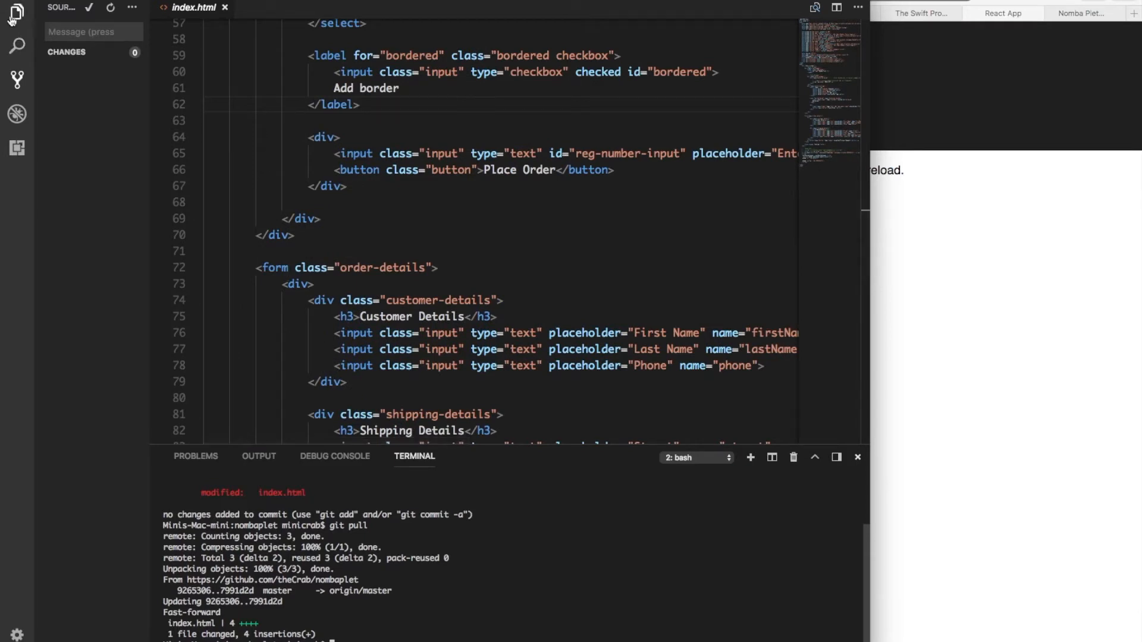
Step: Toggle the file sidebar back on and collapse the original site folder
left_click(15, 13)
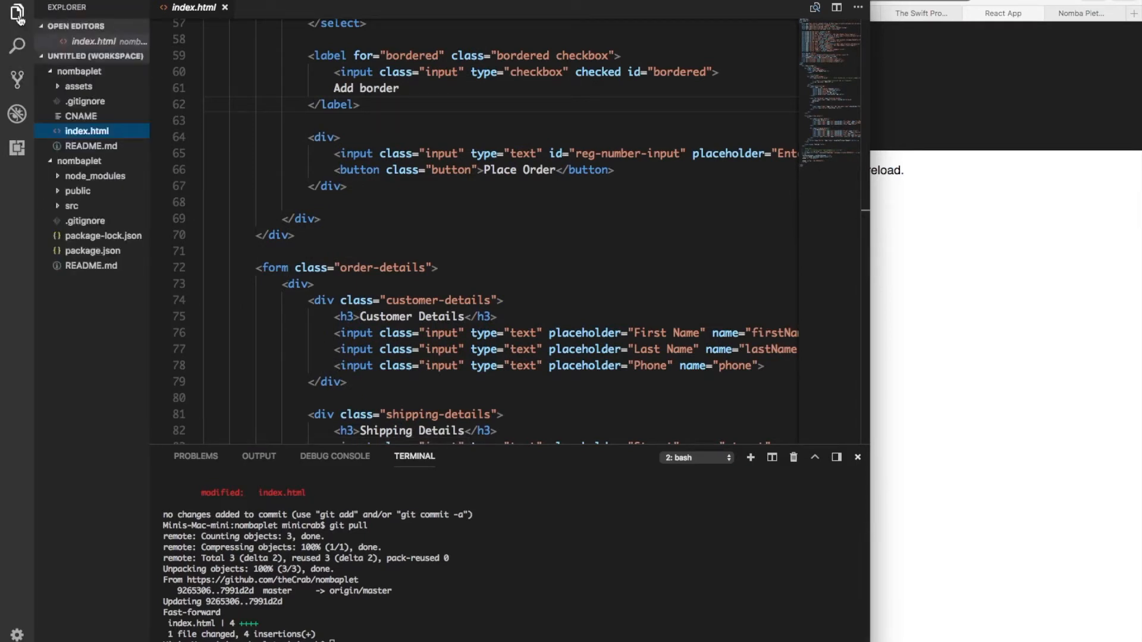
left_click(15, 14)
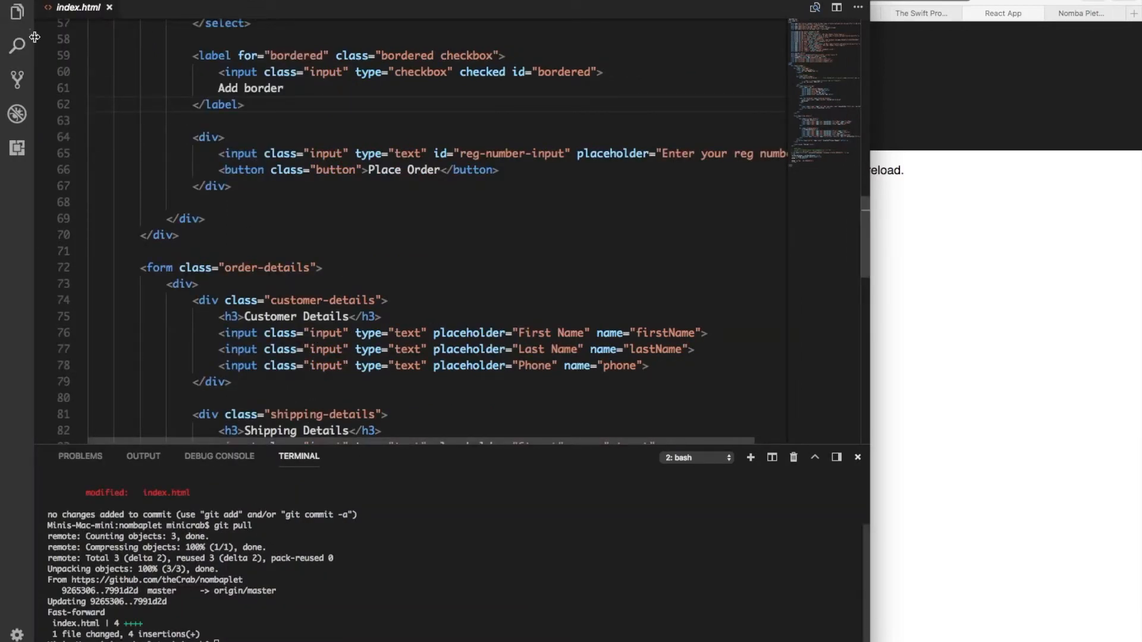
left_click(19, 20)
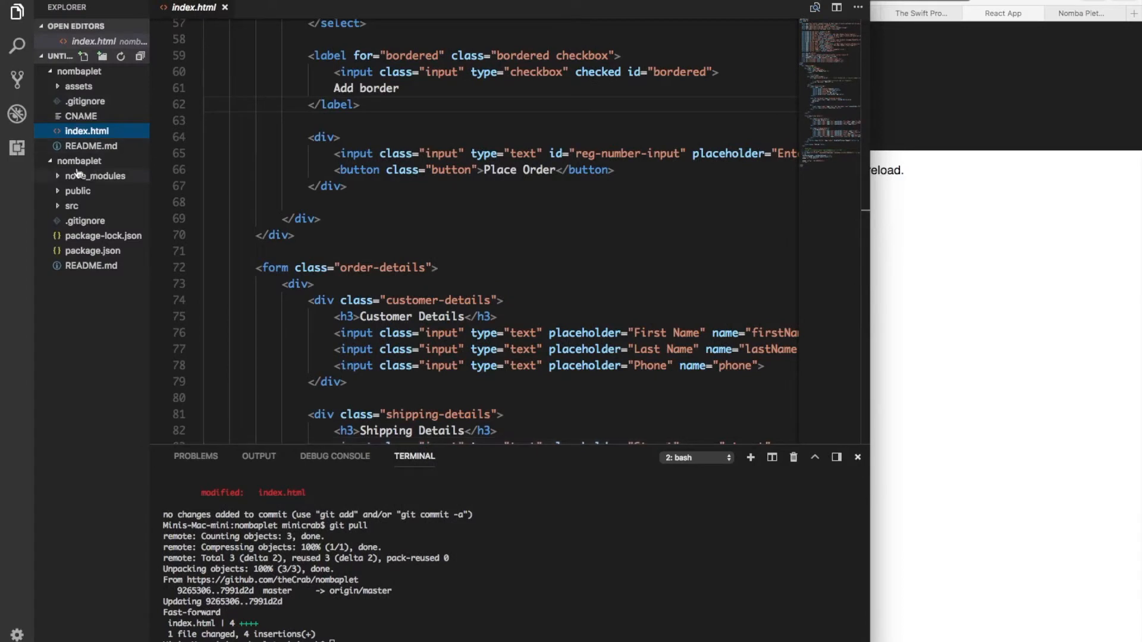
left_click(79, 70)
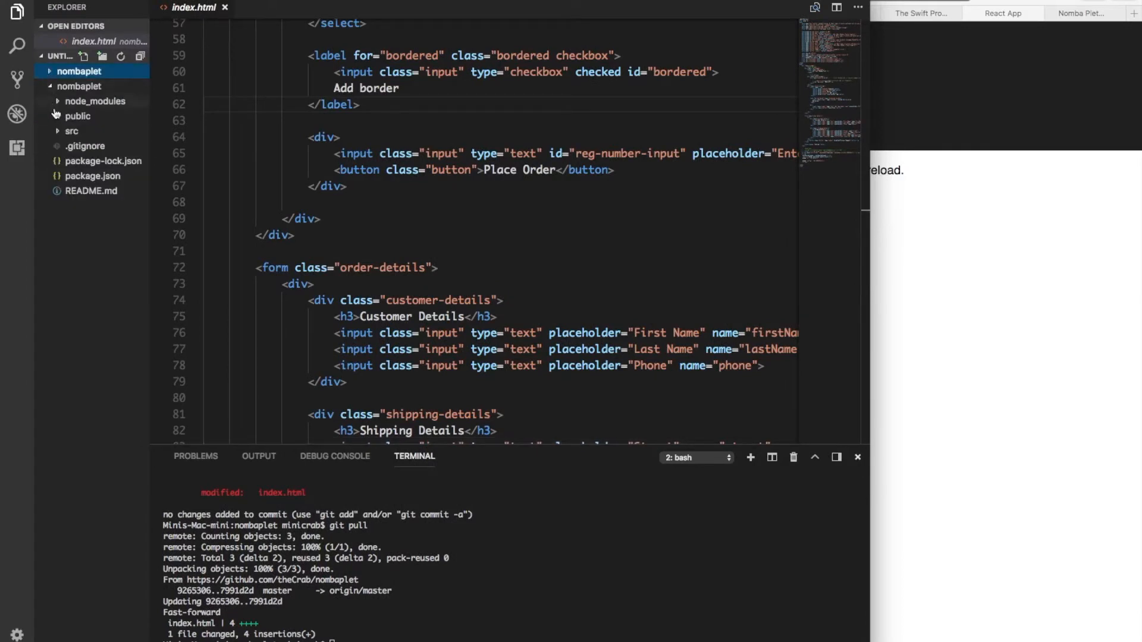
Step: Expand the React project's src folder and view App.js, App.css, App.test.js and index.css
left_click(71, 131)
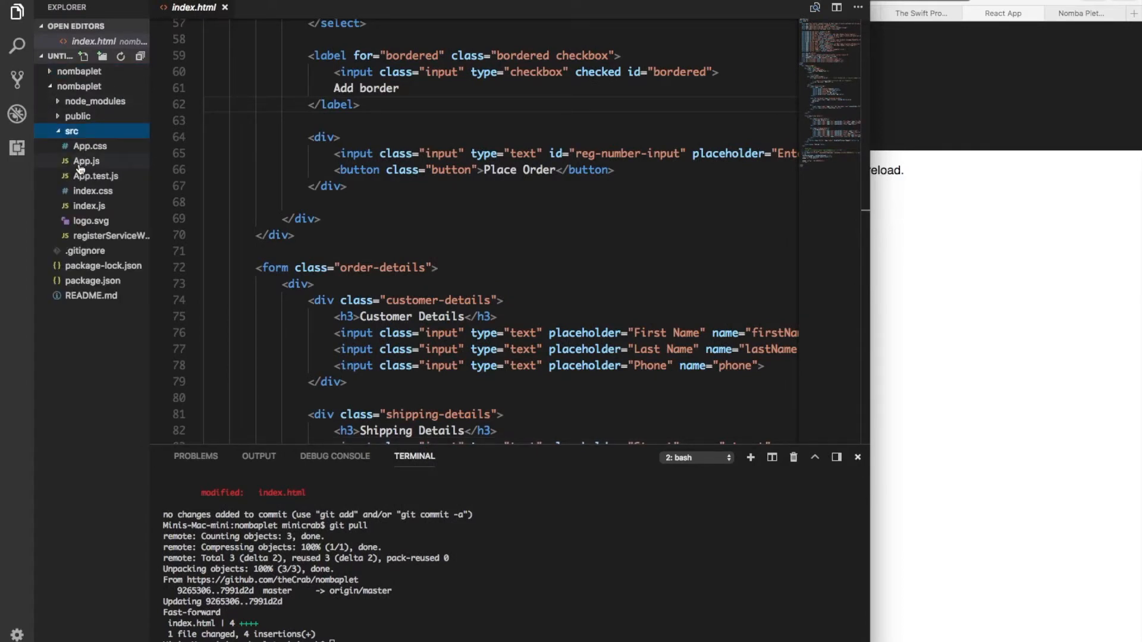
left_click(87, 161)
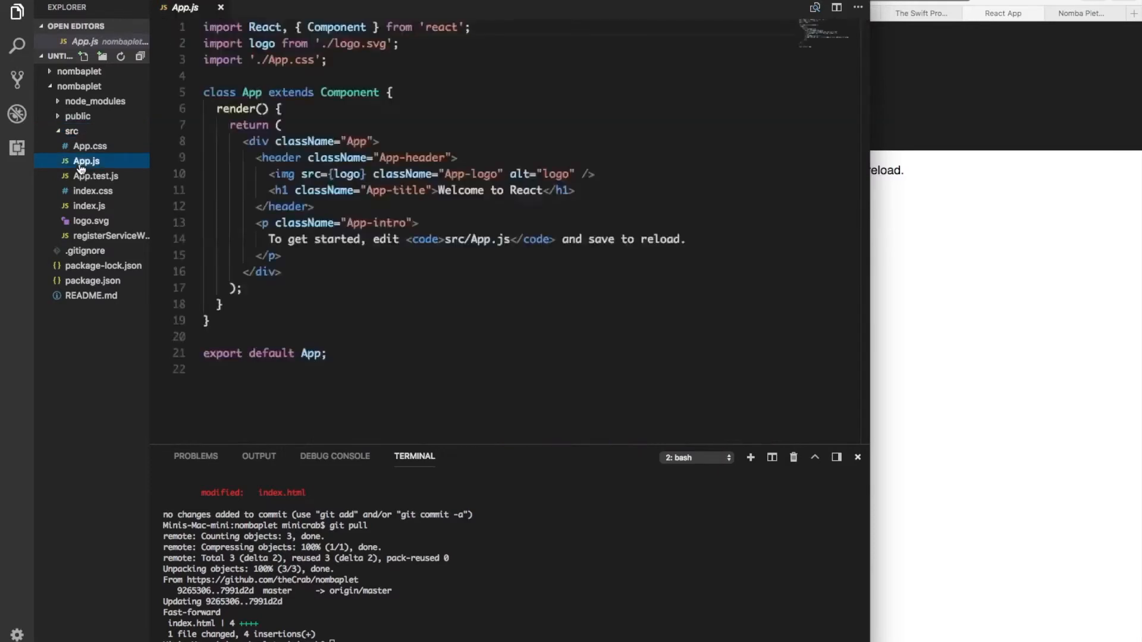
left_click(84, 145)
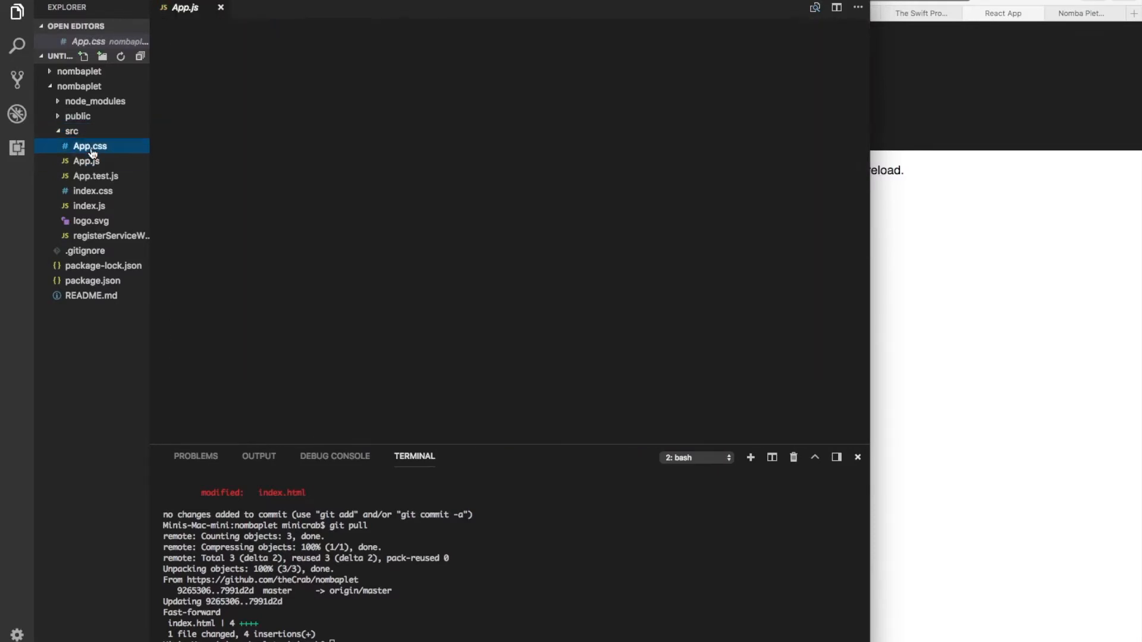
left_click(82, 146)
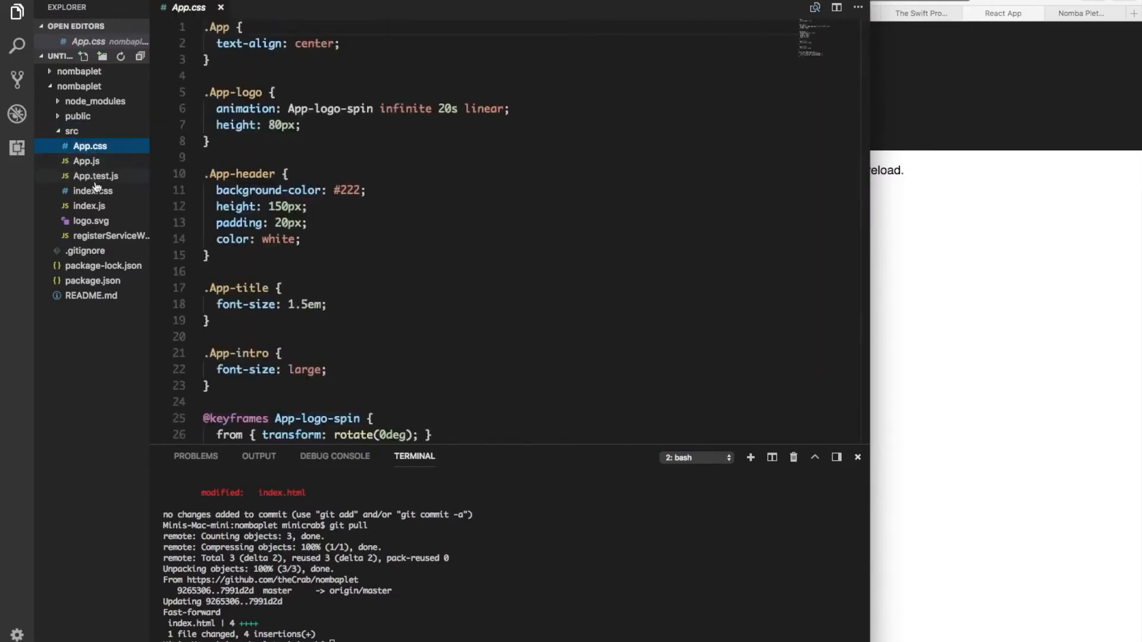
left_click(94, 175)
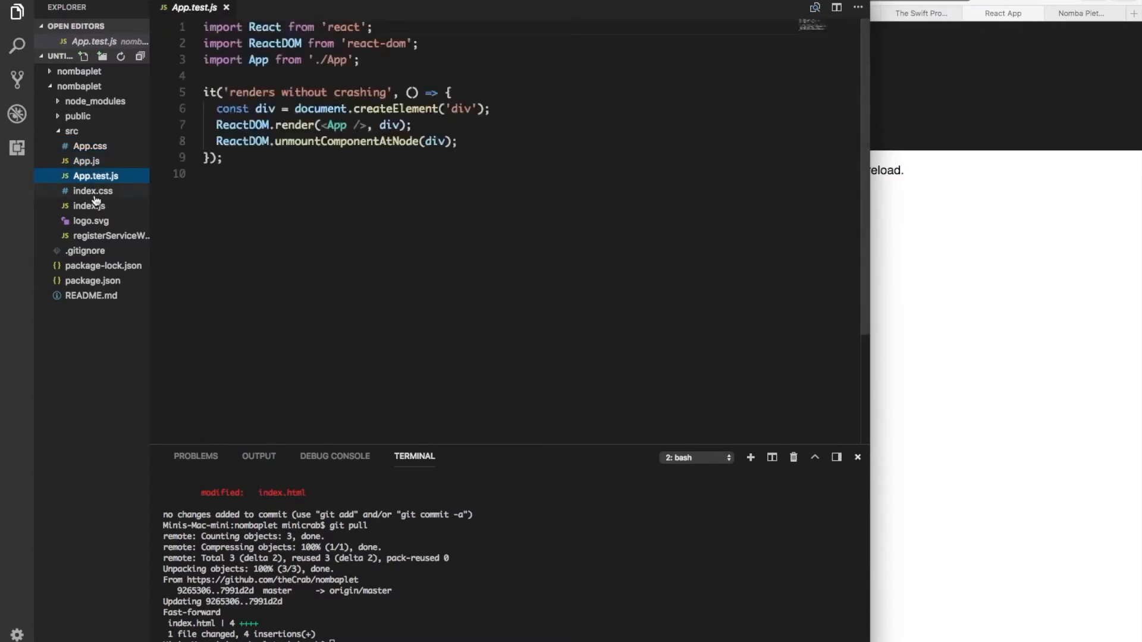
left_click(92, 191)
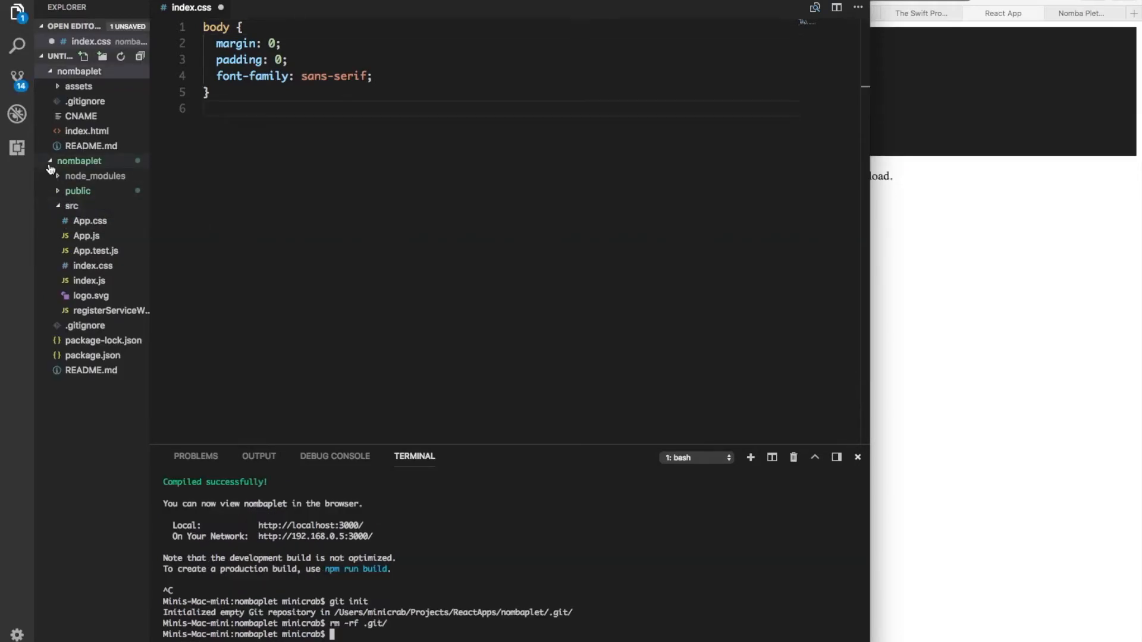
Step: Check the public folder, then open App.js and App.css to empty App.css
left_click(77, 191)
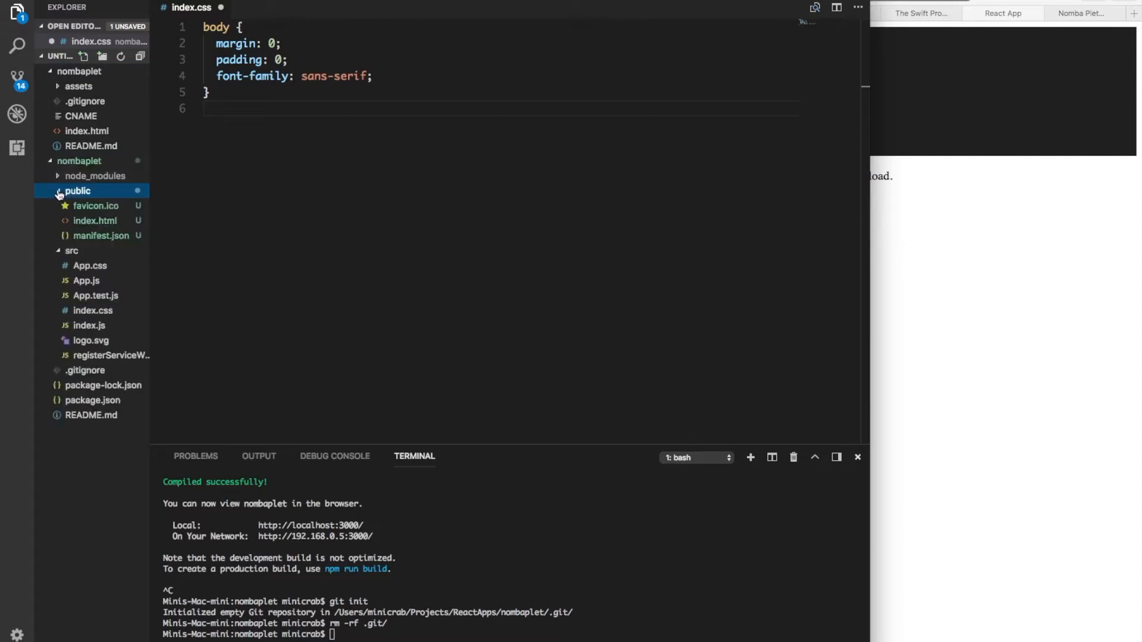
left_click(78, 190)
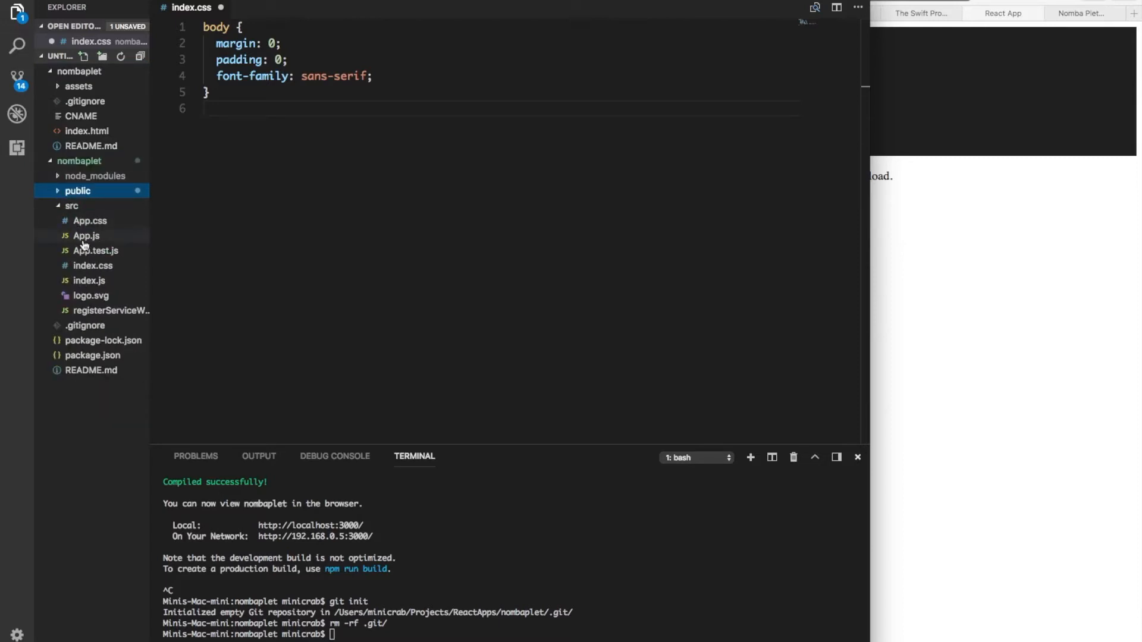
left_click(87, 236)
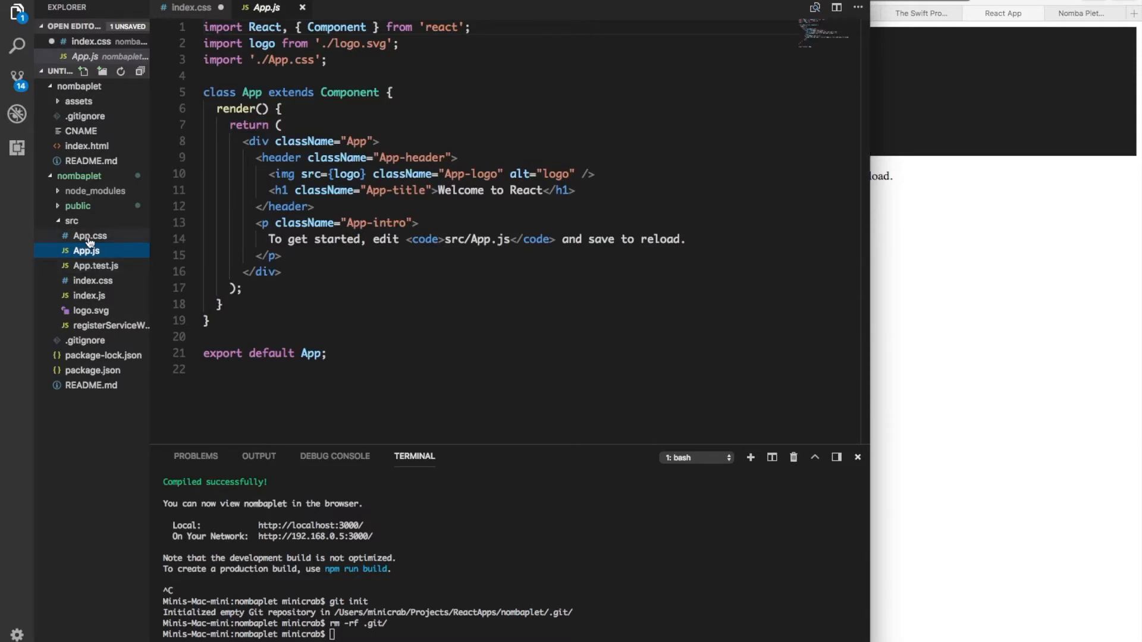
left_click(90, 236)
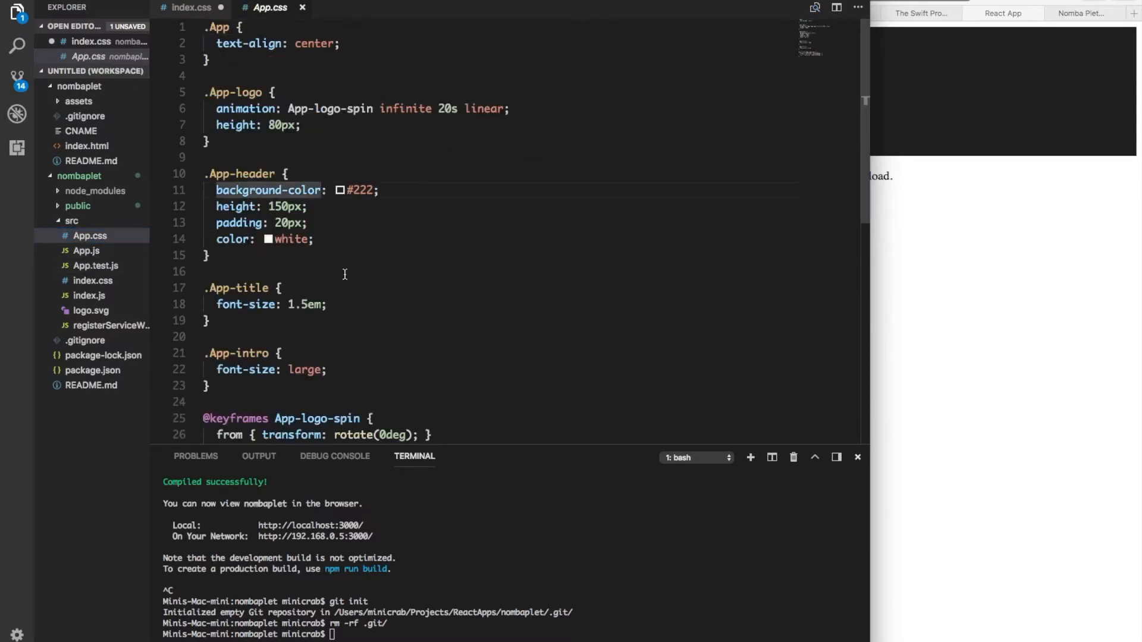
scroll("down", 3)
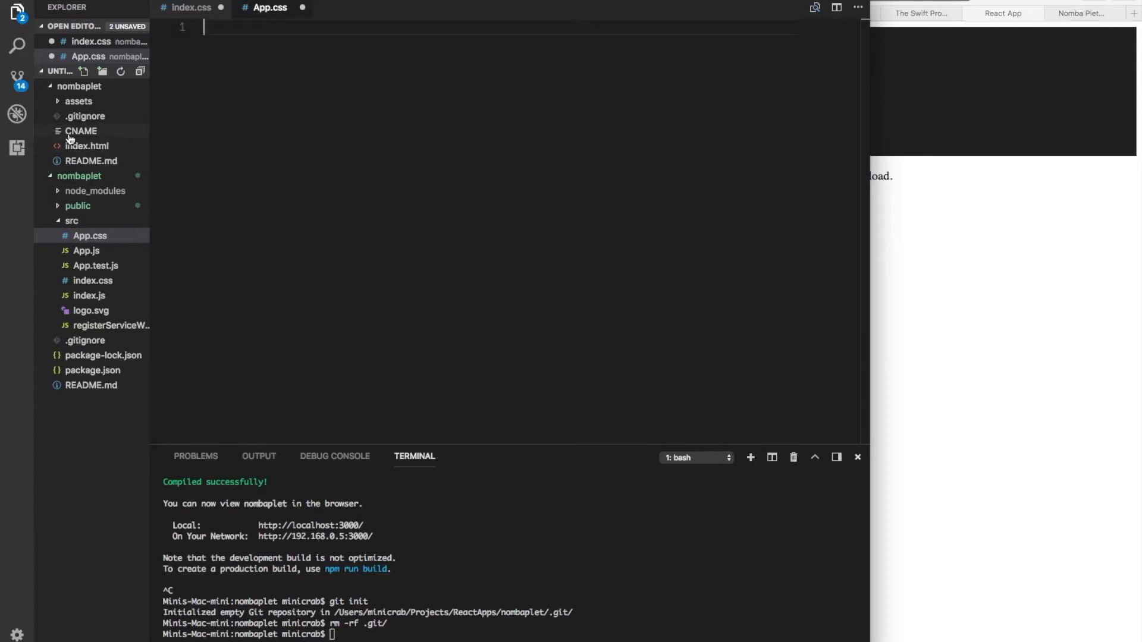
Step: Copy the static site's resets.css styles into index.css under an App CSS comment
left_click(79, 101)
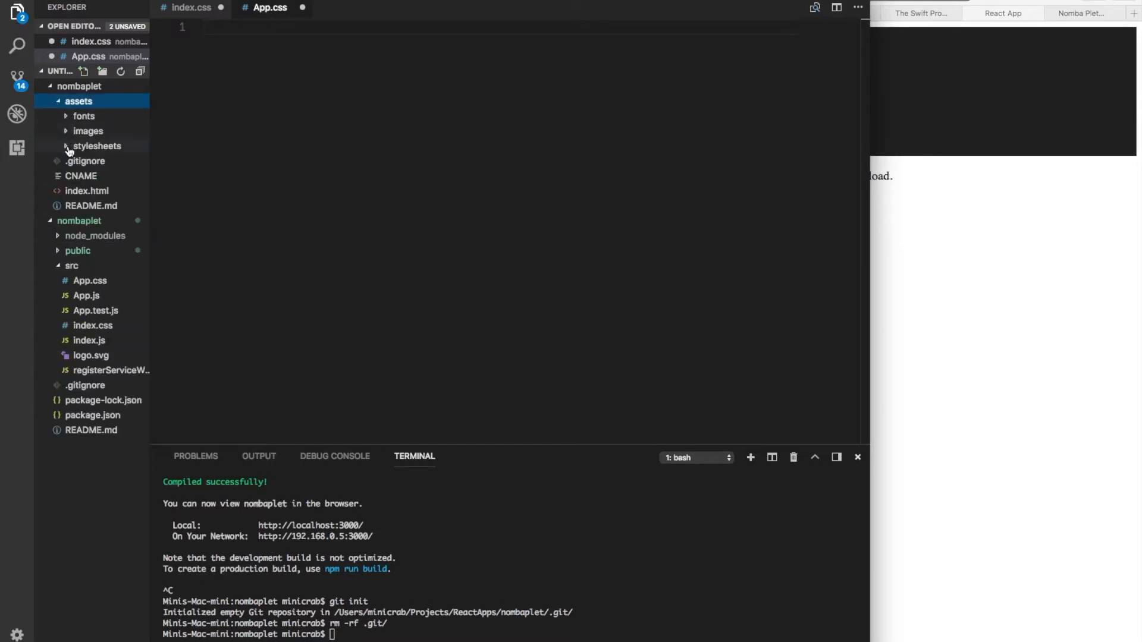
left_click(95, 146)
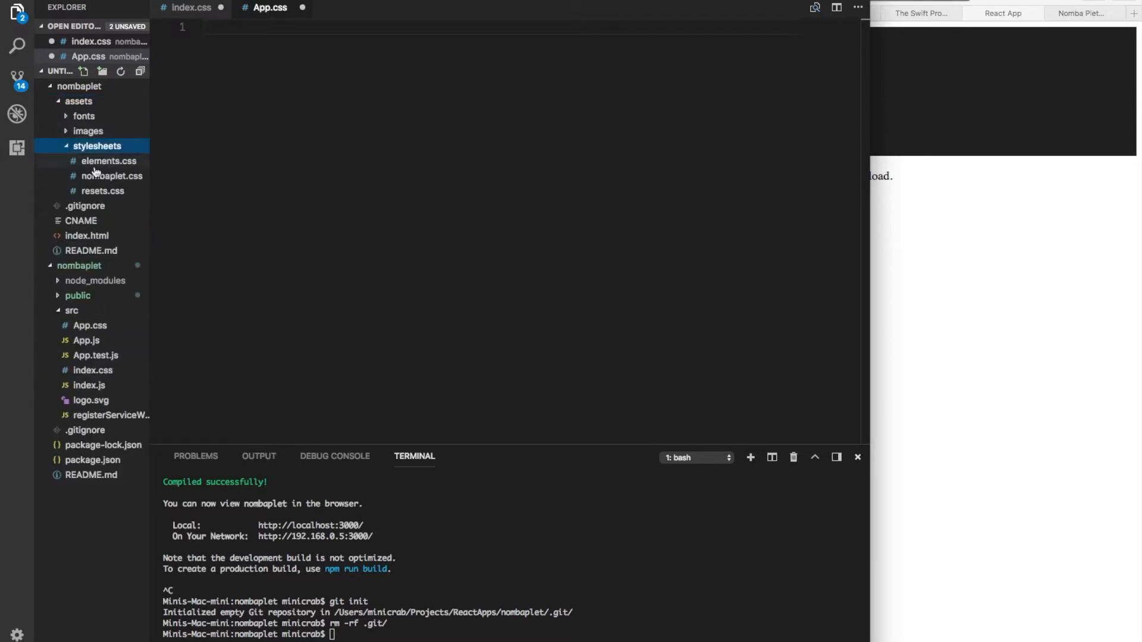
mouse_move(97, 180)
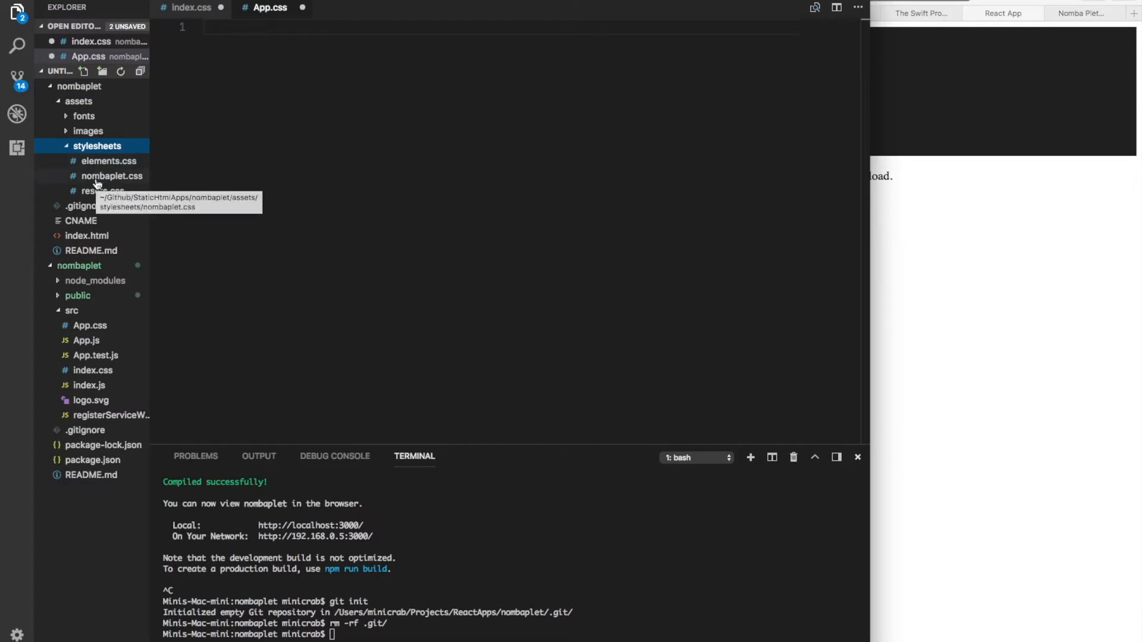
left_click(101, 191)
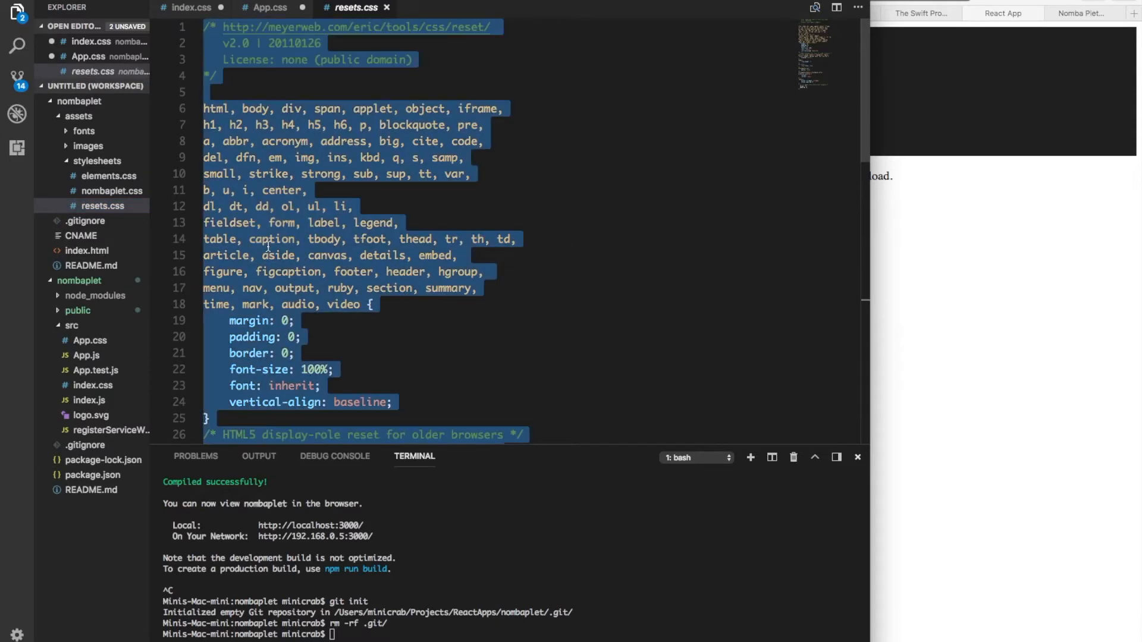
left_click(354, 206)
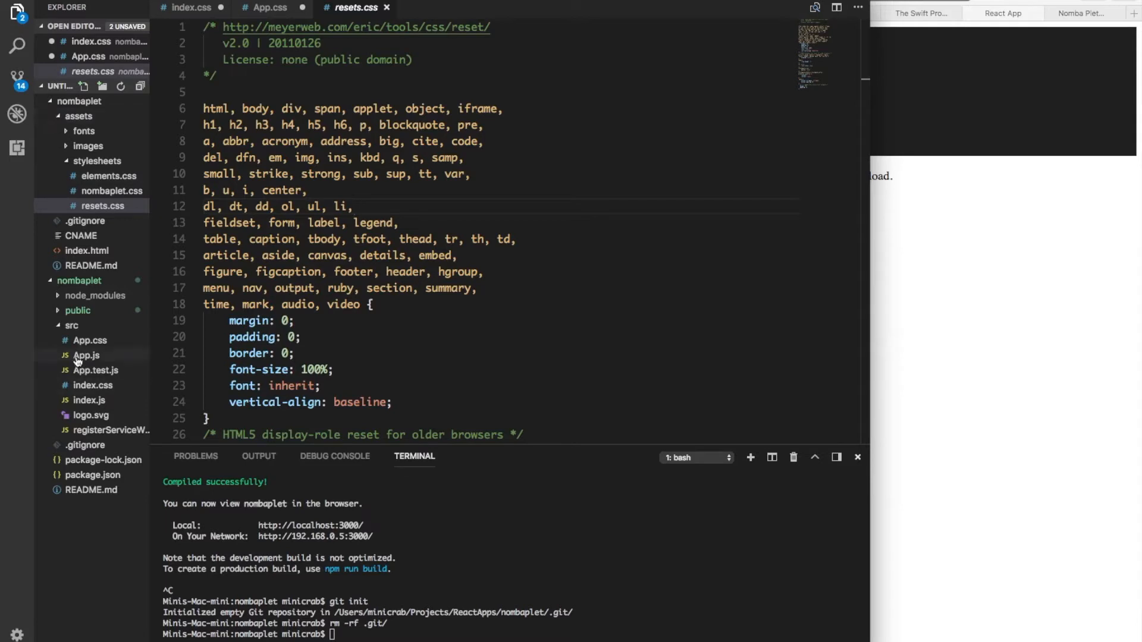
mouse_move(89, 385)
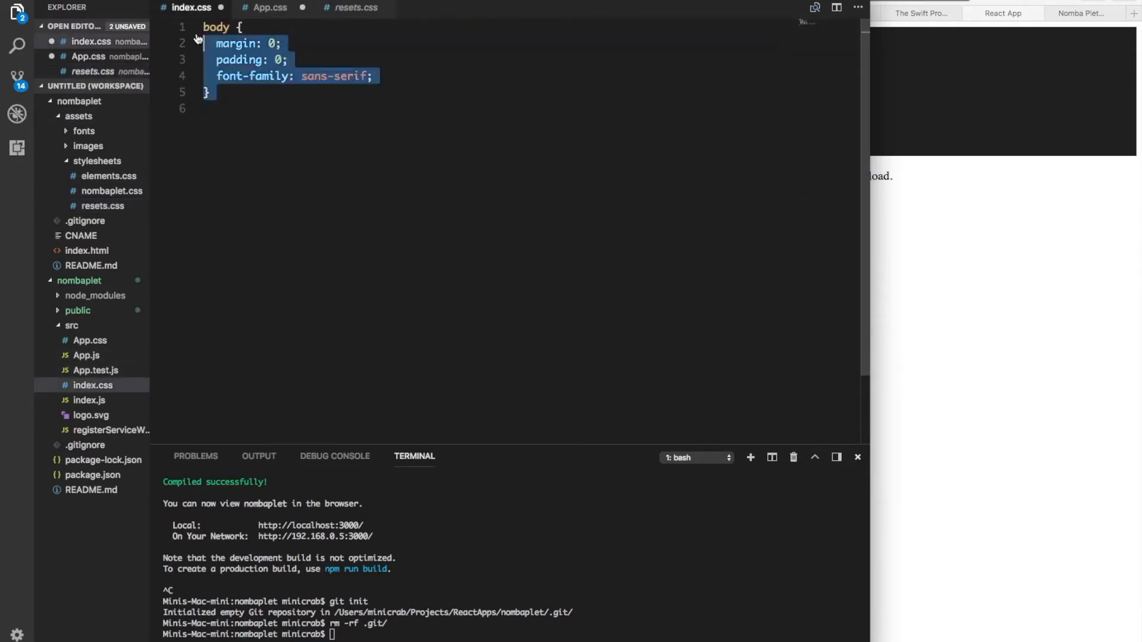
scroll("down", 3)
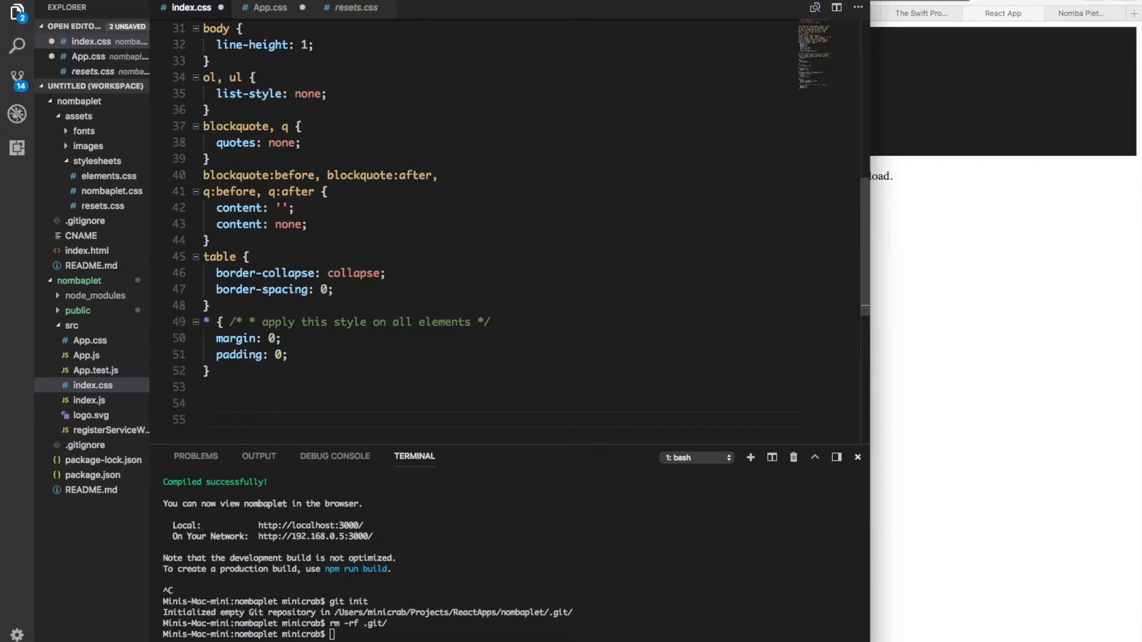
type("/* */")
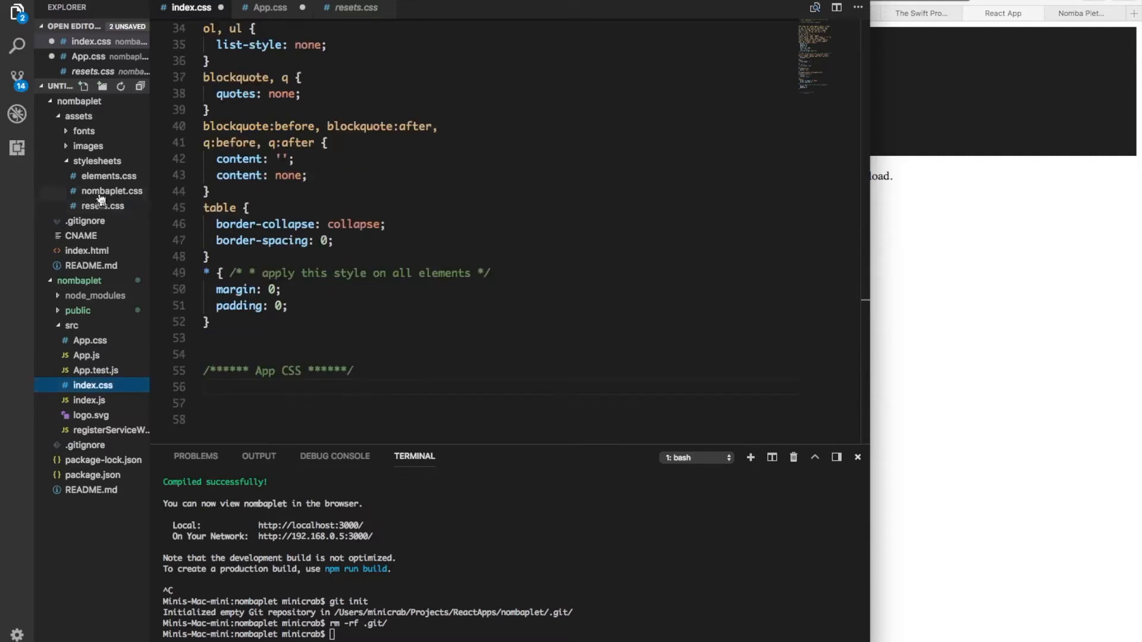
mouse_move(101, 190)
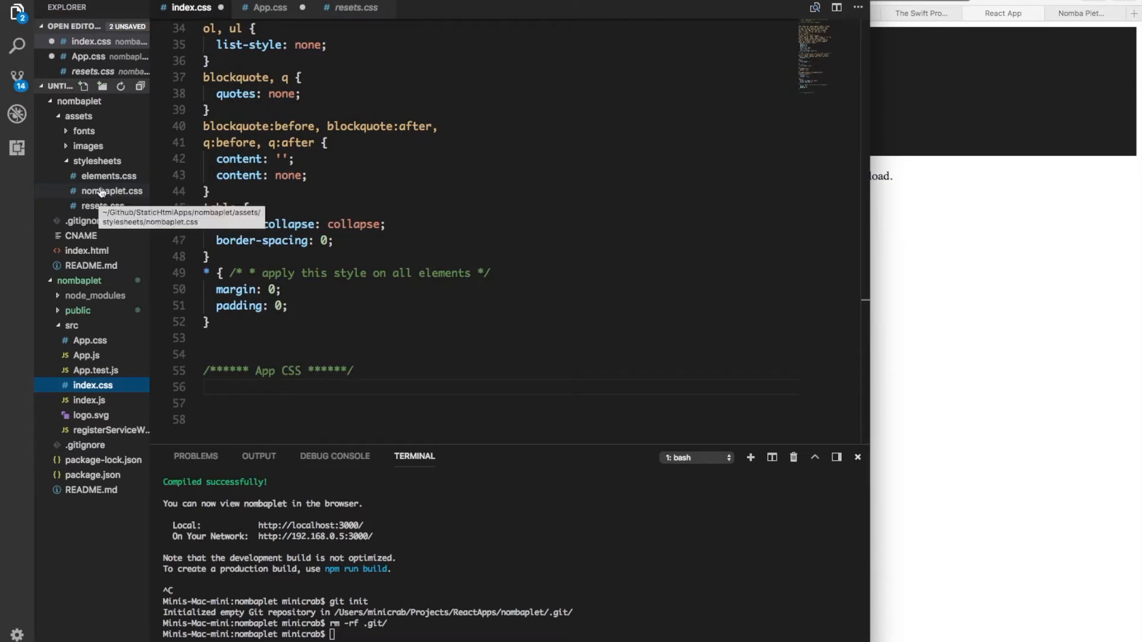
Step: Copy elements.css styles into index.css and run git init in the terminal
left_click(107, 175)
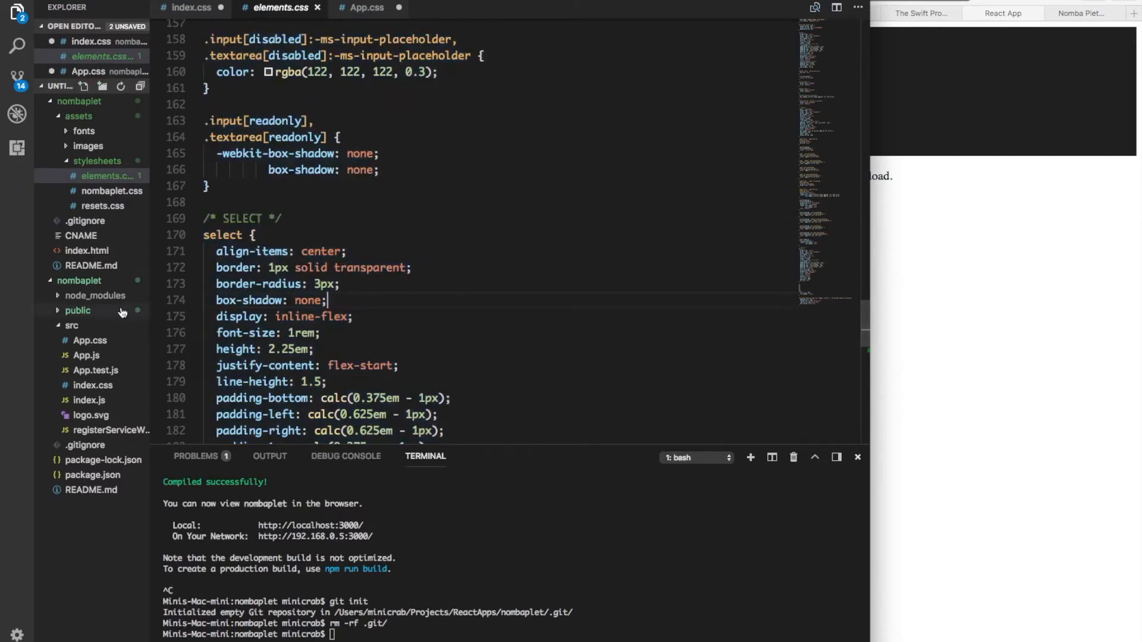
mouse_move(137, 321)
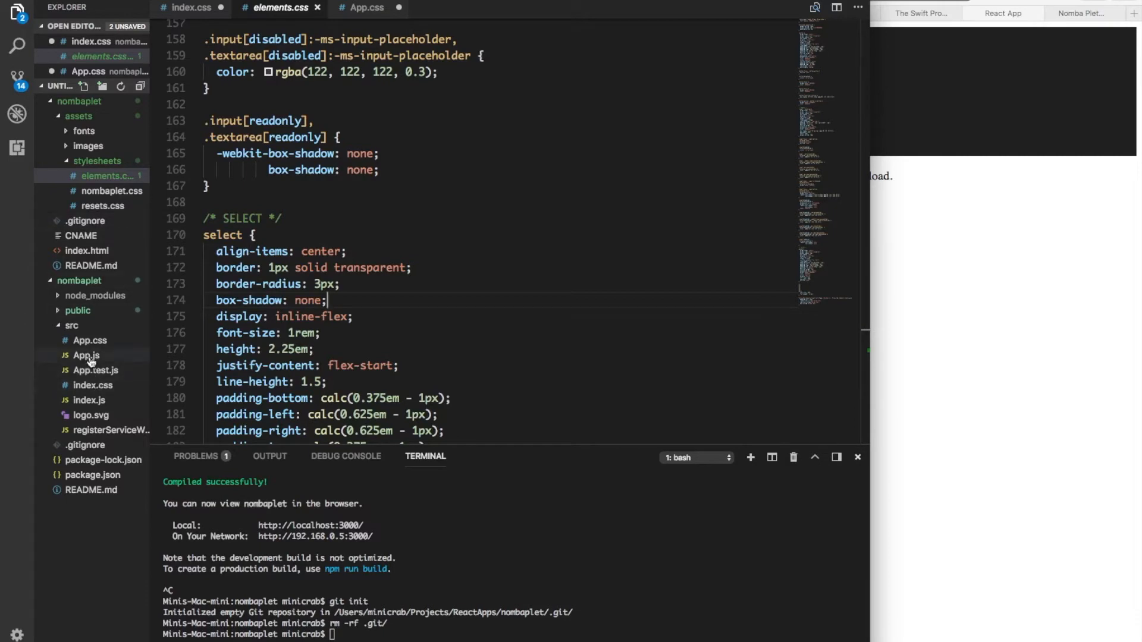
left_click(185, 9)
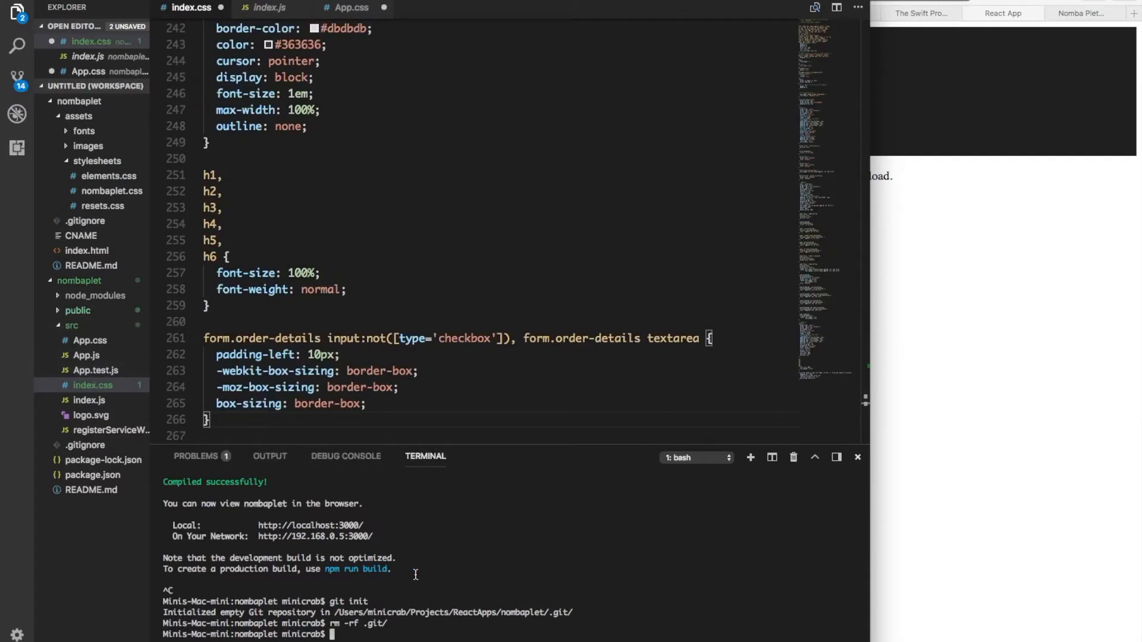
type("git init")
type("npm start")
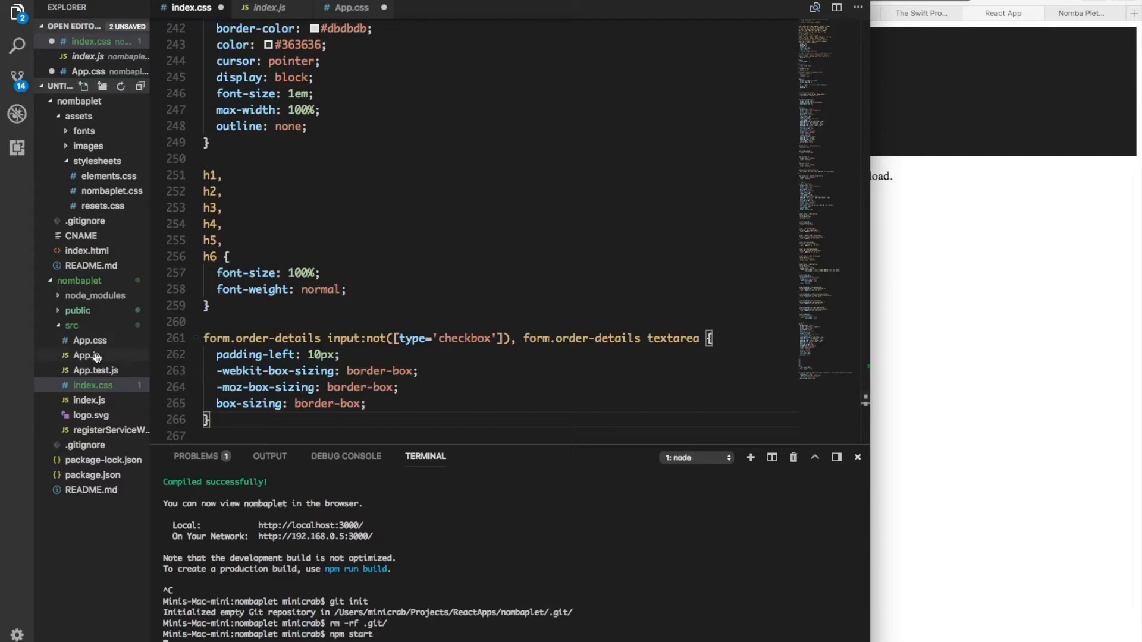
Step: View nombaplet.css, close App.css and index.css, collapse stylesheets, and open the site's index.html
left_click(85, 355)
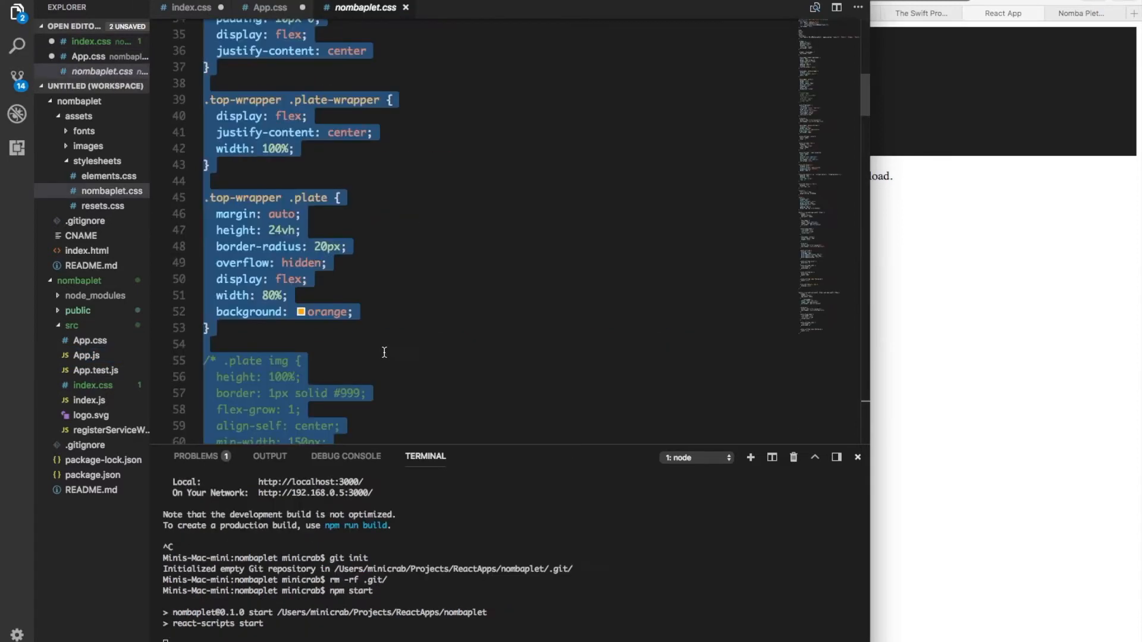
mouse_move(98, 401)
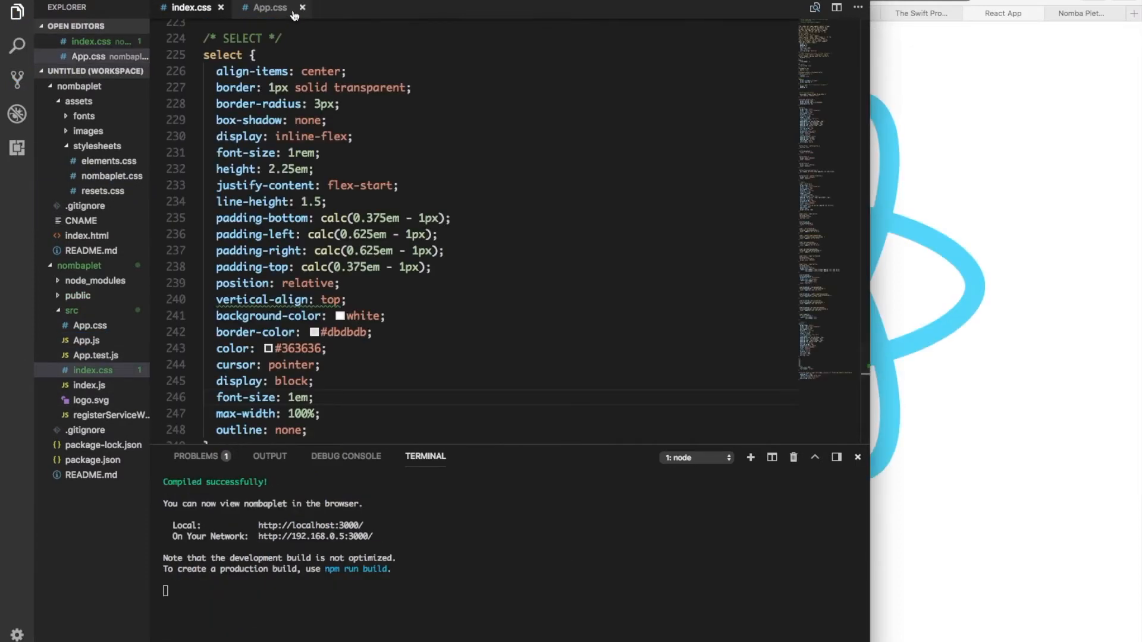
left_click(302, 8)
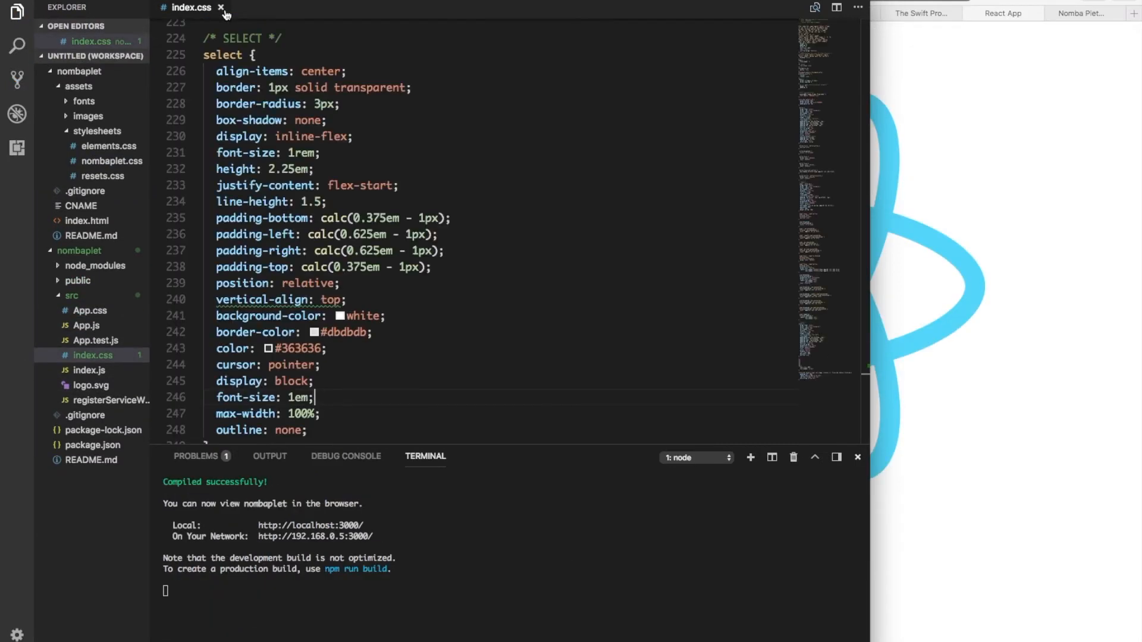
left_click(217, 8)
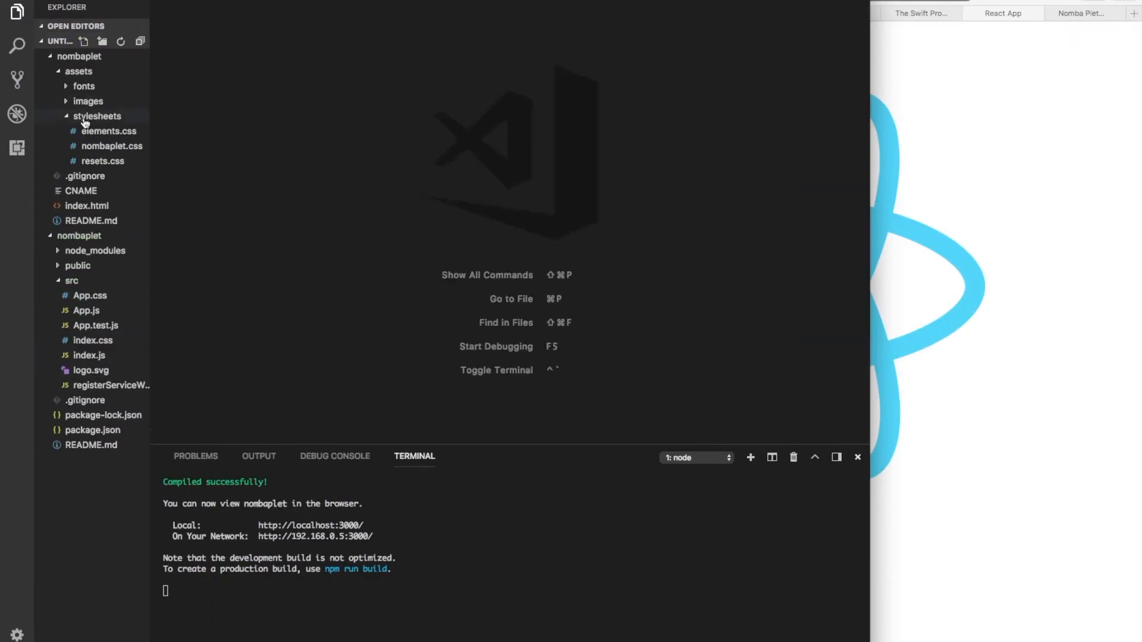
left_click(79, 70)
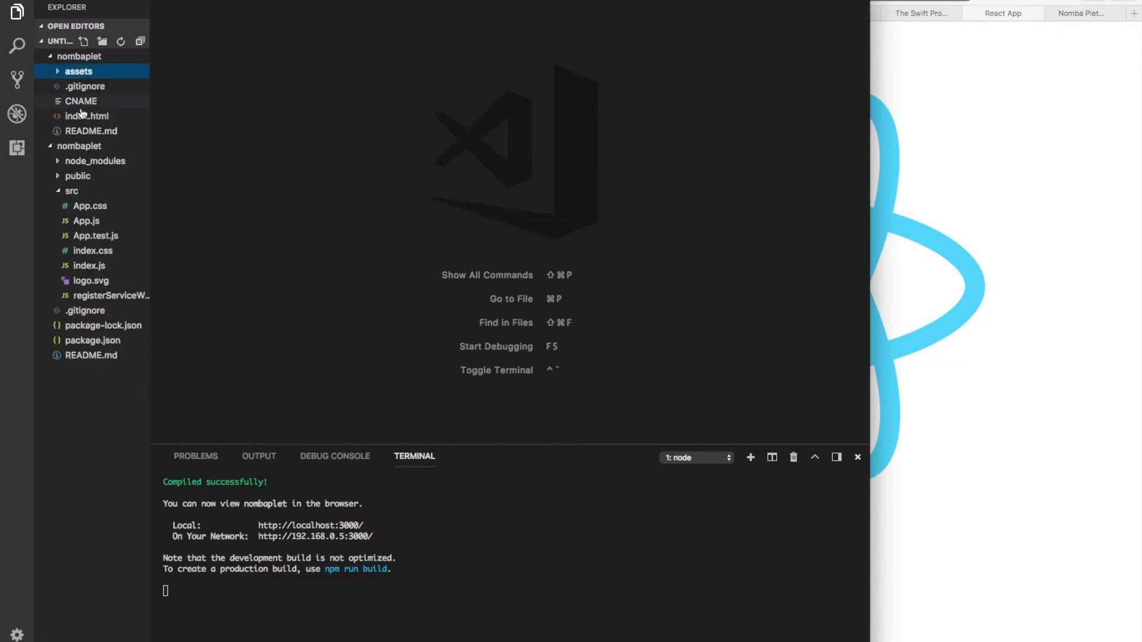
left_click(86, 116)
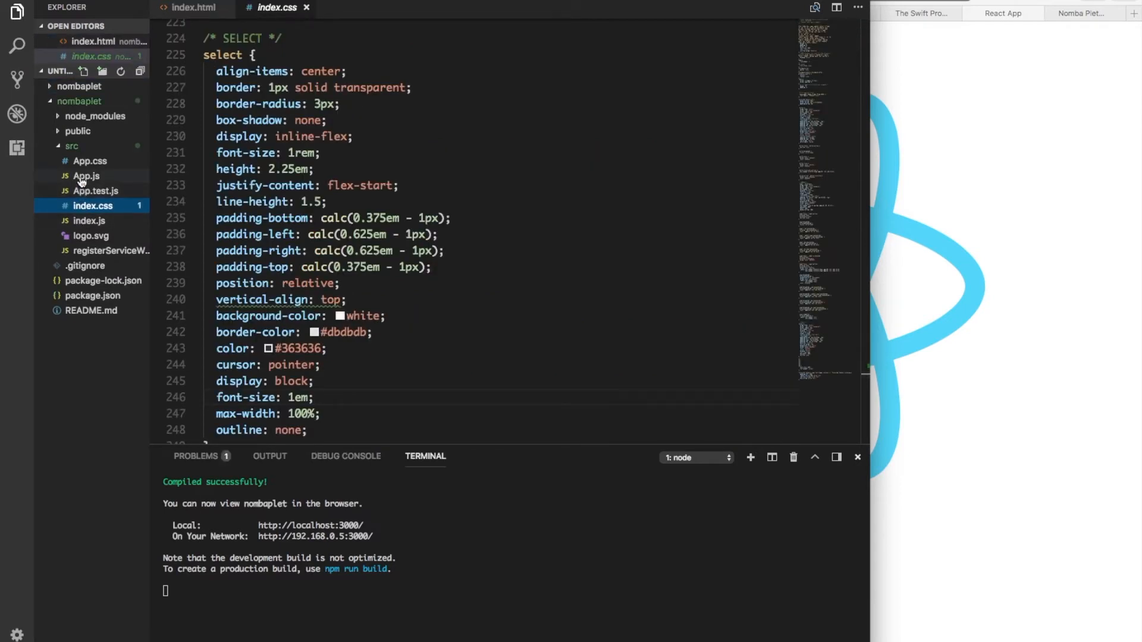
Step: In App.js, change the React title to Nombaplet and delete the returned div markup
left_click(86, 175)
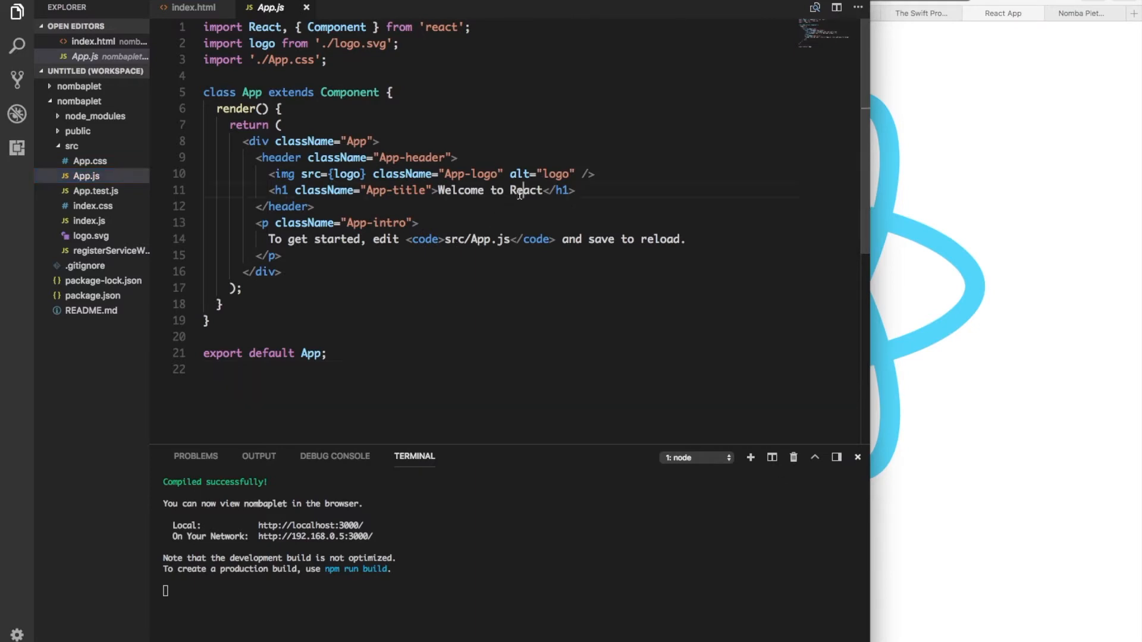
double_click(525, 191)
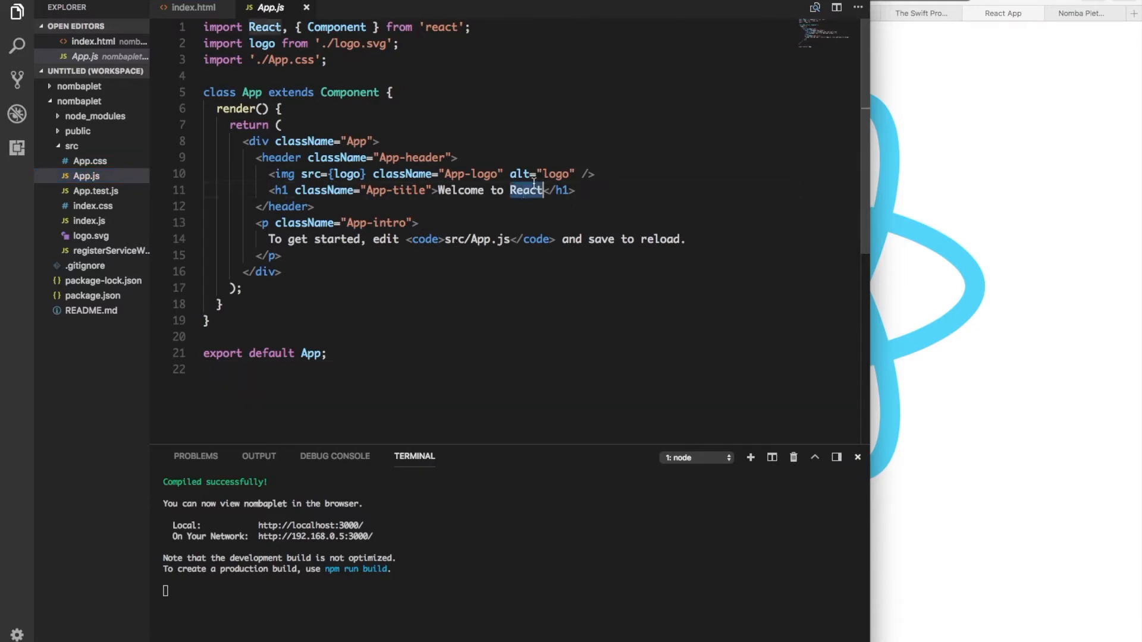
type("Nombapl")
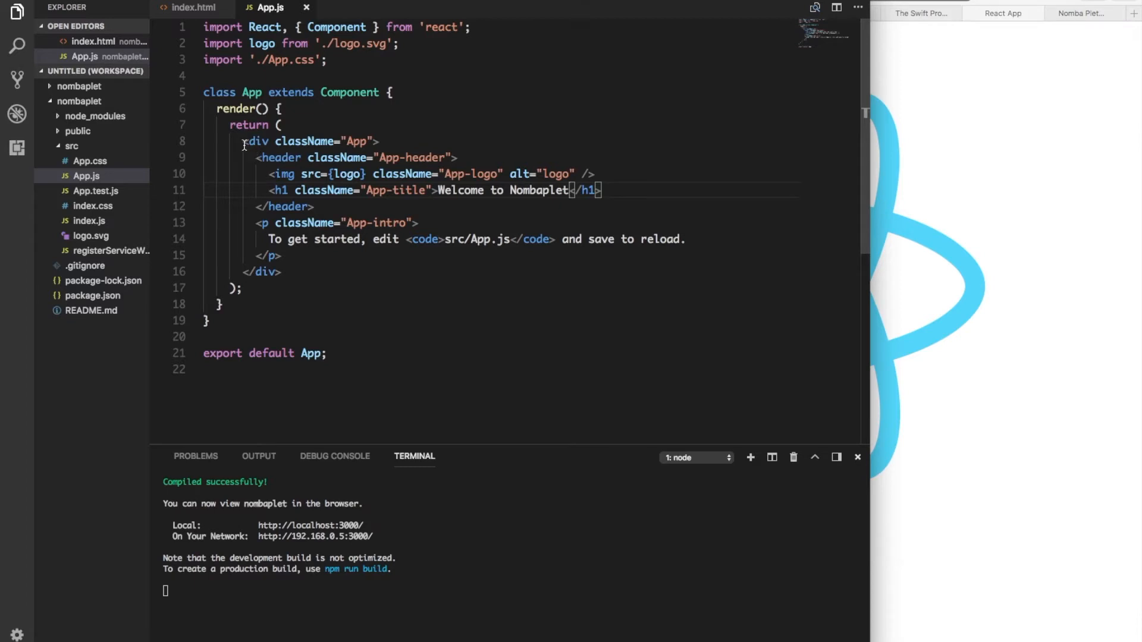
left_click_drag(244, 141, 286, 272)
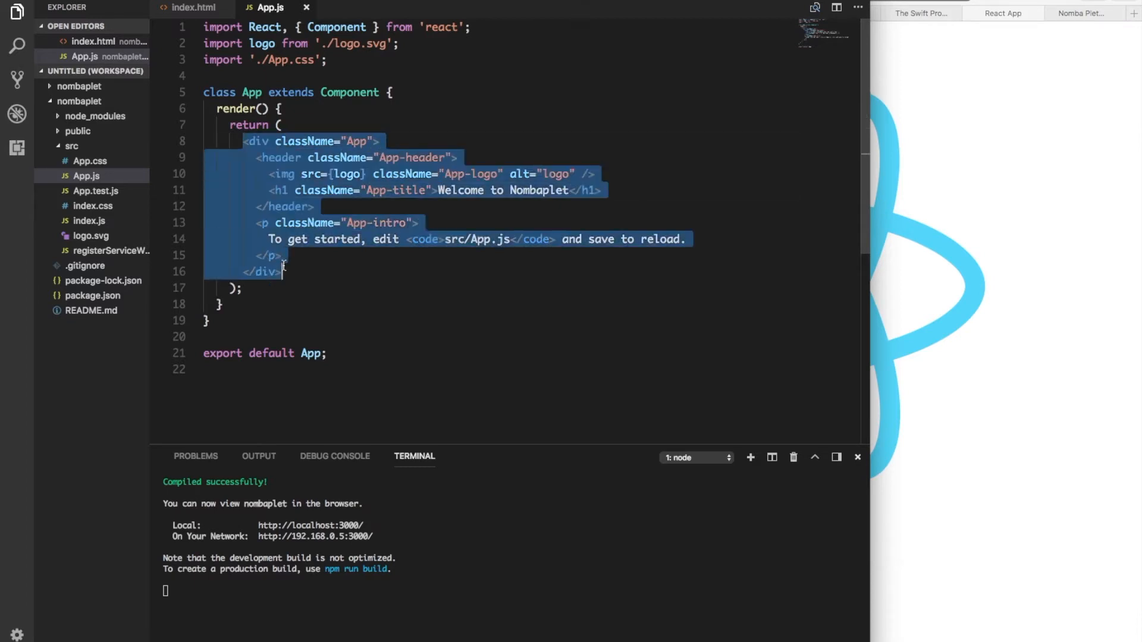
key("Delete")
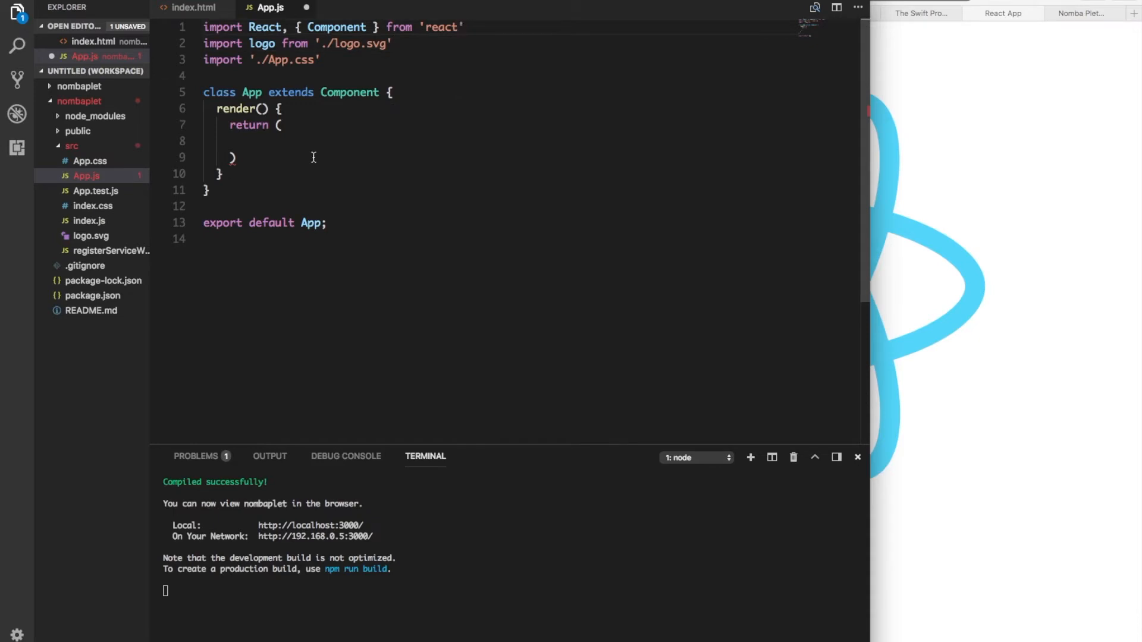
mouse_move(295, 142)
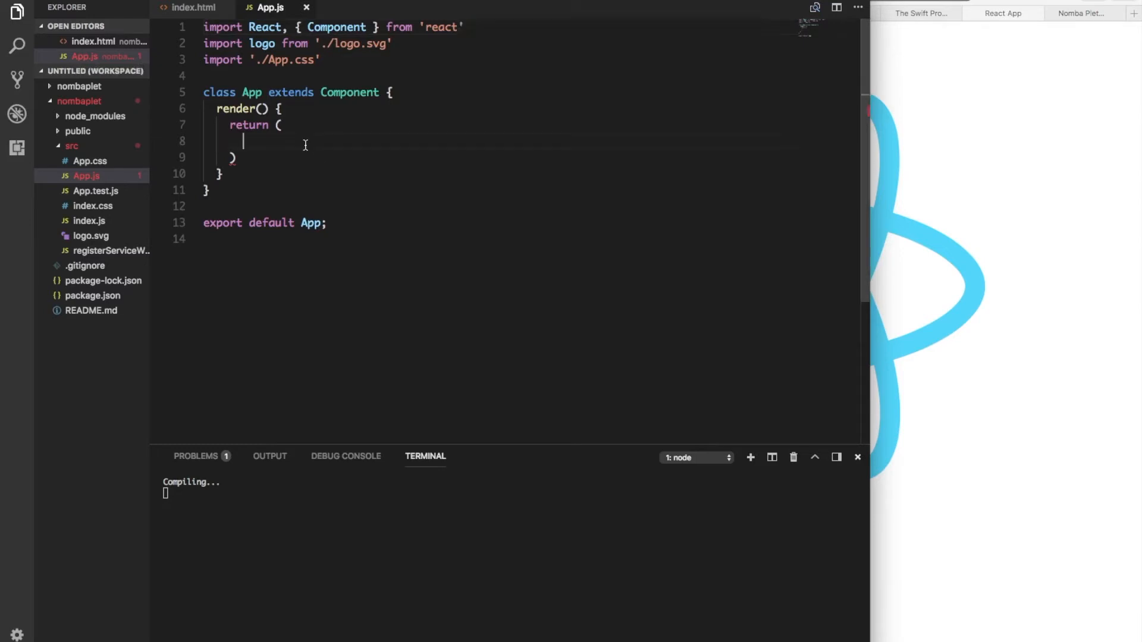
Step: Select the static page's wrapper markup, then add a closing </div> and Nombaplet heading in App.js
left_click(191, 8)
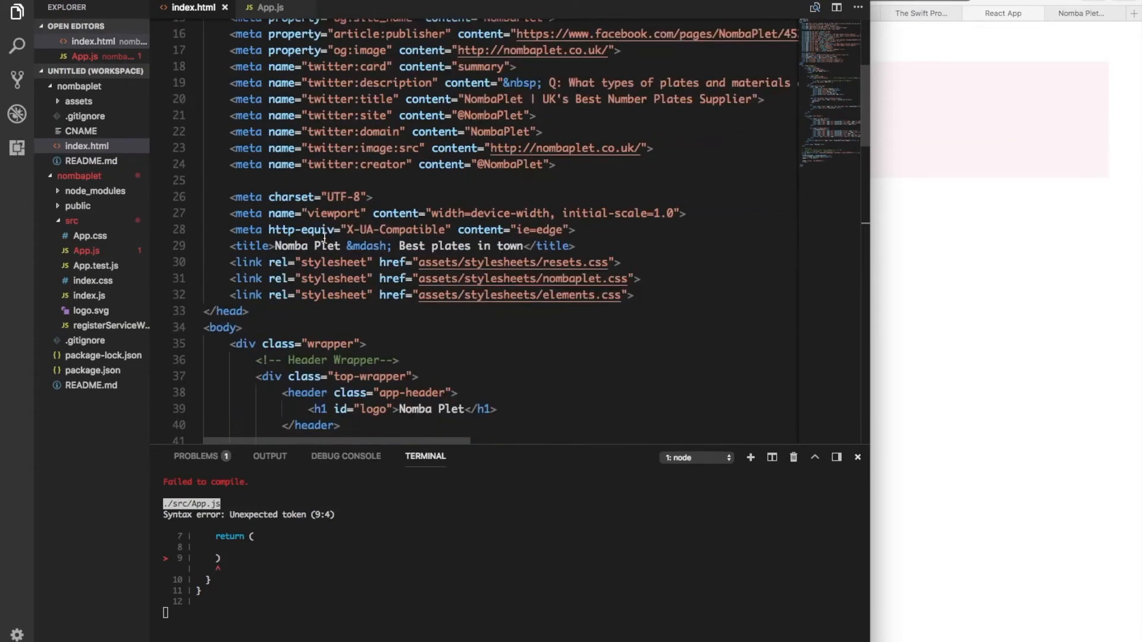
scroll("down", 3)
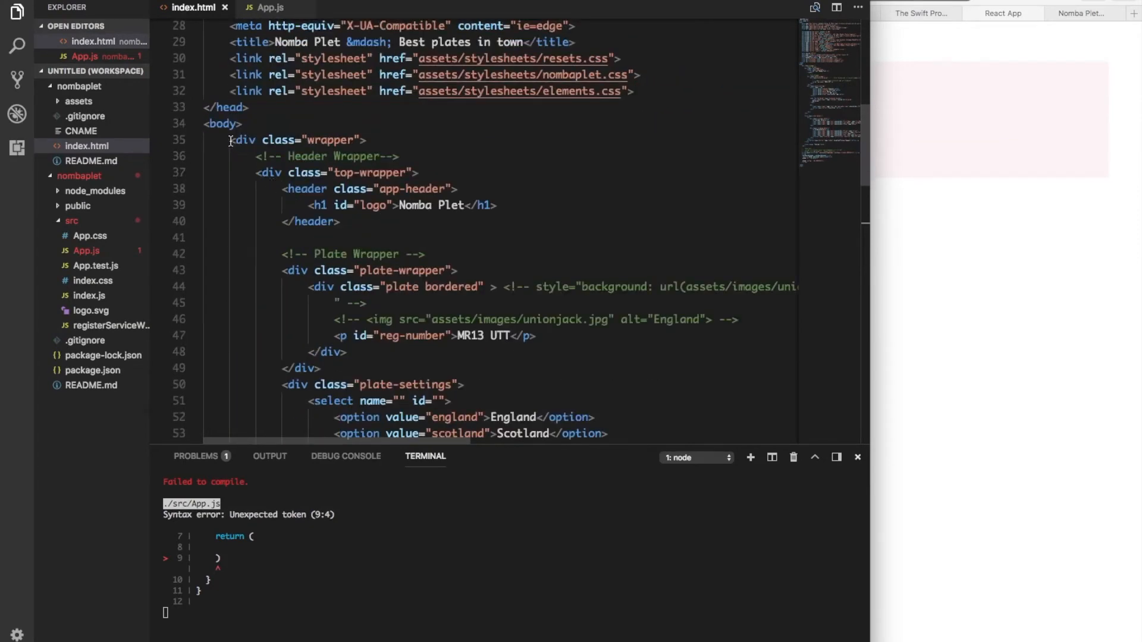
left_click_drag(228, 140, 369, 139)
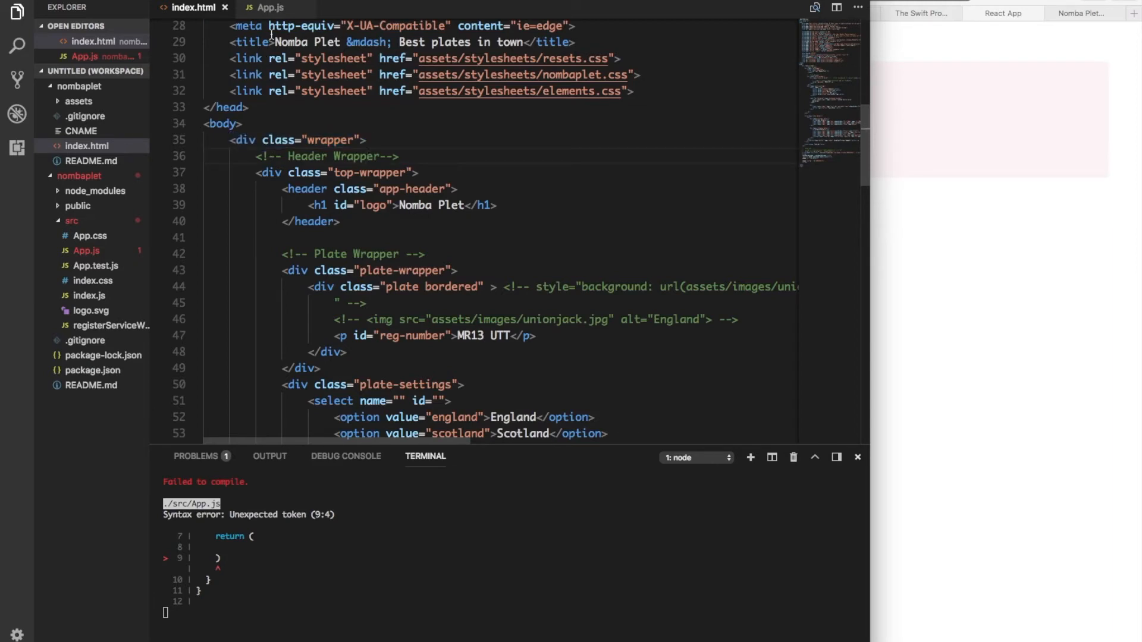
left_click(268, 7)
type("<")
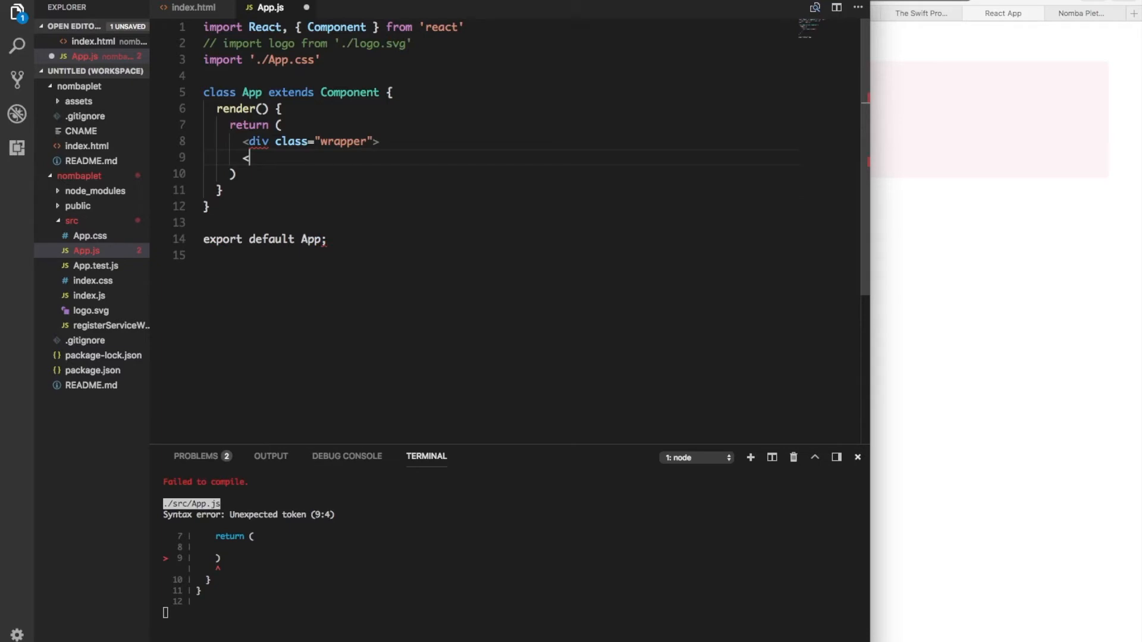
type("/")
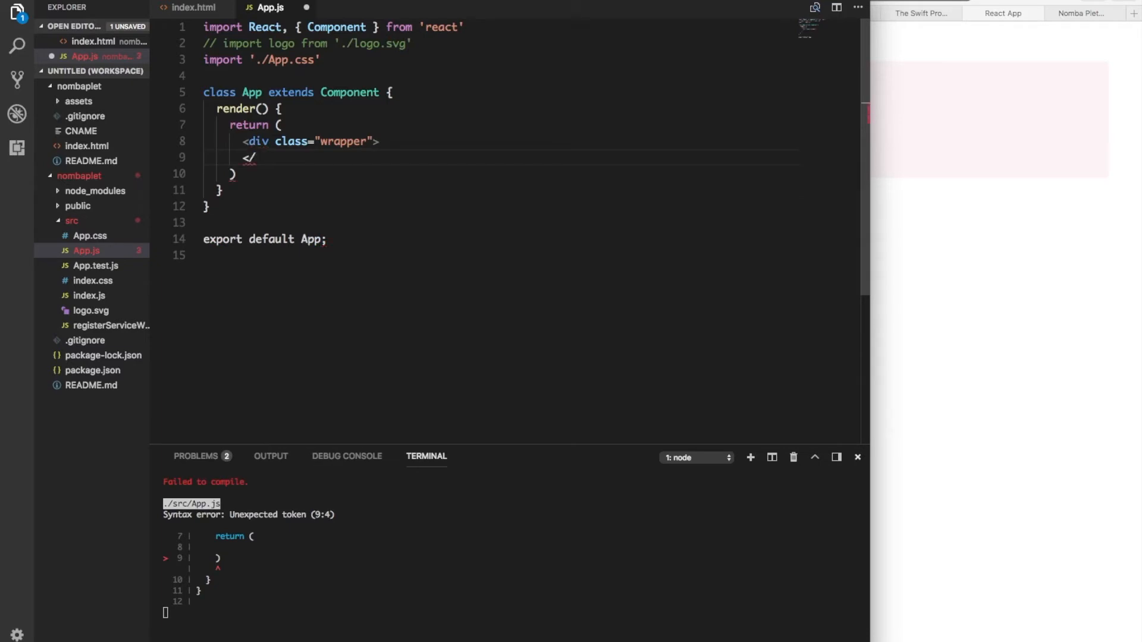
type("div>")
type("h")
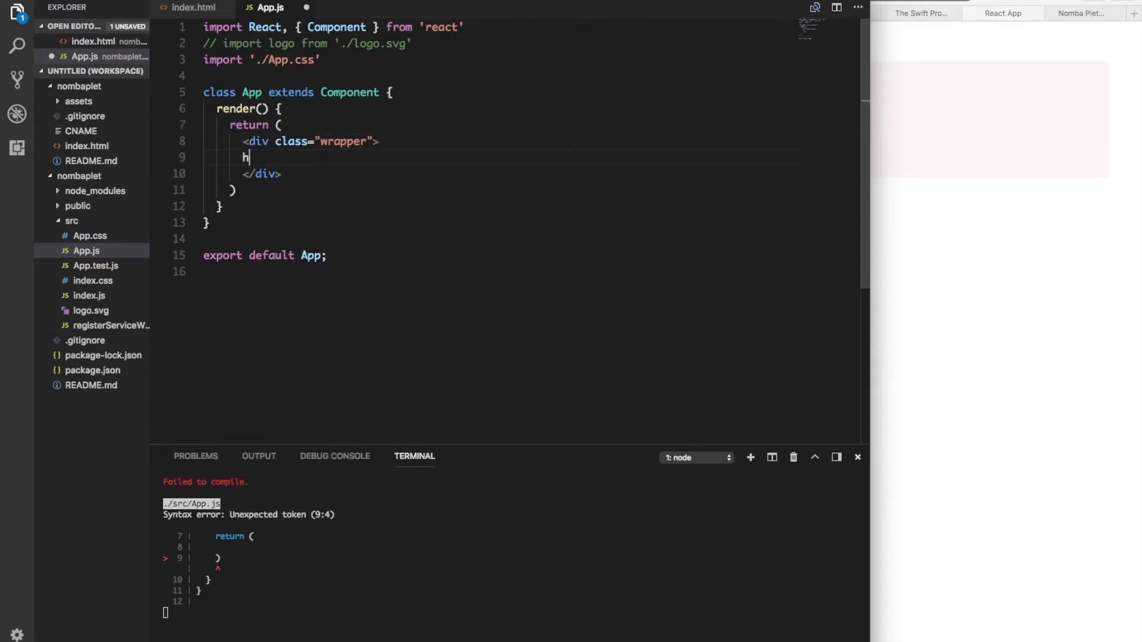
type("1>Nombaplet</div>")
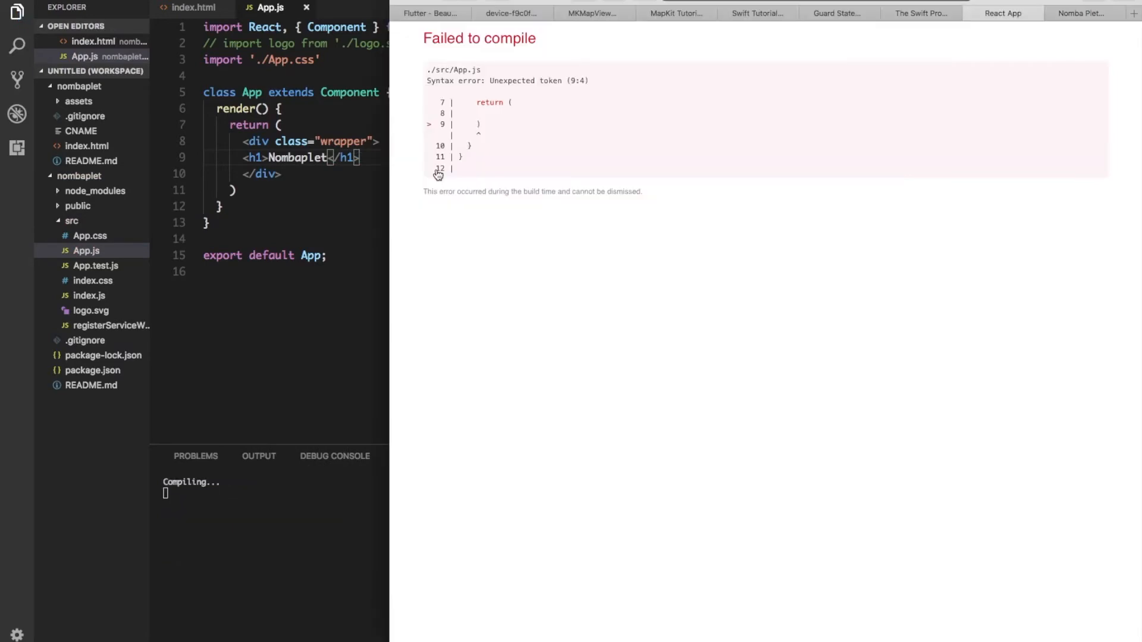
mouse_move(463, 184)
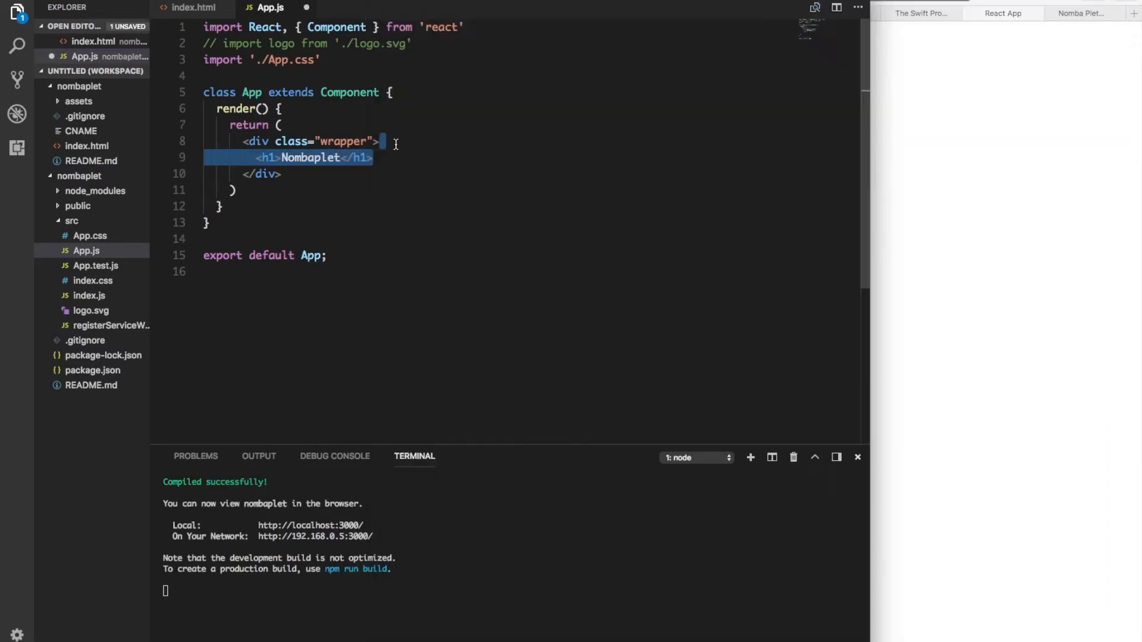
Step: Replace the Nombaplet heading inside the wrapper div with an <AppHeader /> element
key("Delete")
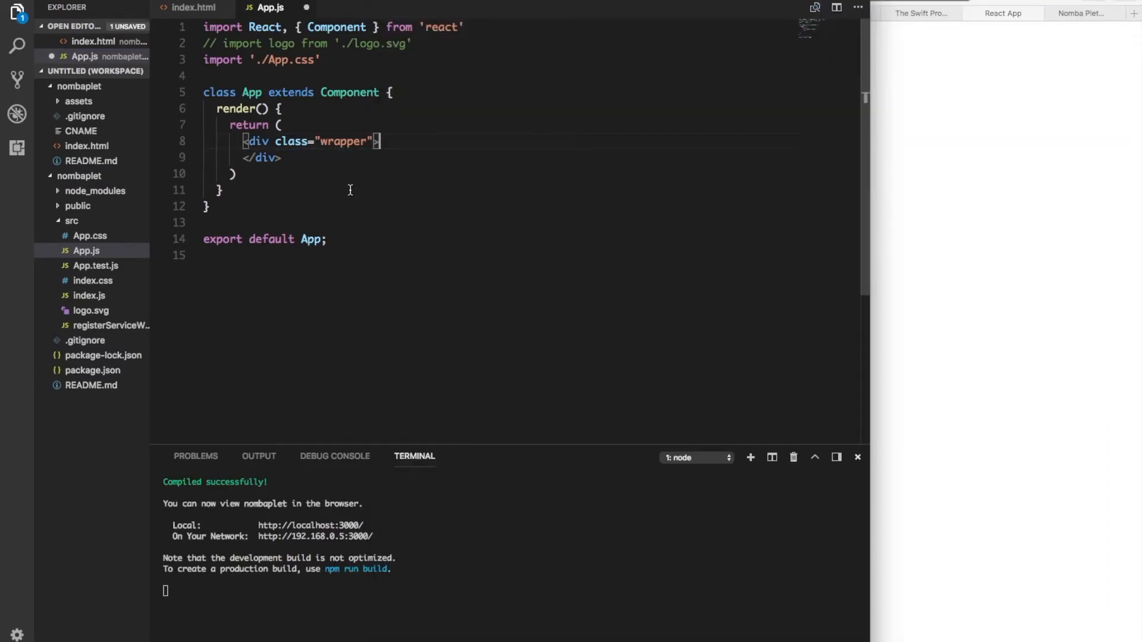
key("Enter")
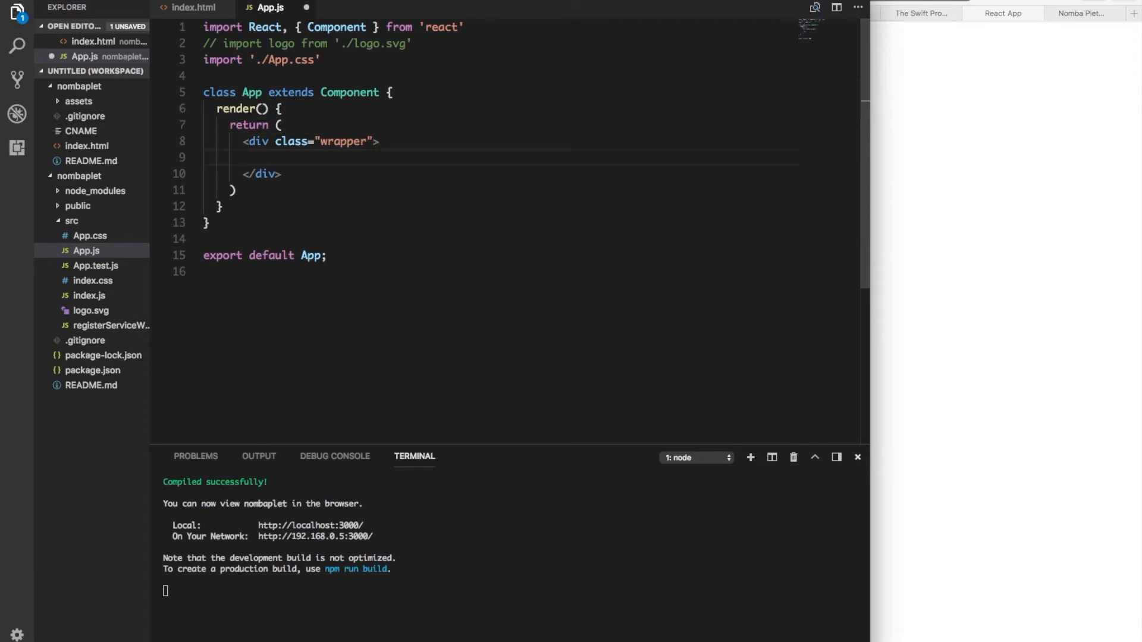
type("<")
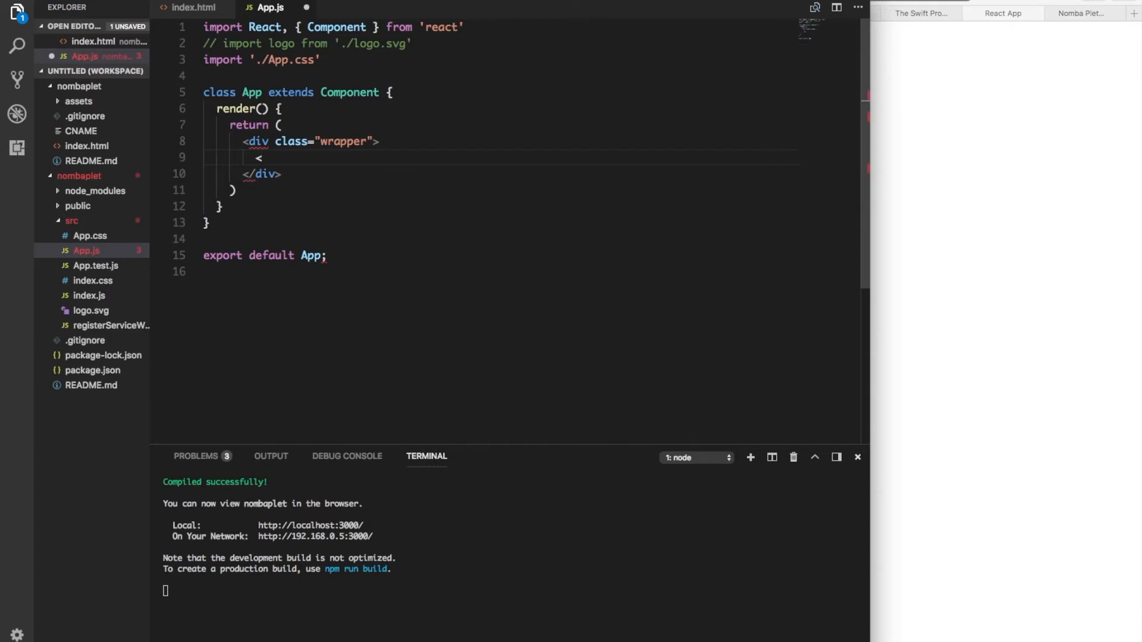
type("AppHeader")
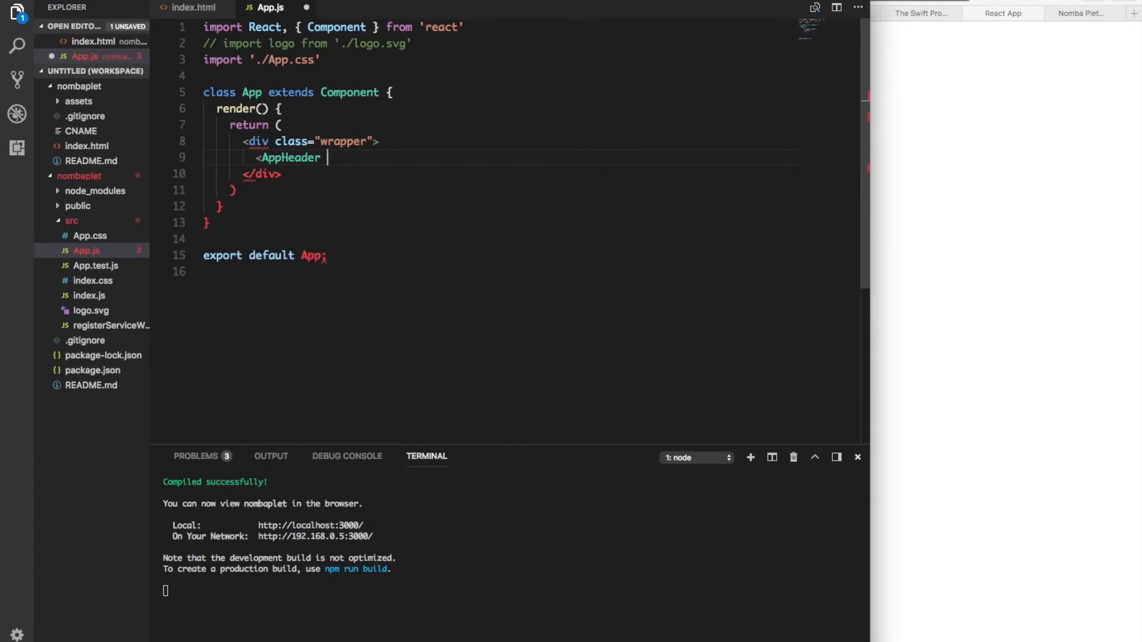
type("/>")
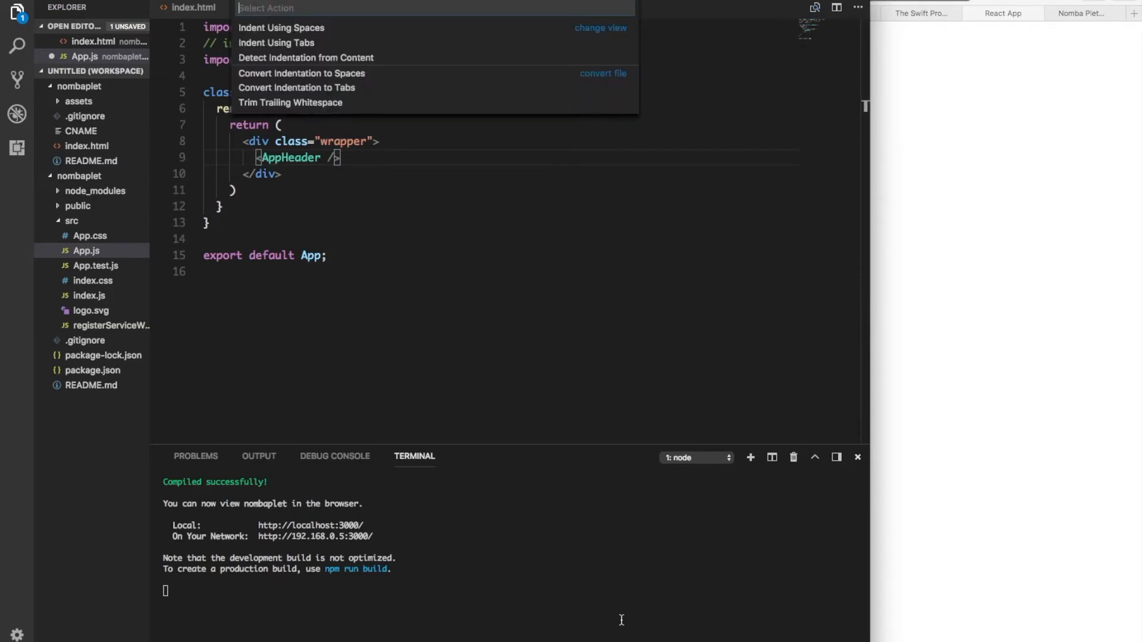
Step: Set indentation to spaces, indent the wrapper div block deeper, and begin typing a class
left_click(280, 28)
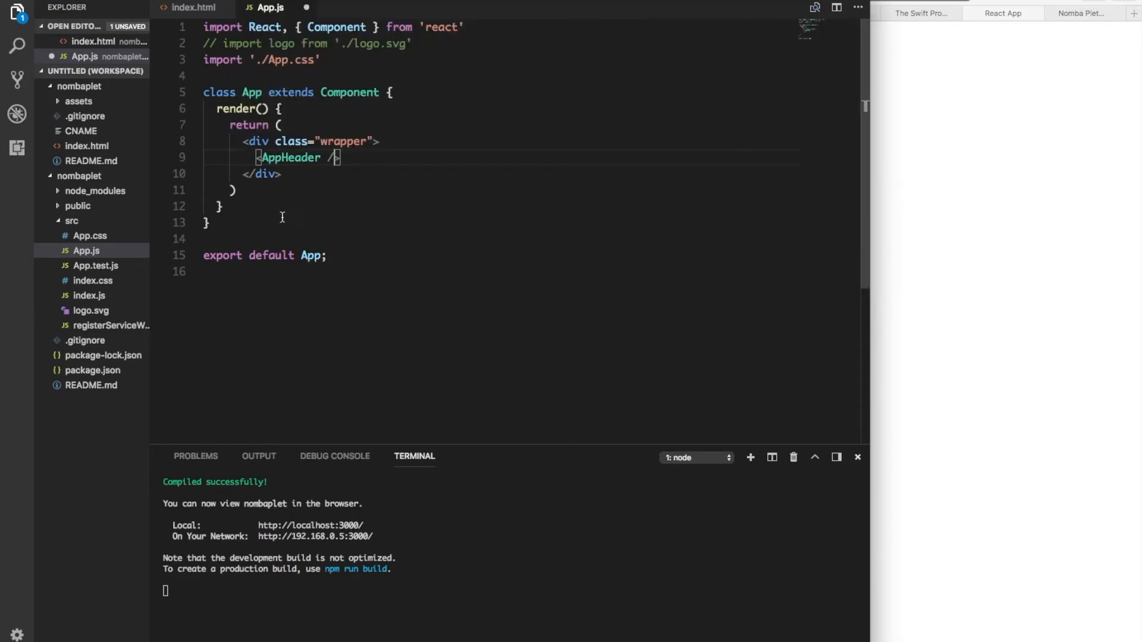
mouse_move(305, 179)
type(">")
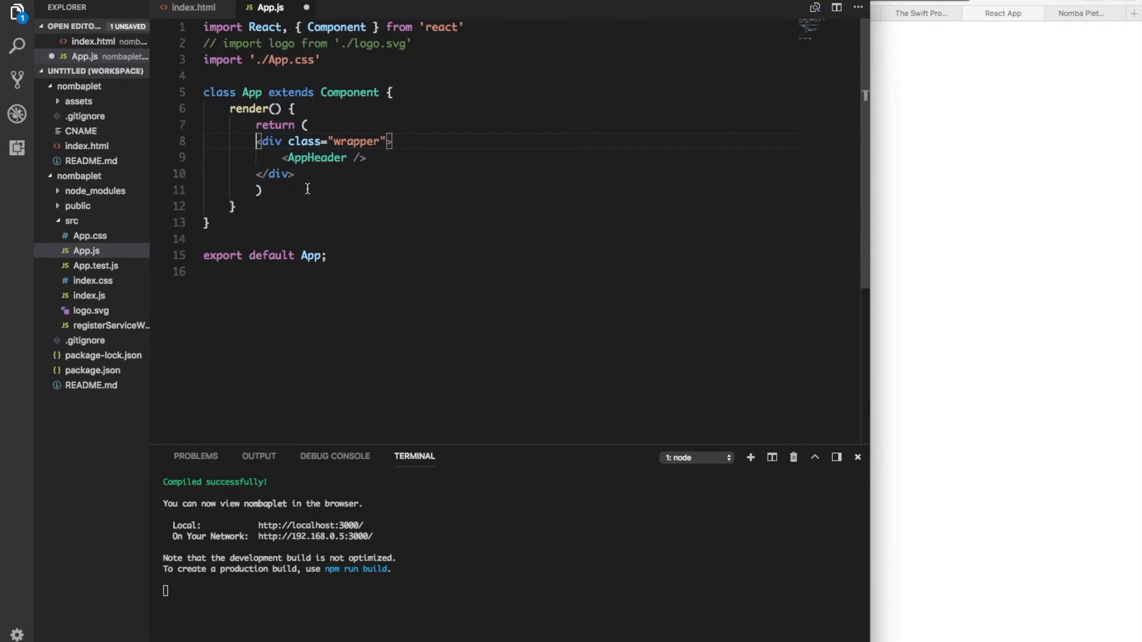
mouse_move(306, 179)
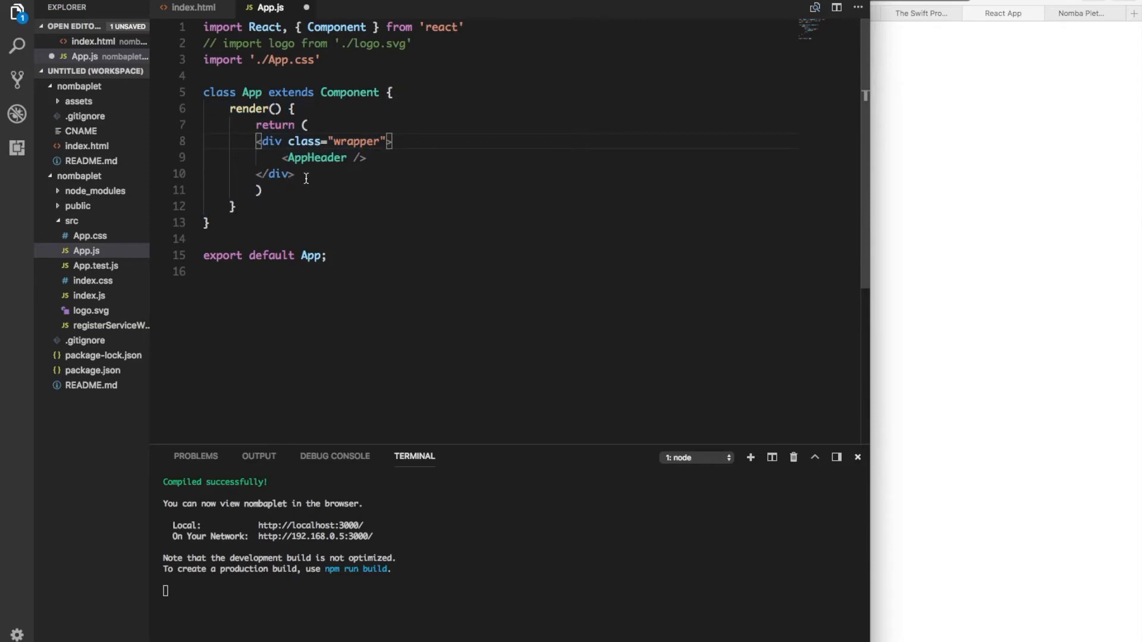
left_click_drag(250, 141, 295, 174)
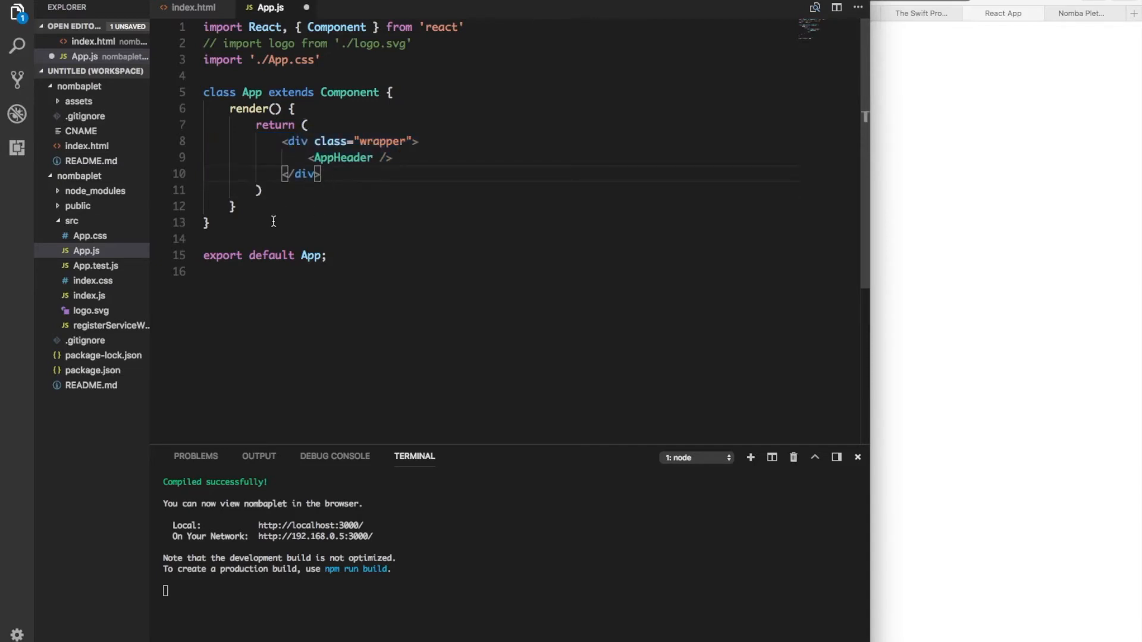
key("Enter")
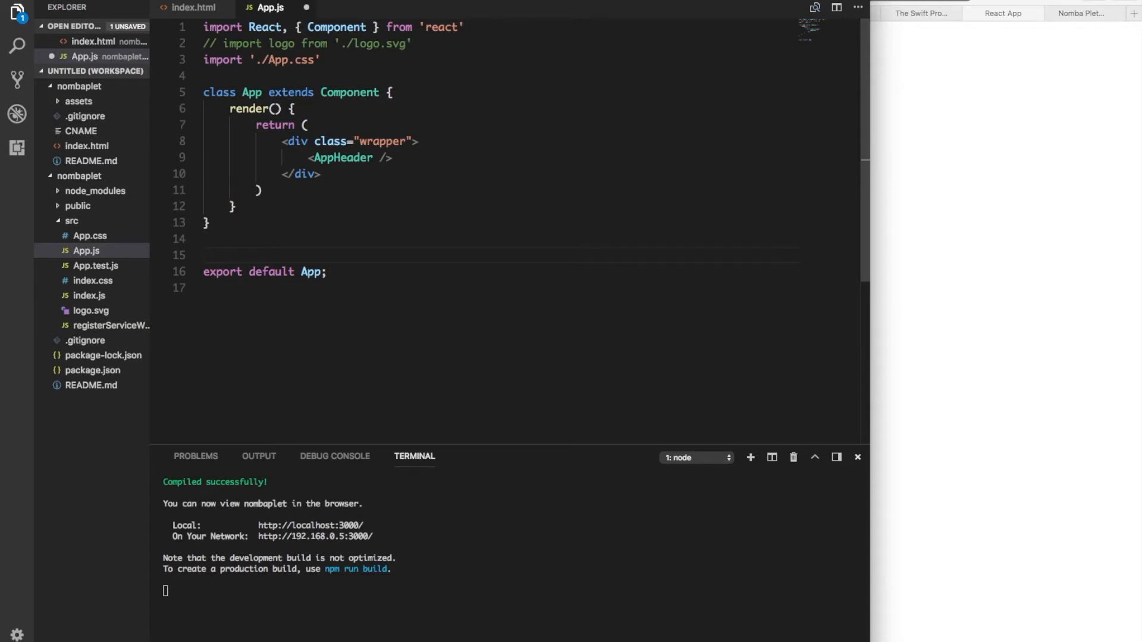
type("clas")
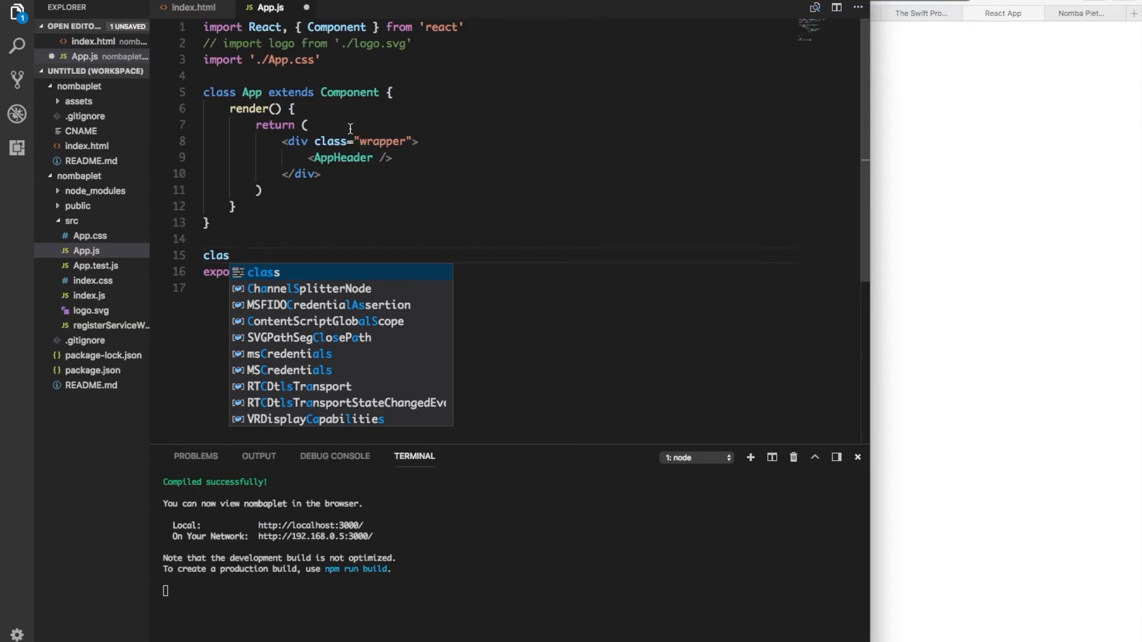
mouse_move(406, 97)
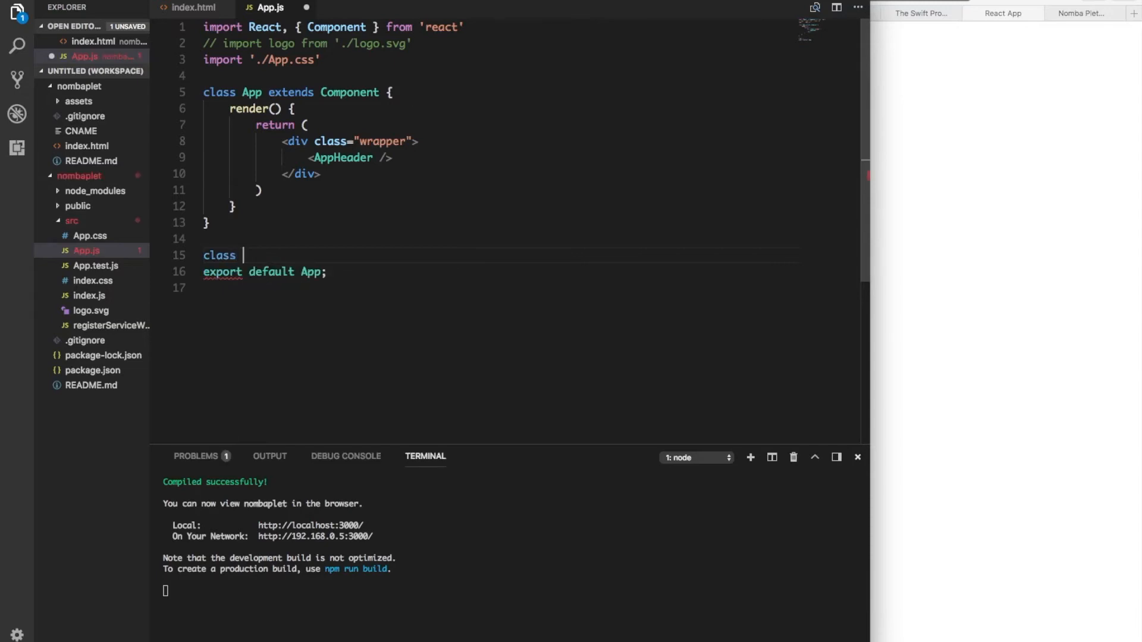
Step: Declare class AppHeader extends React.Component below the App class
type("AppHeader")
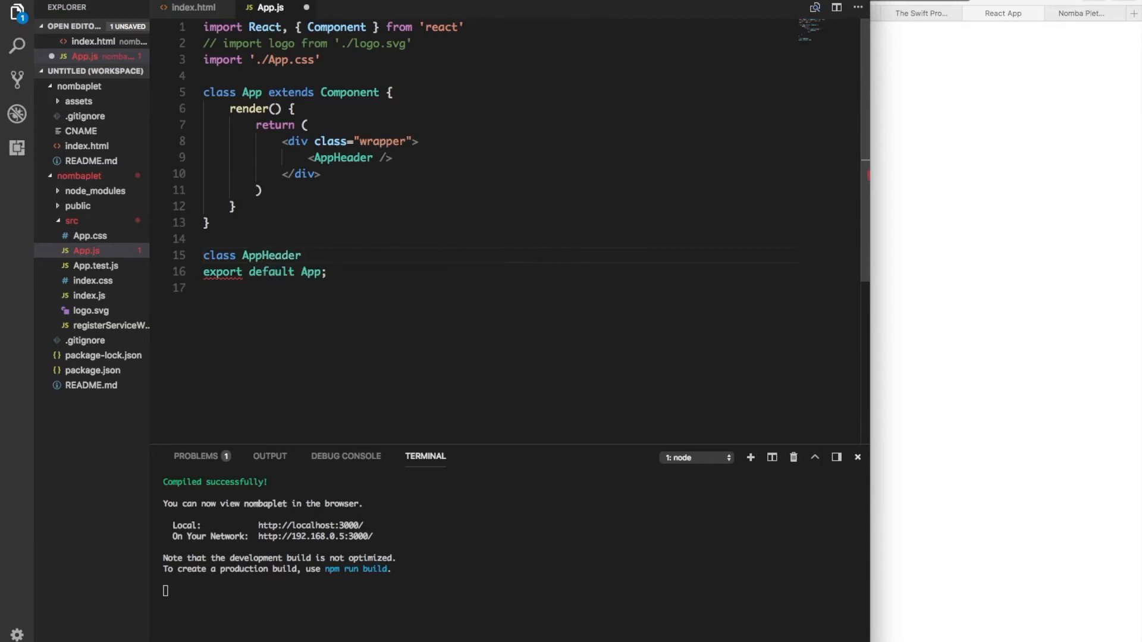
type("e")
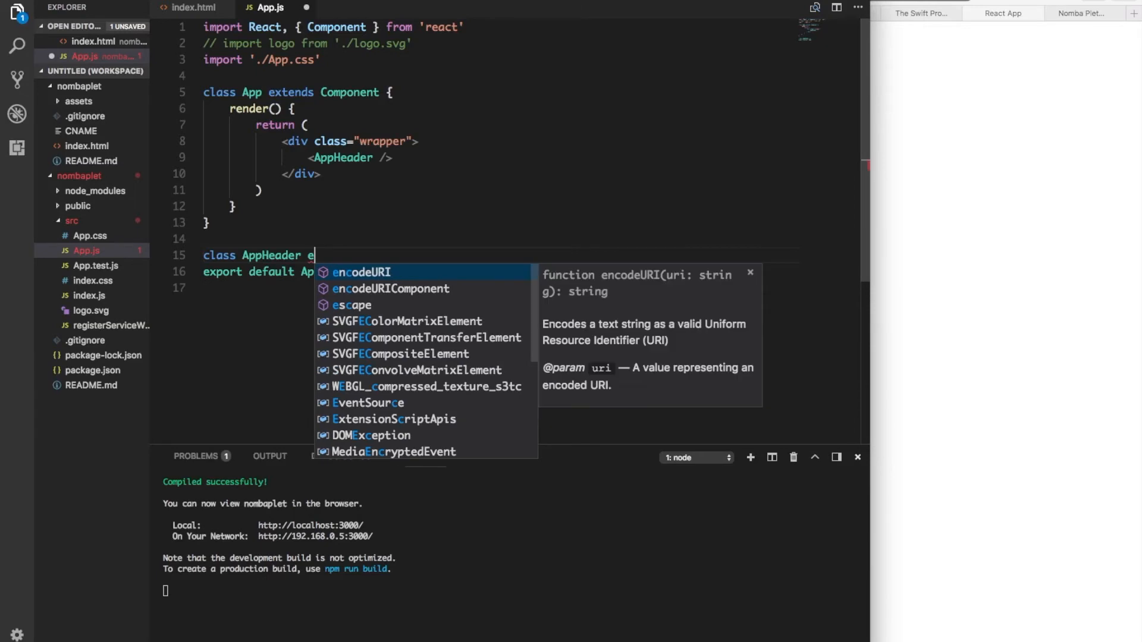
type("xtends")
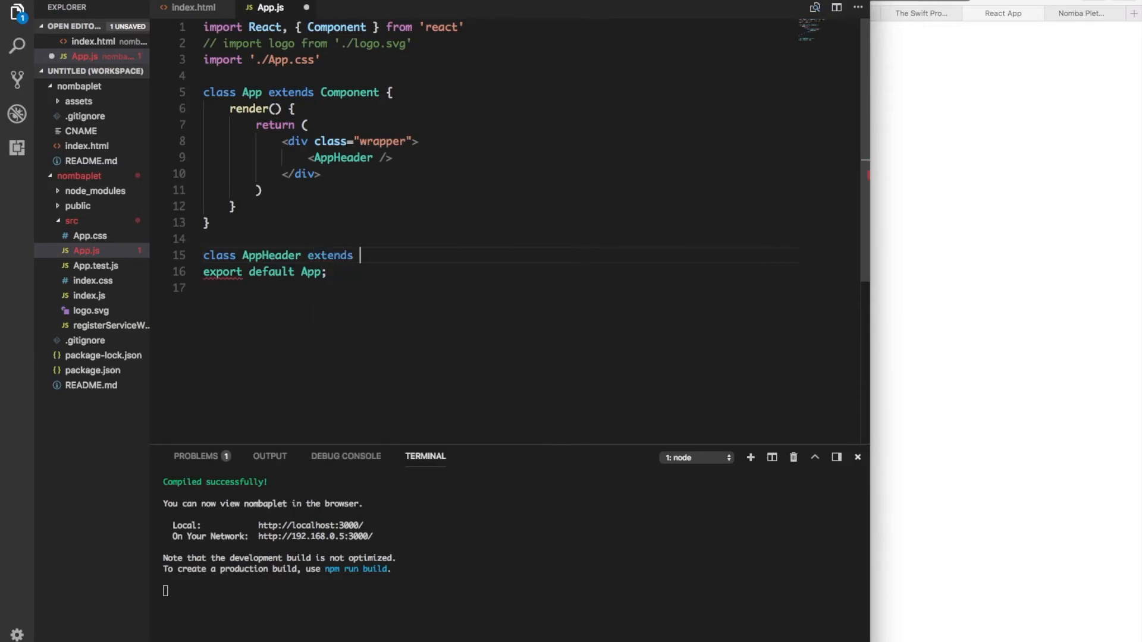
type("Rea")
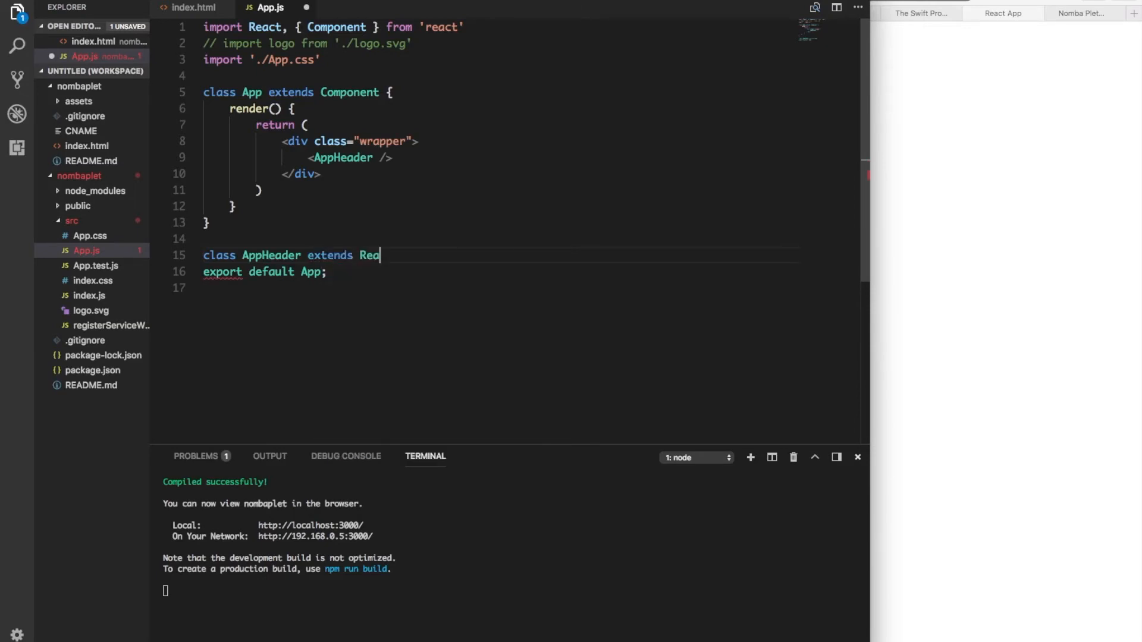
type("ct")
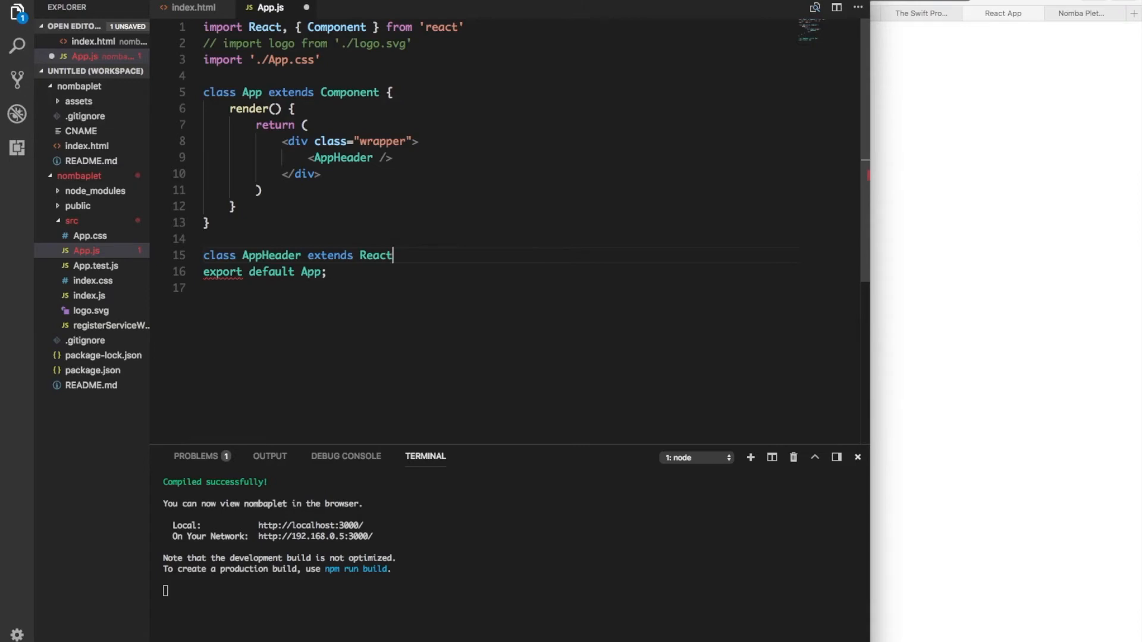
type(".Component {")
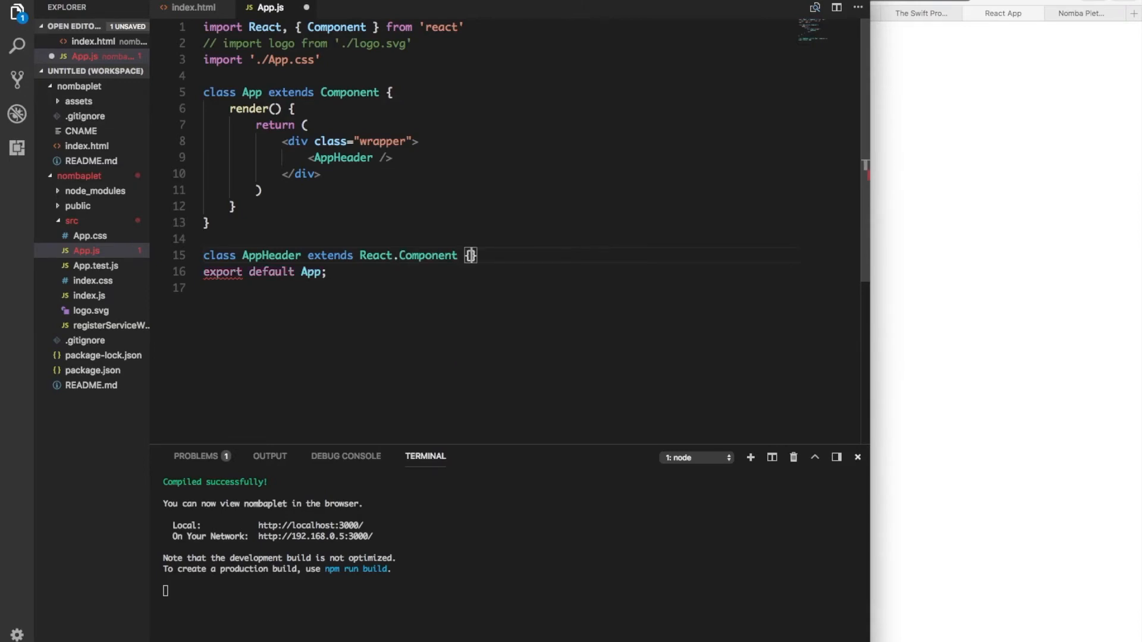
key("Enter")
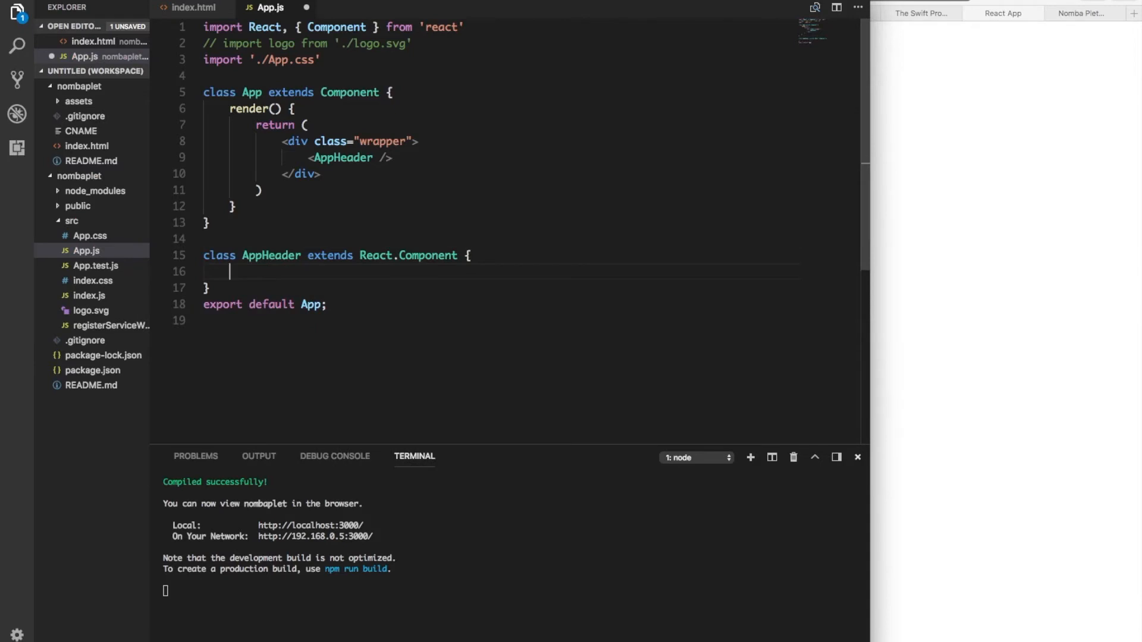
Step: Add a render() method to AppHeader and begin its return statement
type("render")
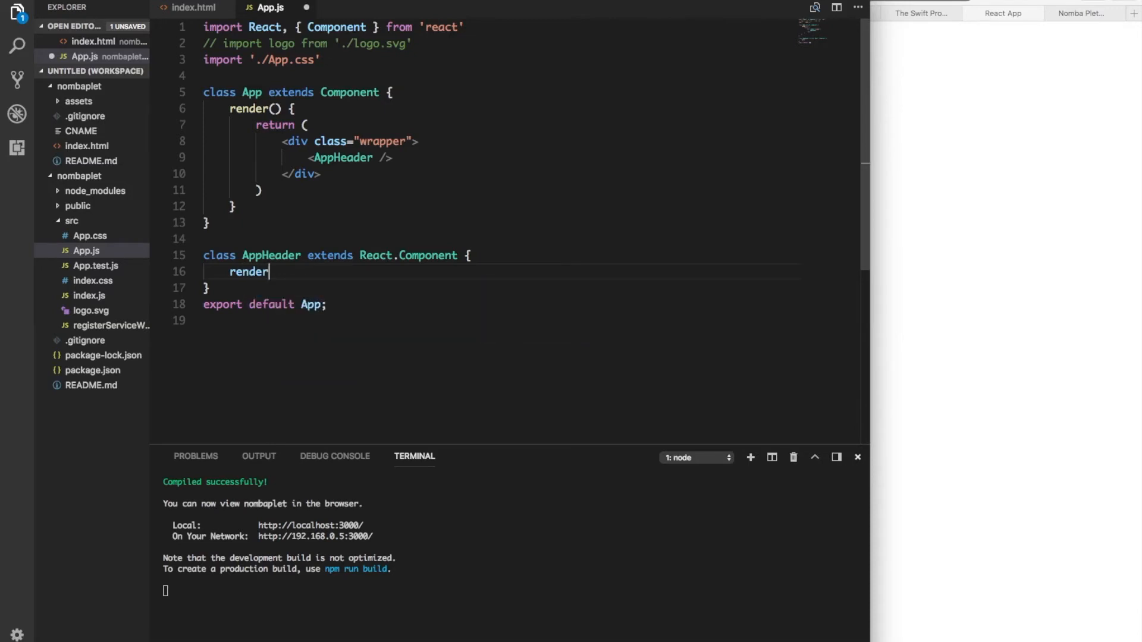
type("() {")
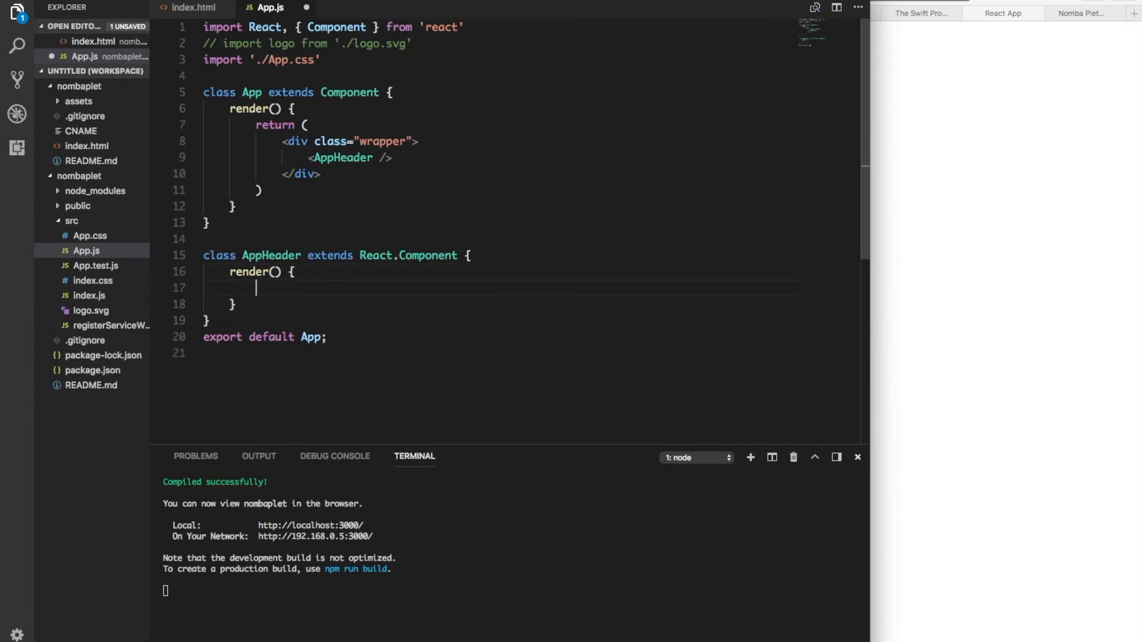
type("re")
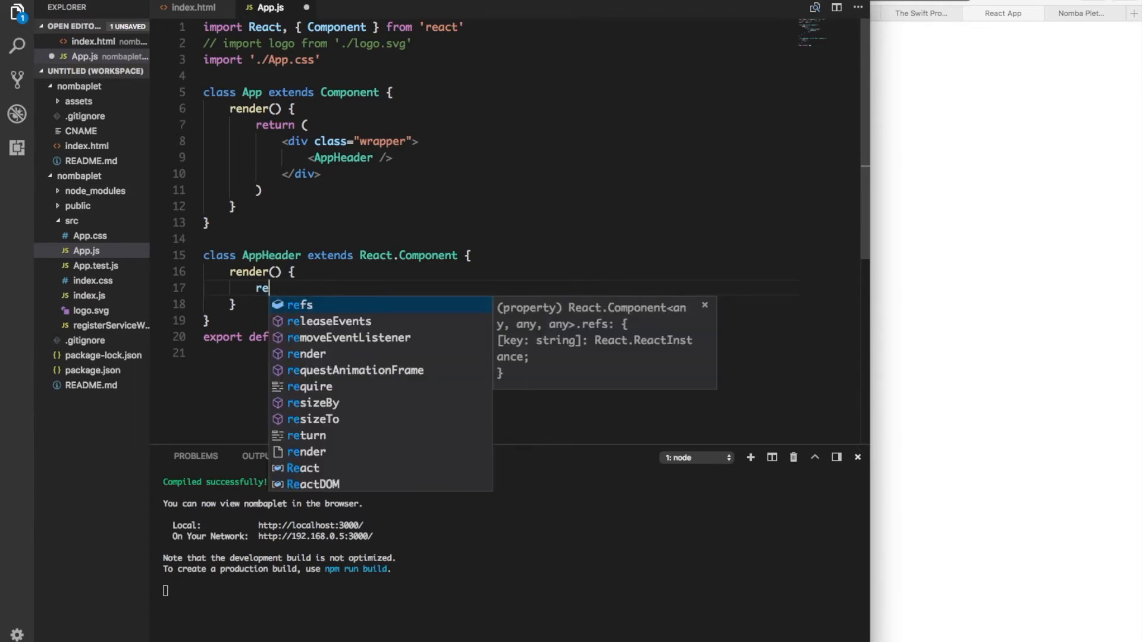
type("n")
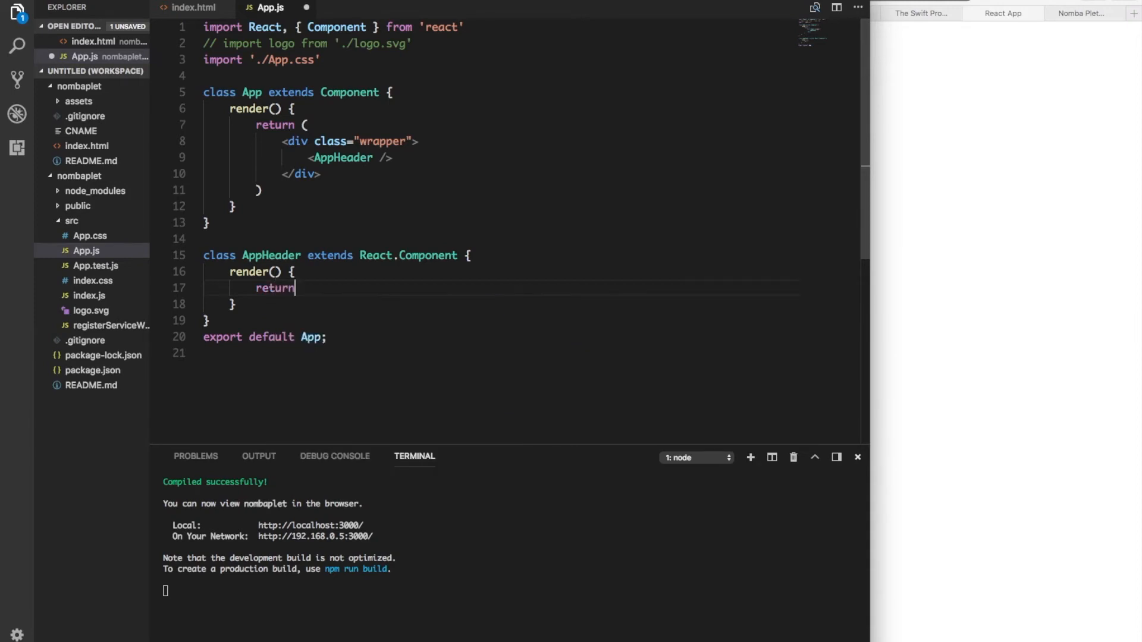
Step: Inspect the app-header and top-wrapper div markup in index.html
left_click(192, 9)
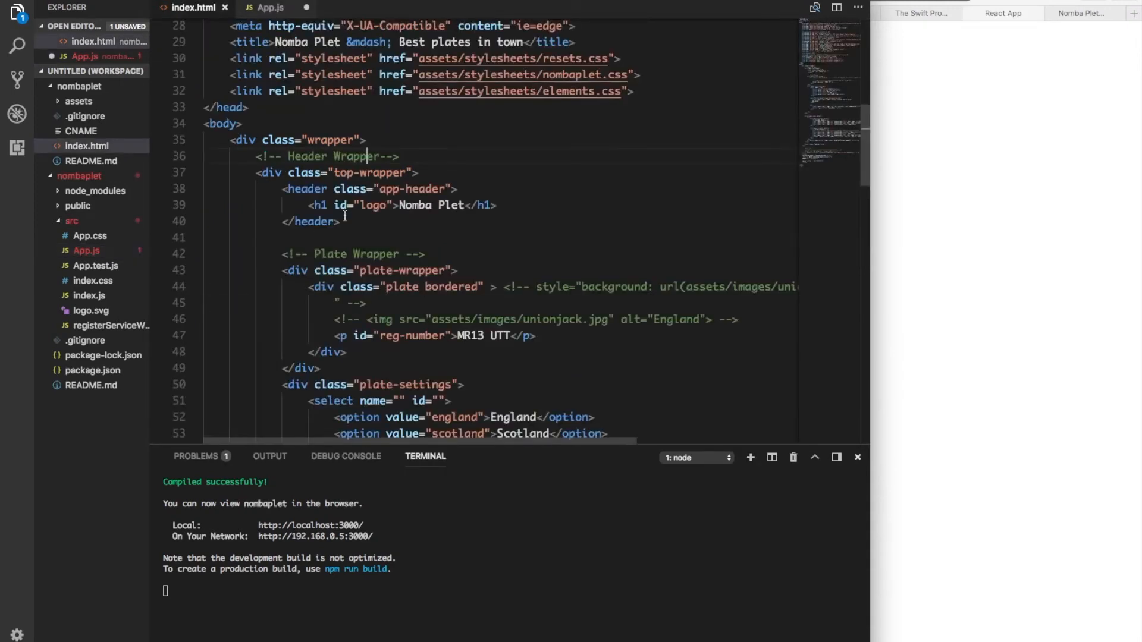
left_click_drag(279, 189, 339, 221)
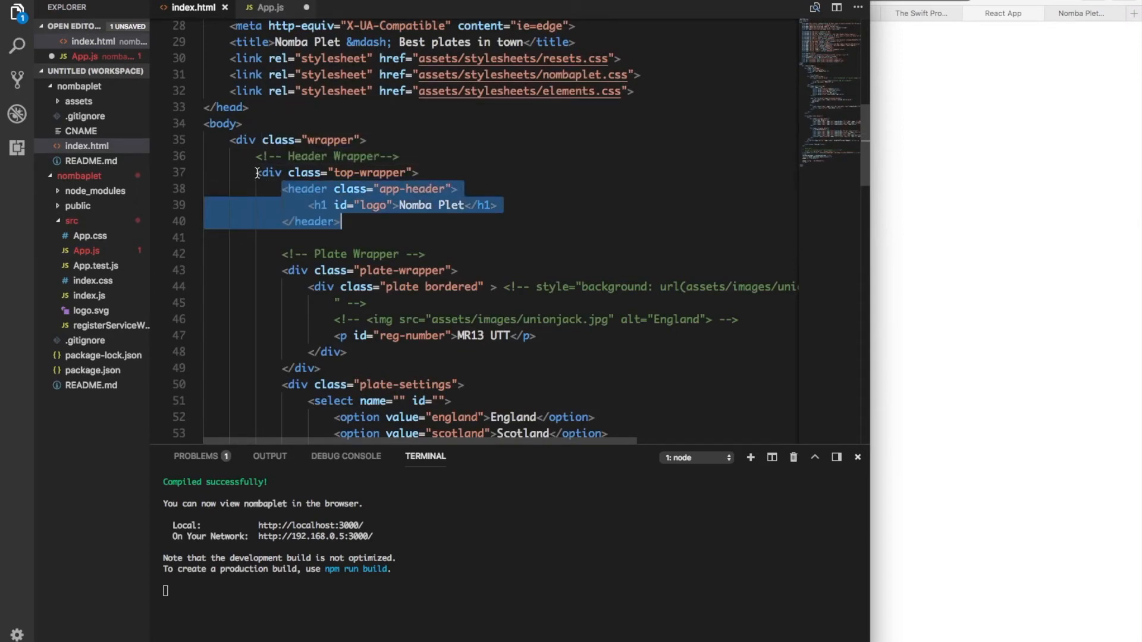
left_click(258, 173)
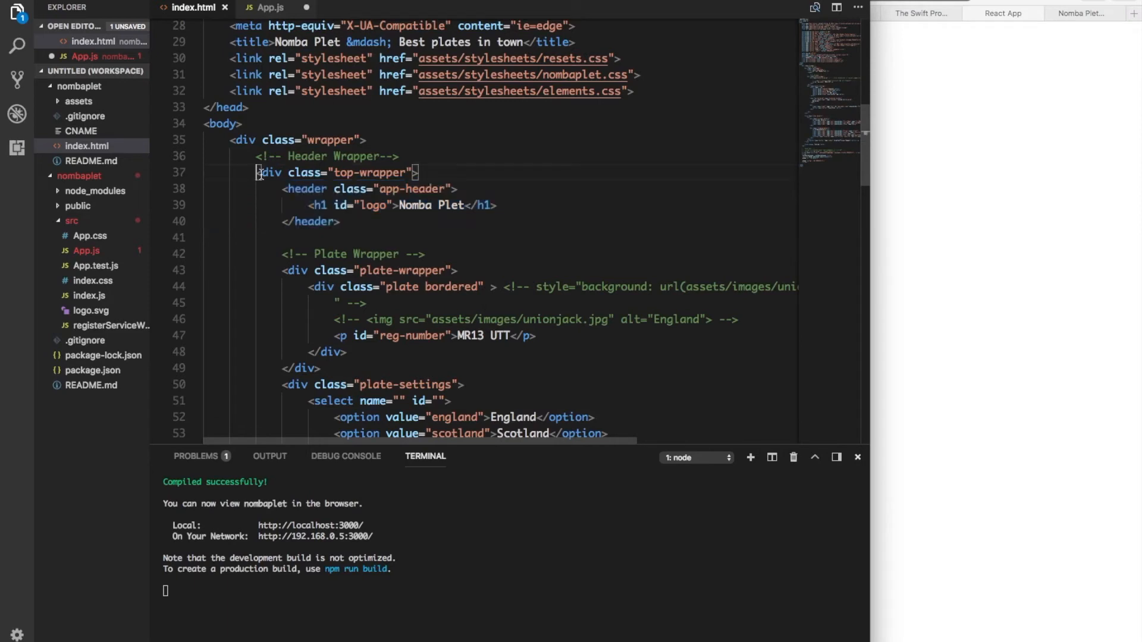
left_click_drag(257, 173, 334, 204)
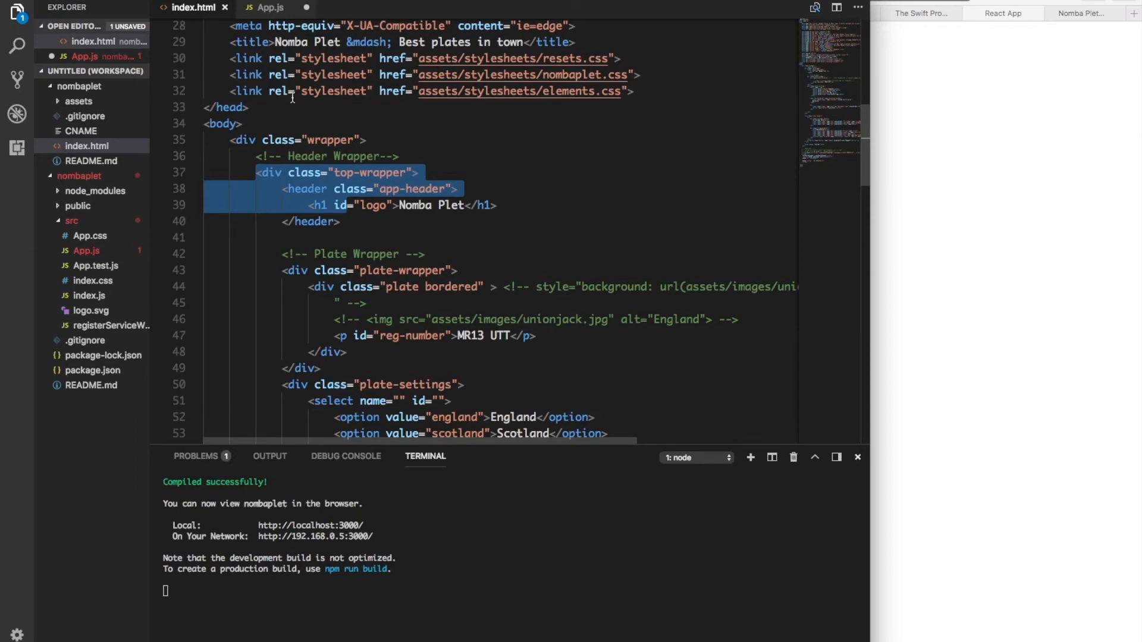
Step: Rename the App.js component to TopWrapper in both the class and the element
left_click(270, 8)
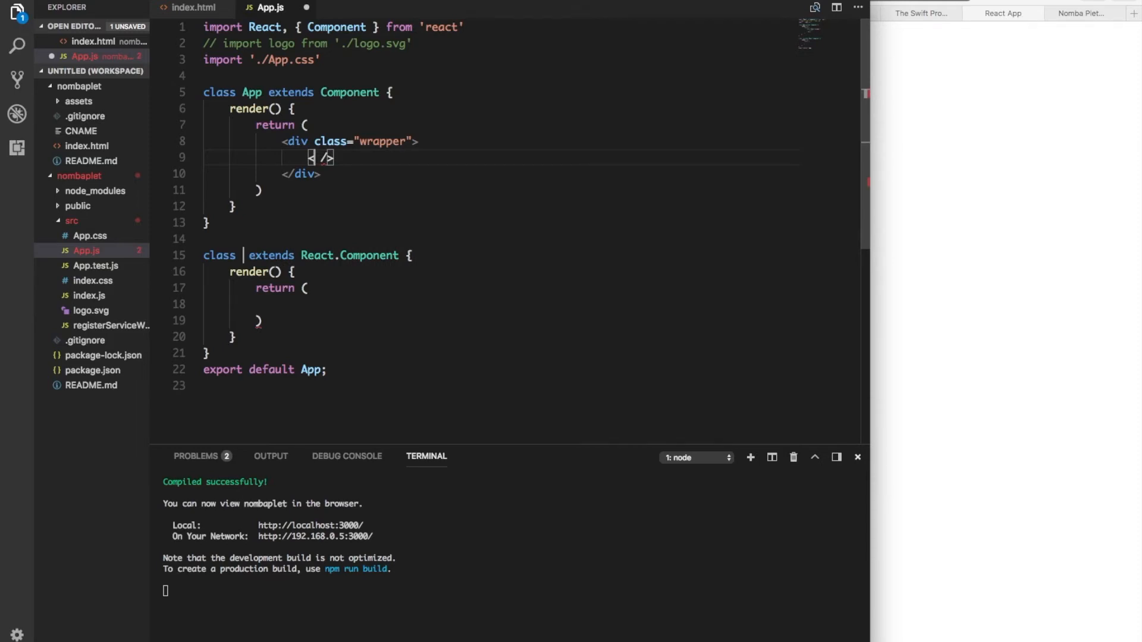
type("To")
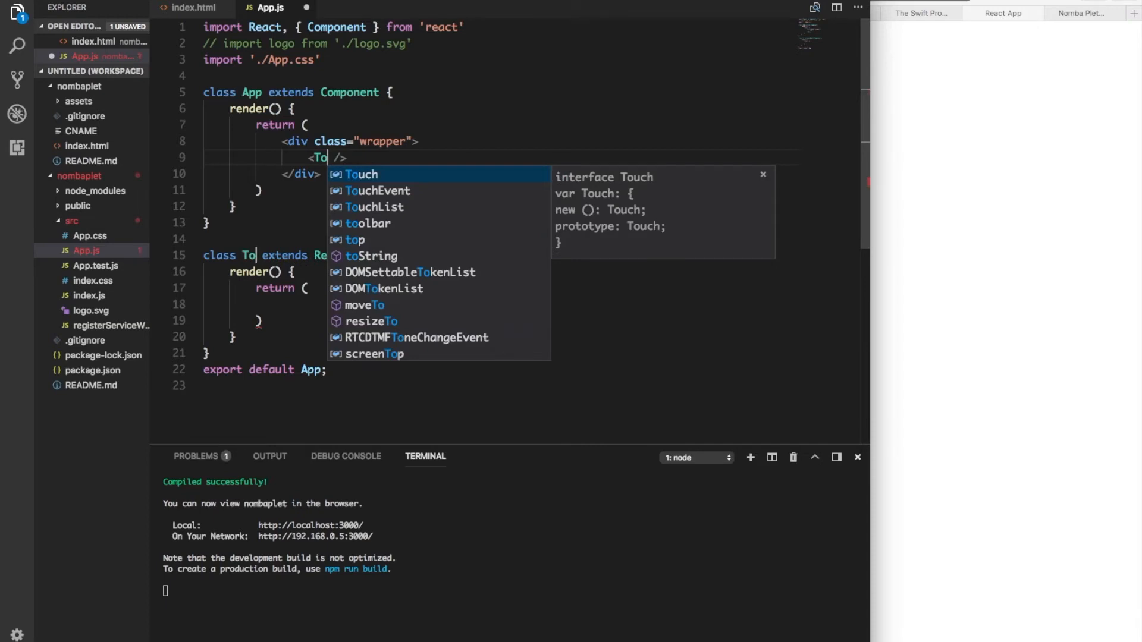
type("p")
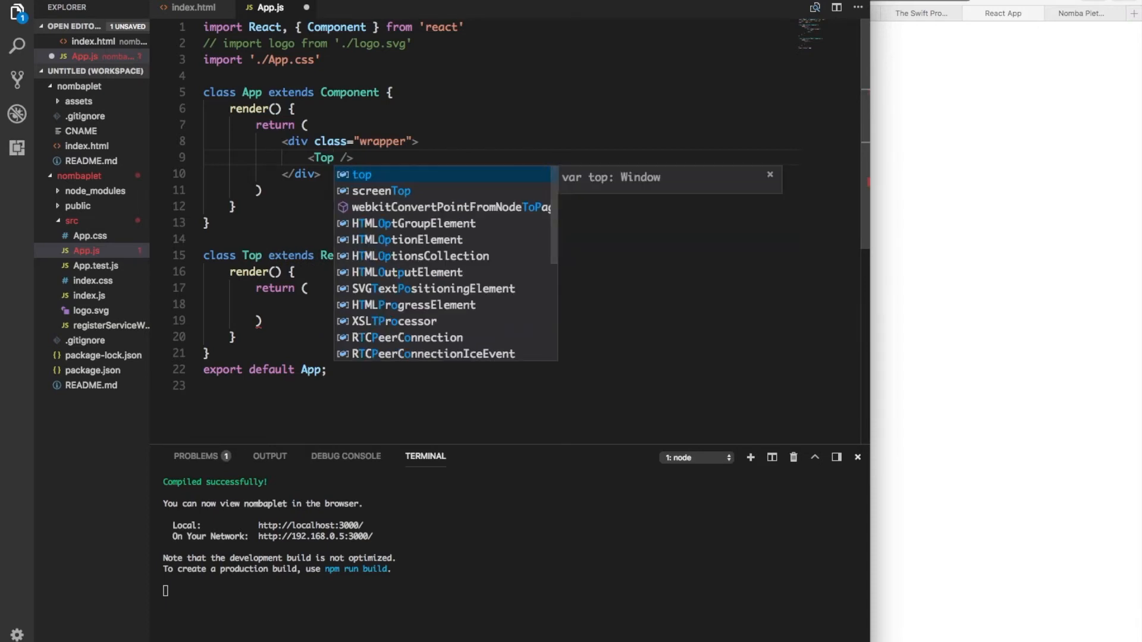
type("Wr")
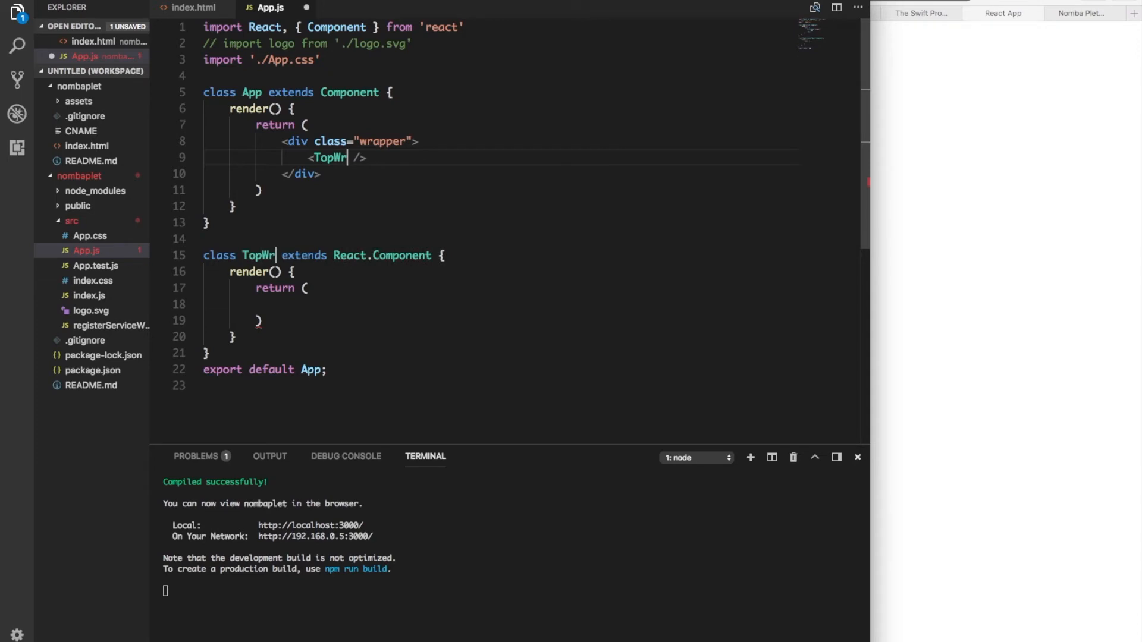
type("apper")
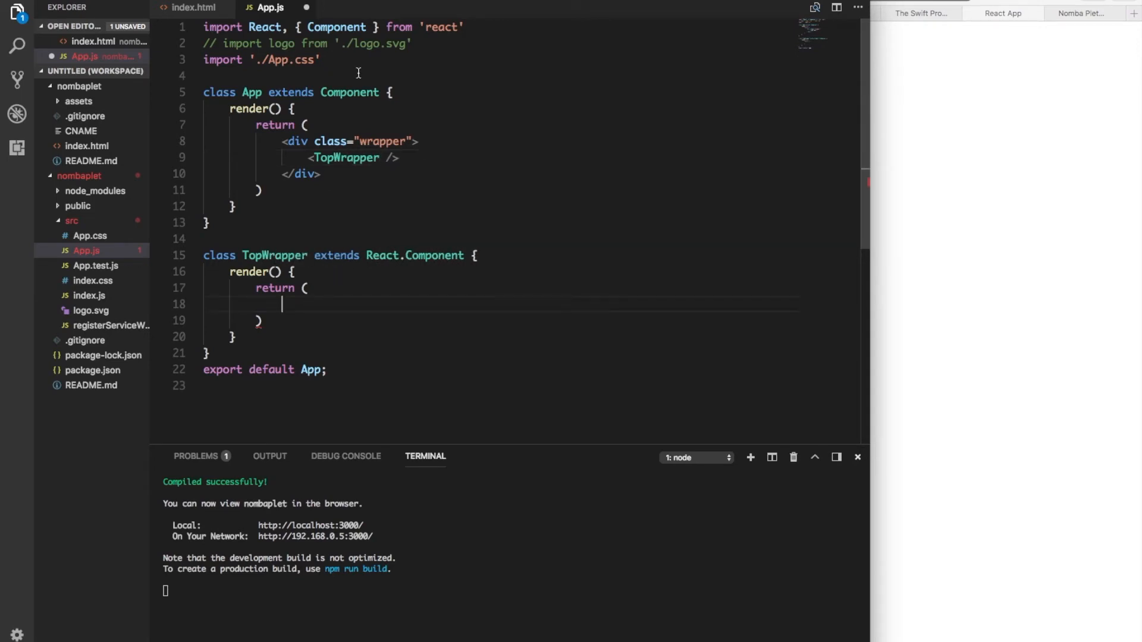
left_click(192, 7)
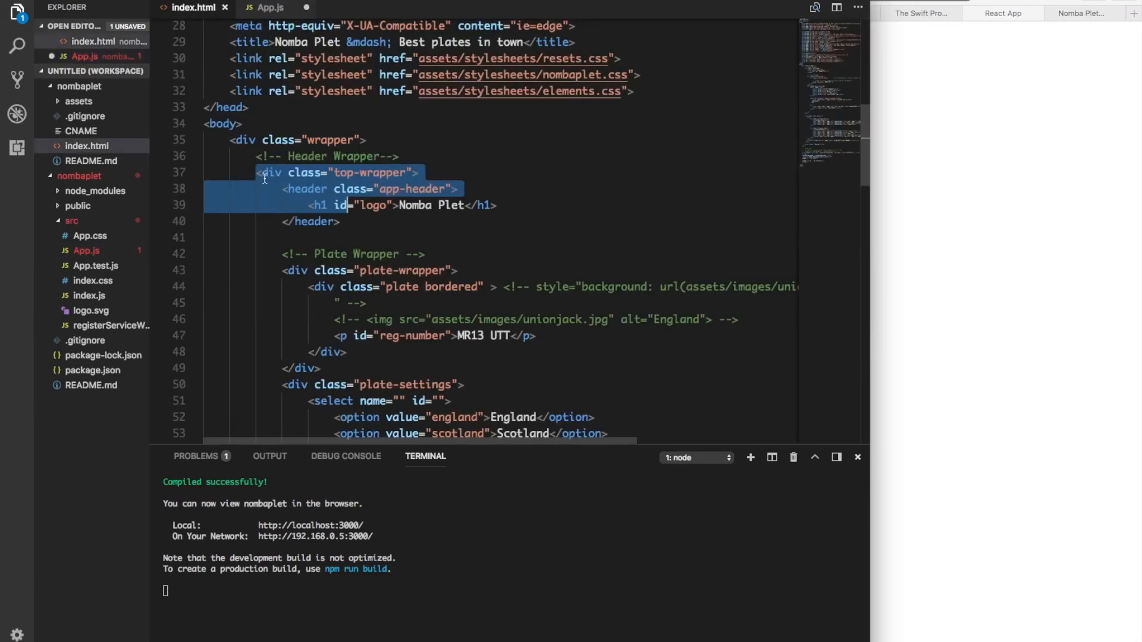
Step: Copy index.html's top-wrapper markup into TopWrapper's return in App.js
left_click(255, 172)
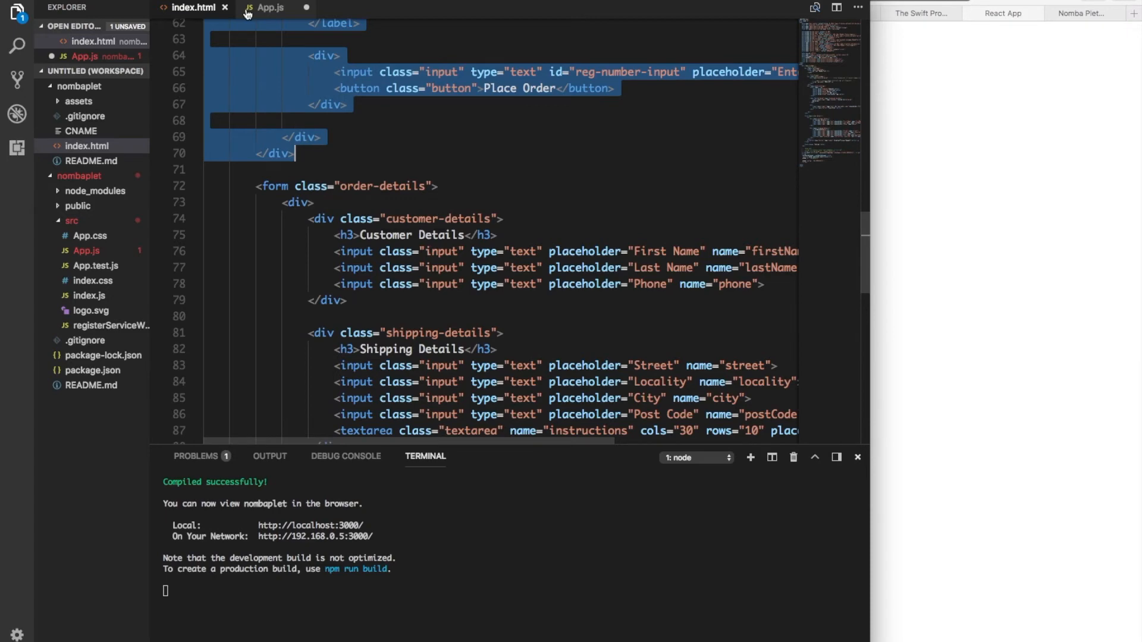
left_click(271, 7)
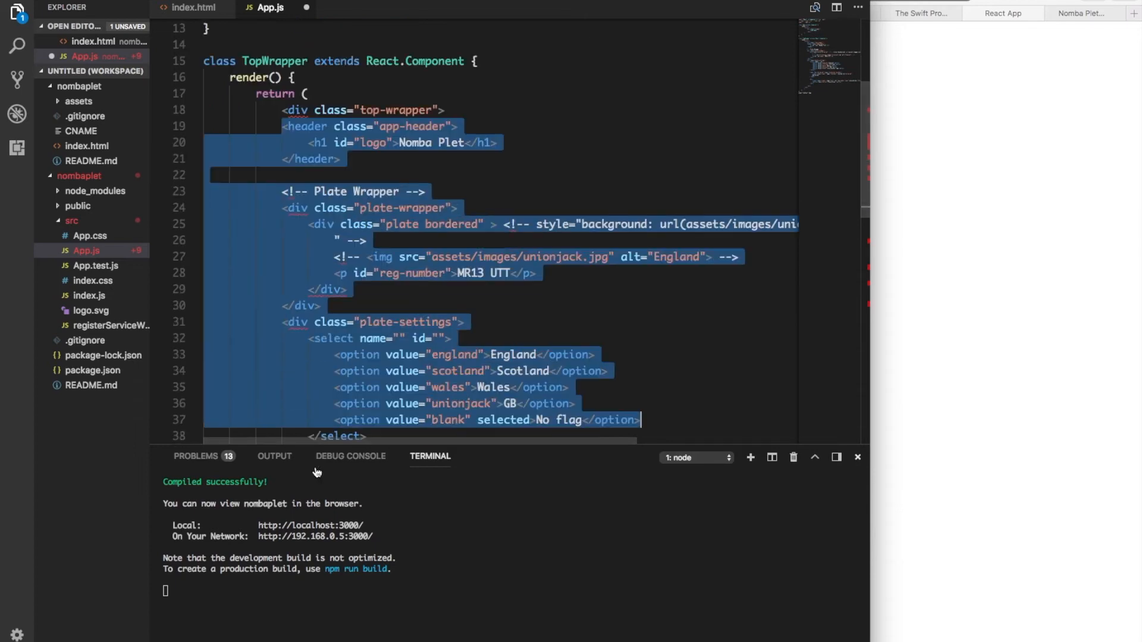
scroll("down", 3)
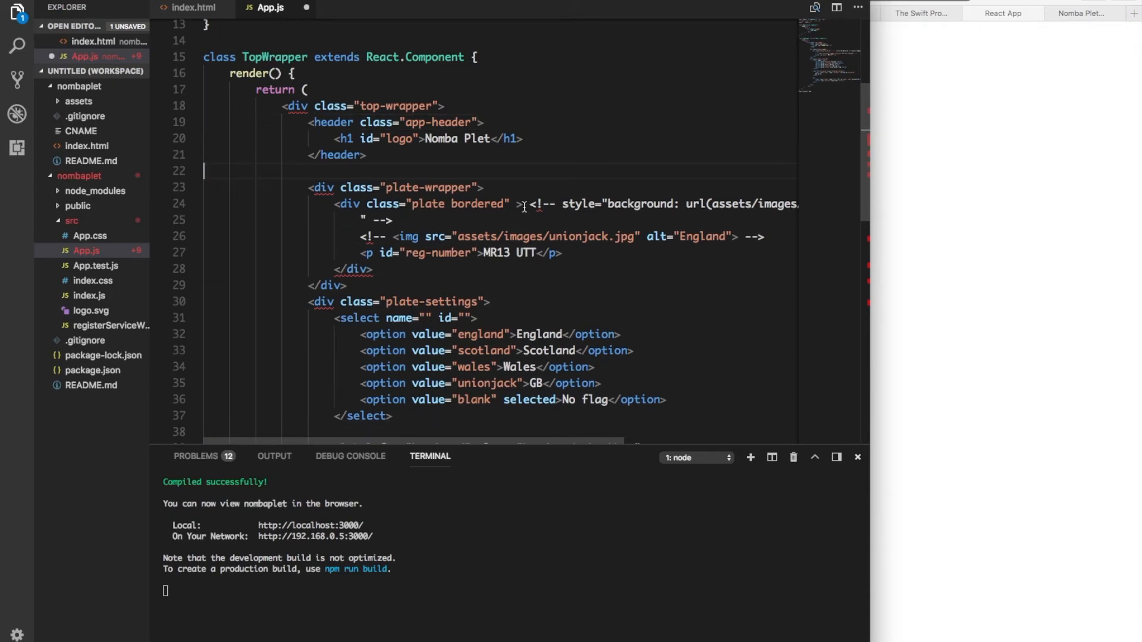
Step: Strip the style and img HTML comments and self-close the checkbox input, then save
left_click_drag(525, 204, 389, 219)
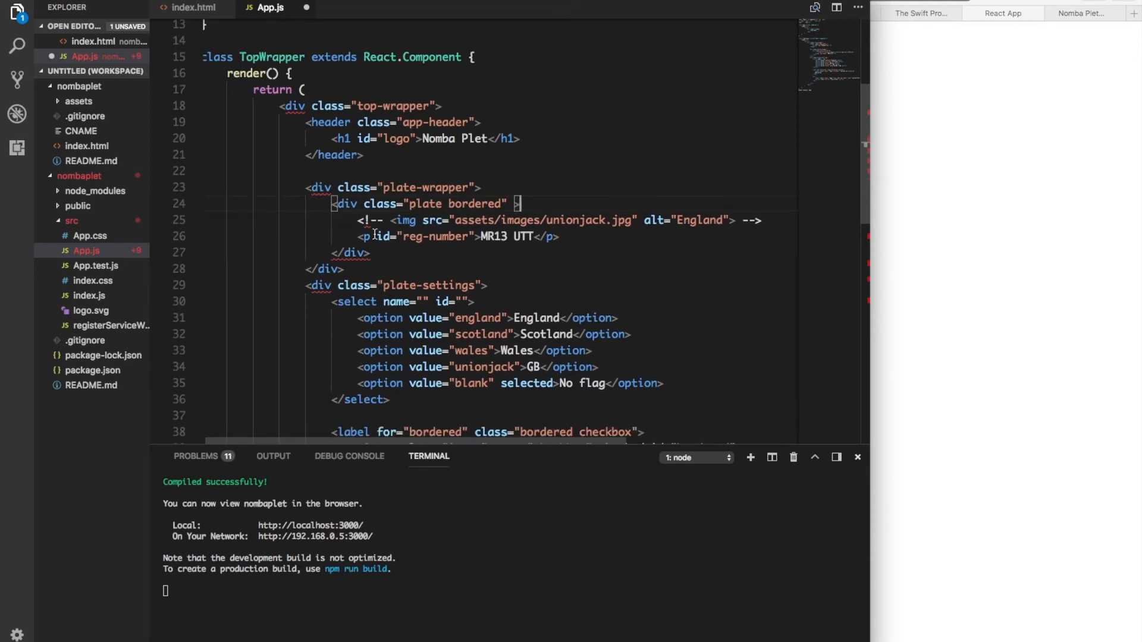
mouse_move(560, 230)
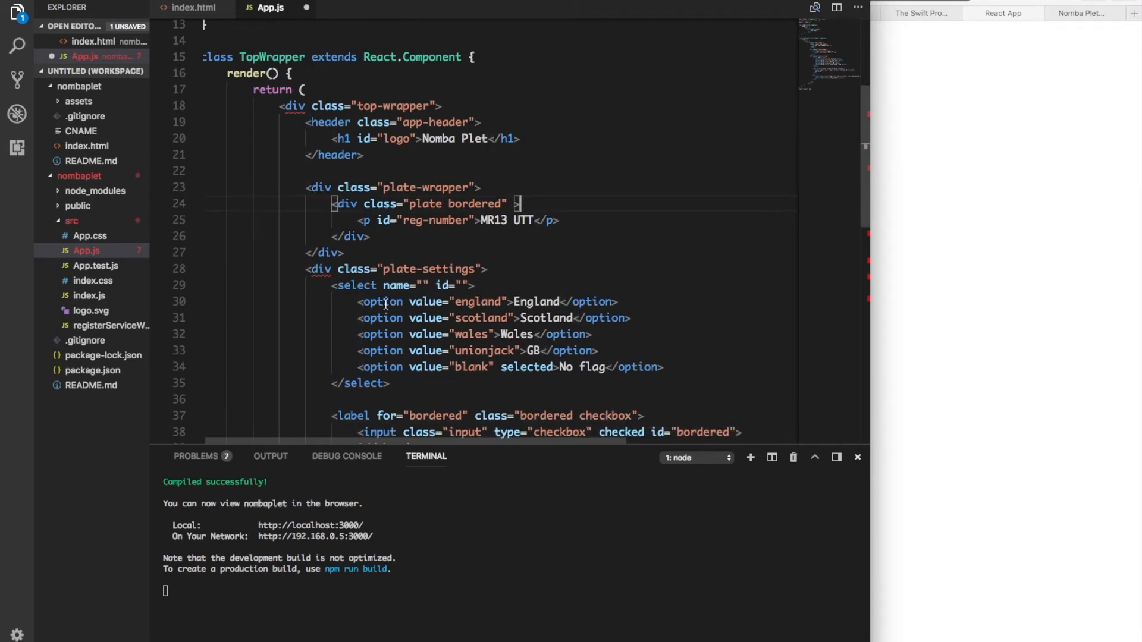
scroll("down", 3)
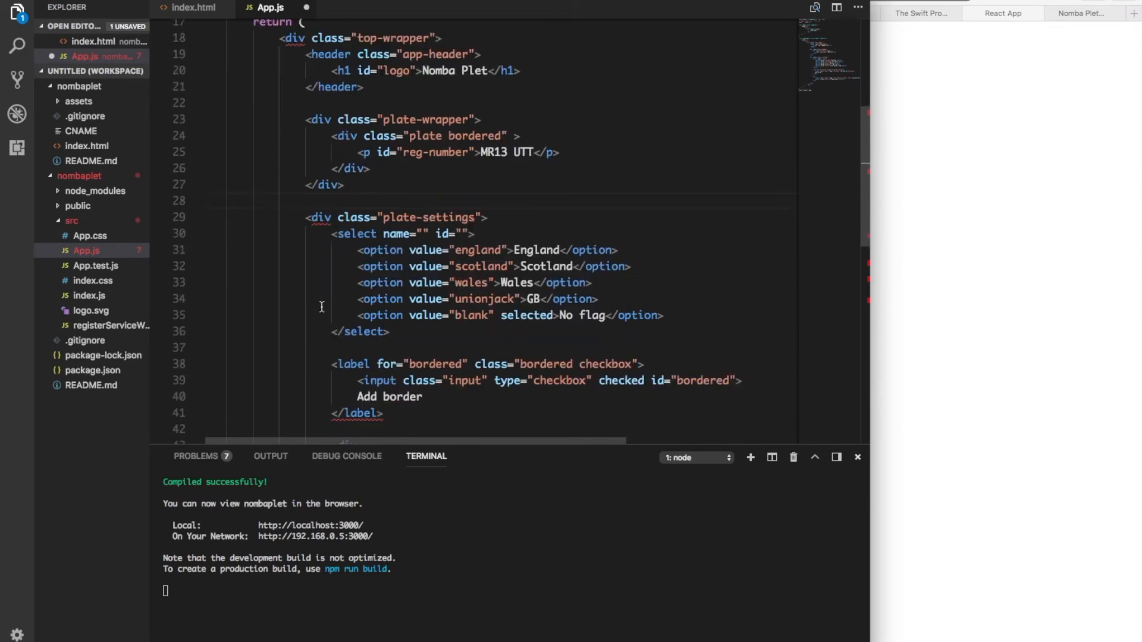
scroll("down", 3)
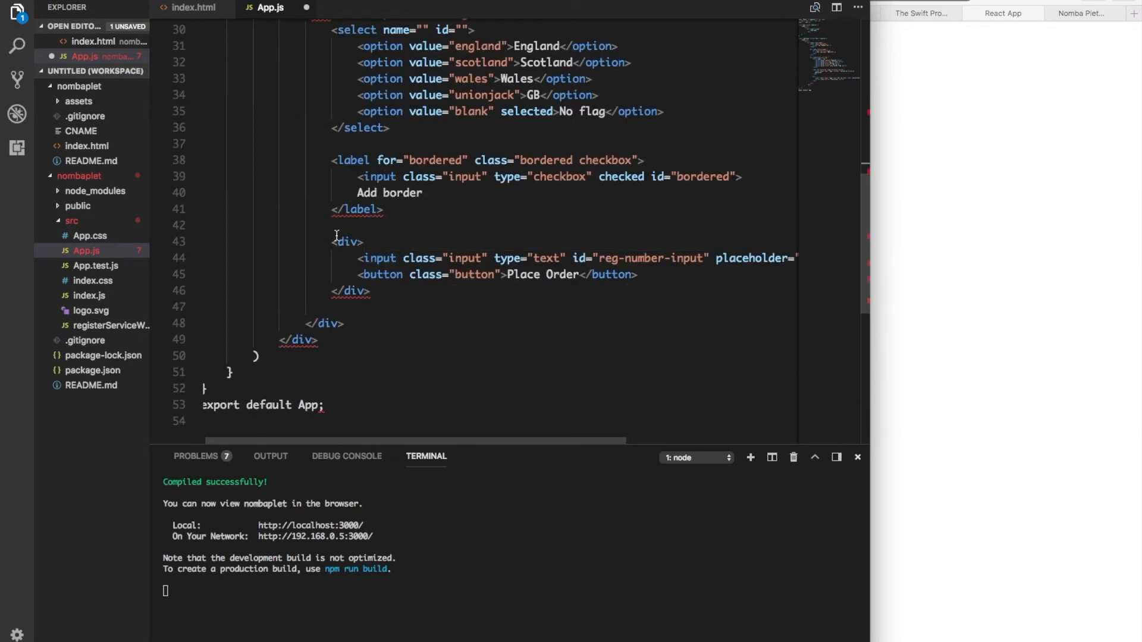
mouse_move(355, 213)
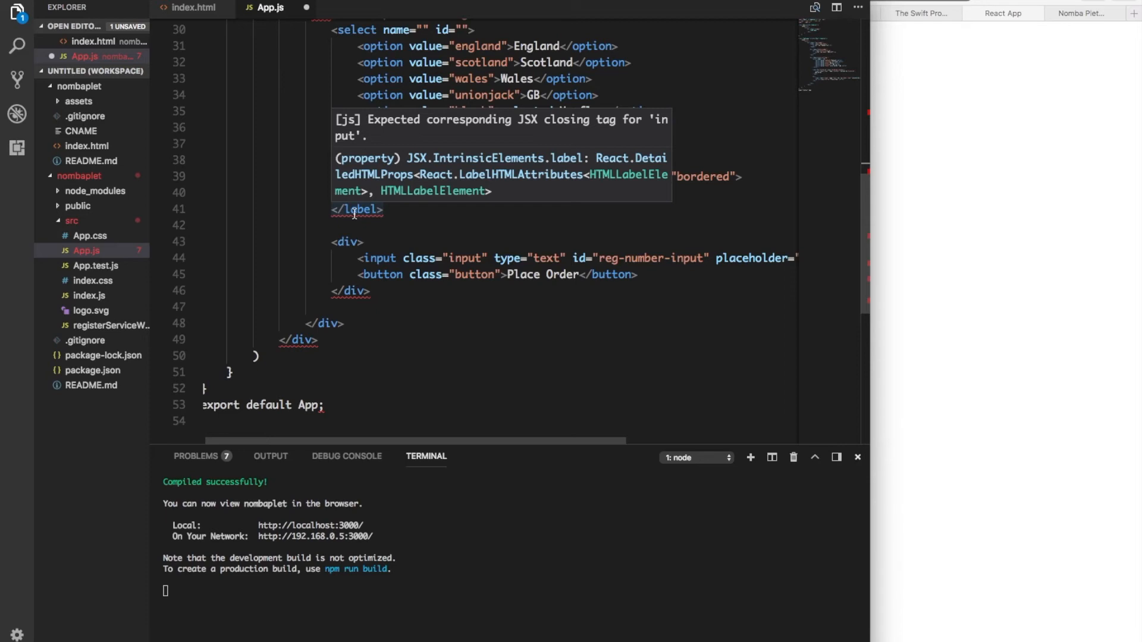
mouse_move(734, 191)
type(" /")
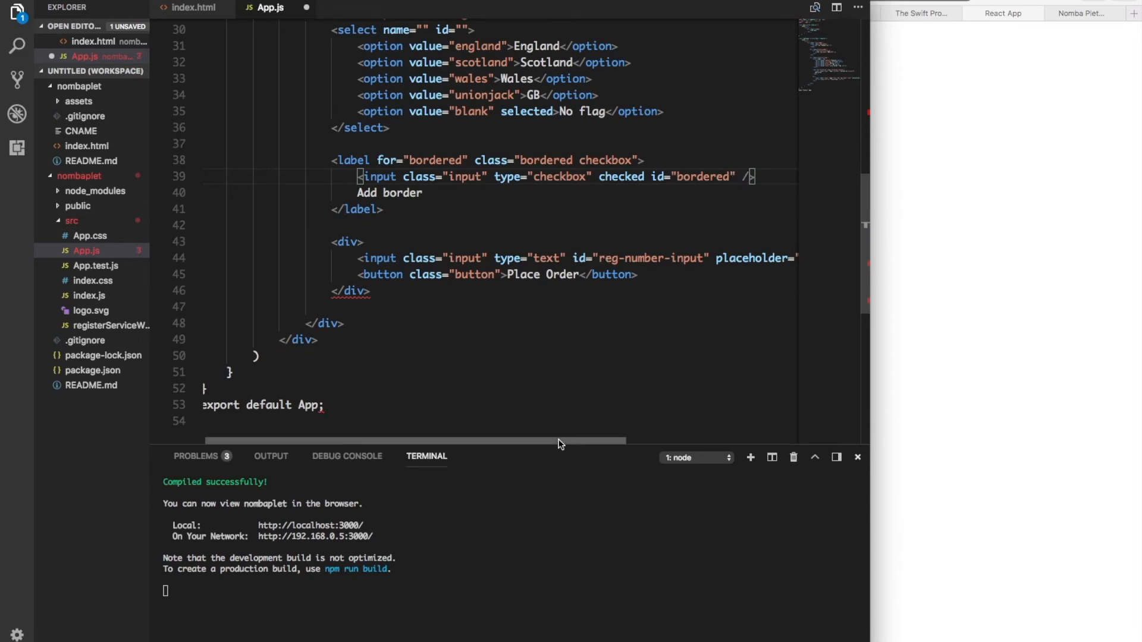
scroll("right", 3)
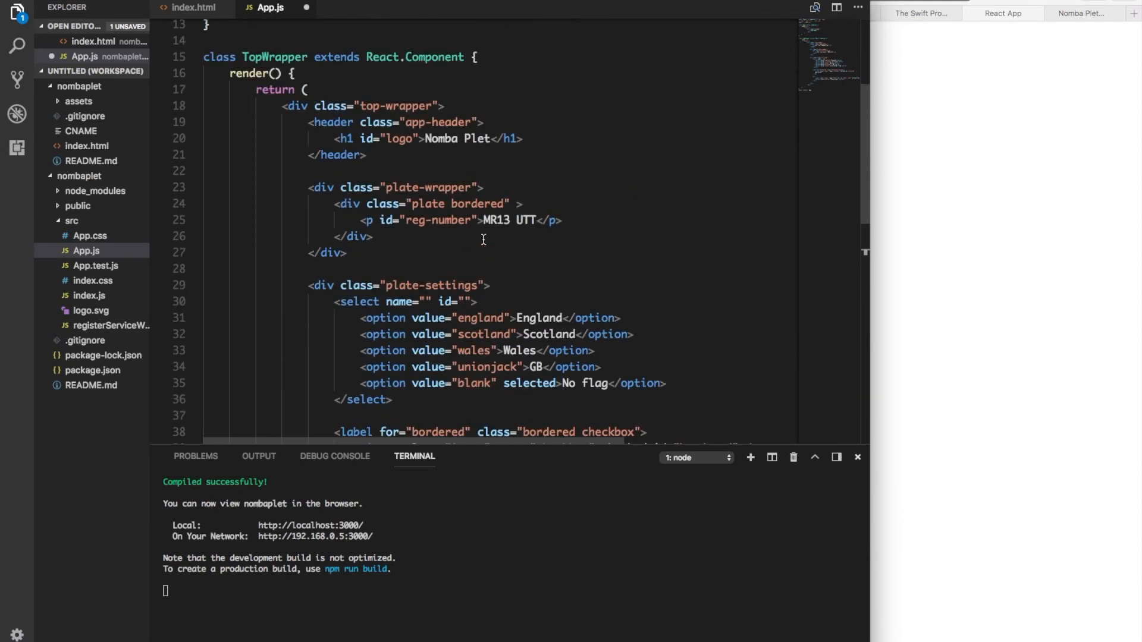
scroll("down", 3)
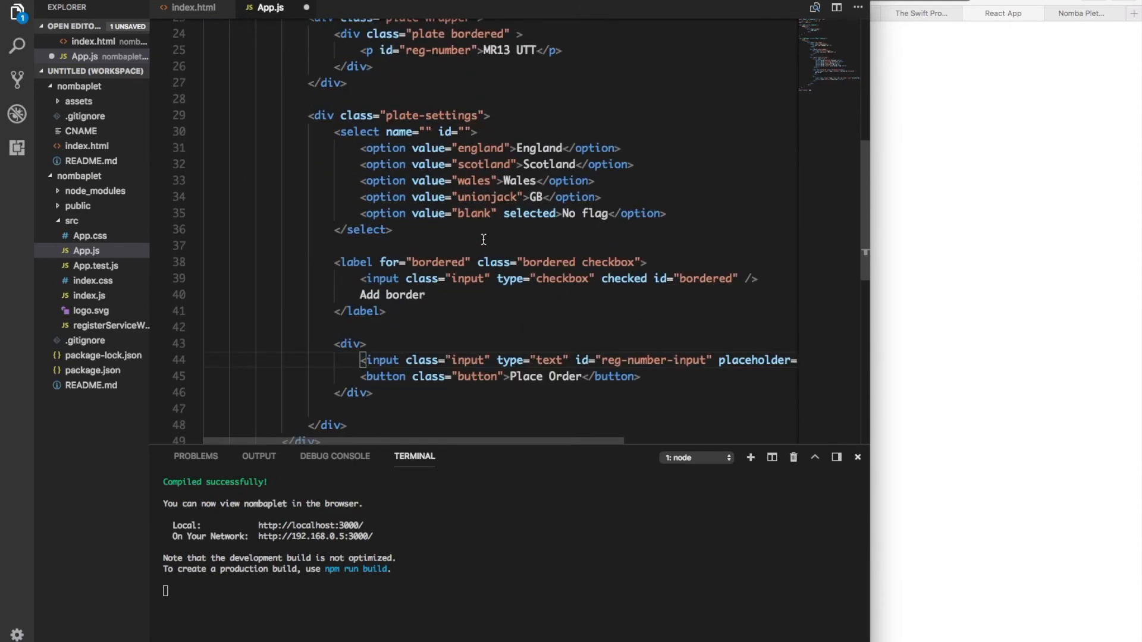
scroll("down", 3)
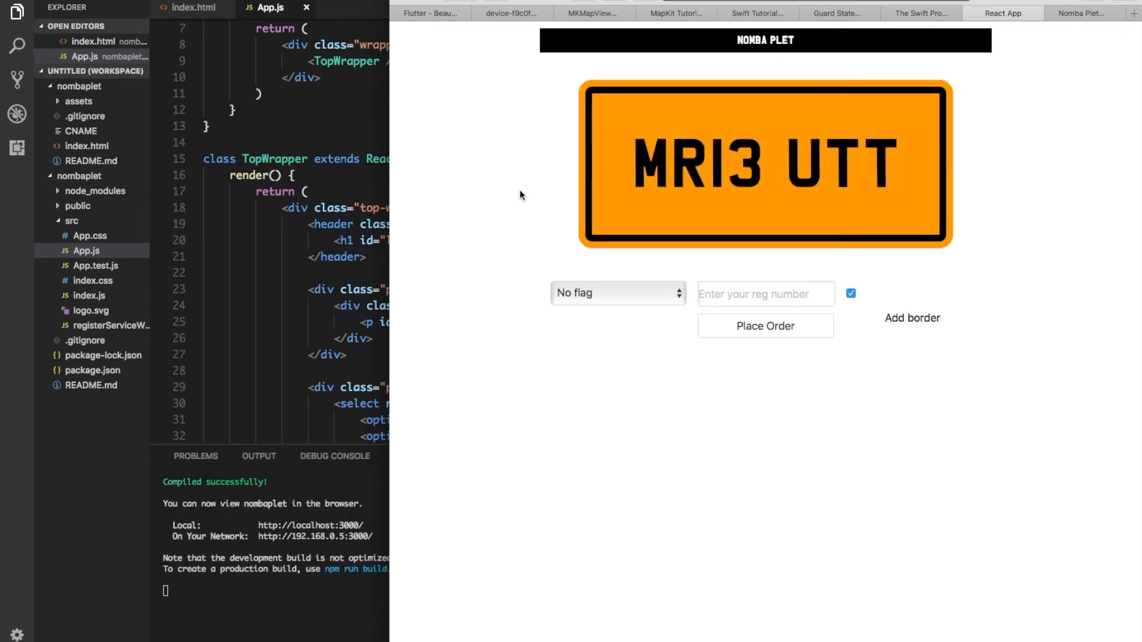
mouse_move(492, 222)
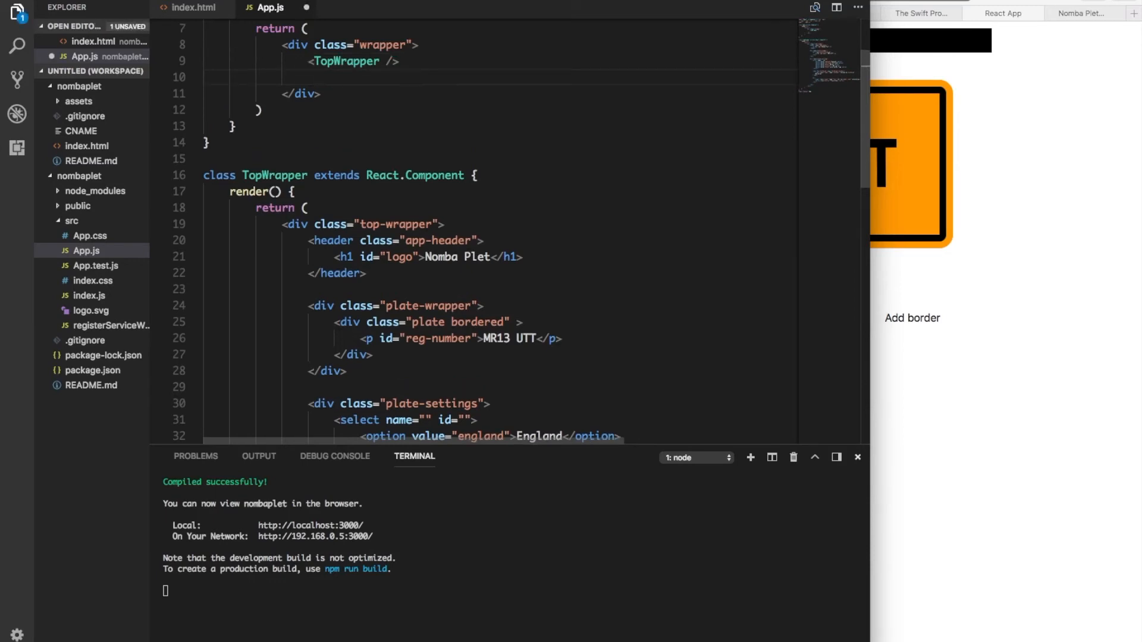
Step: Reference AppFooter in App.js and make room above the export statement
type("<")
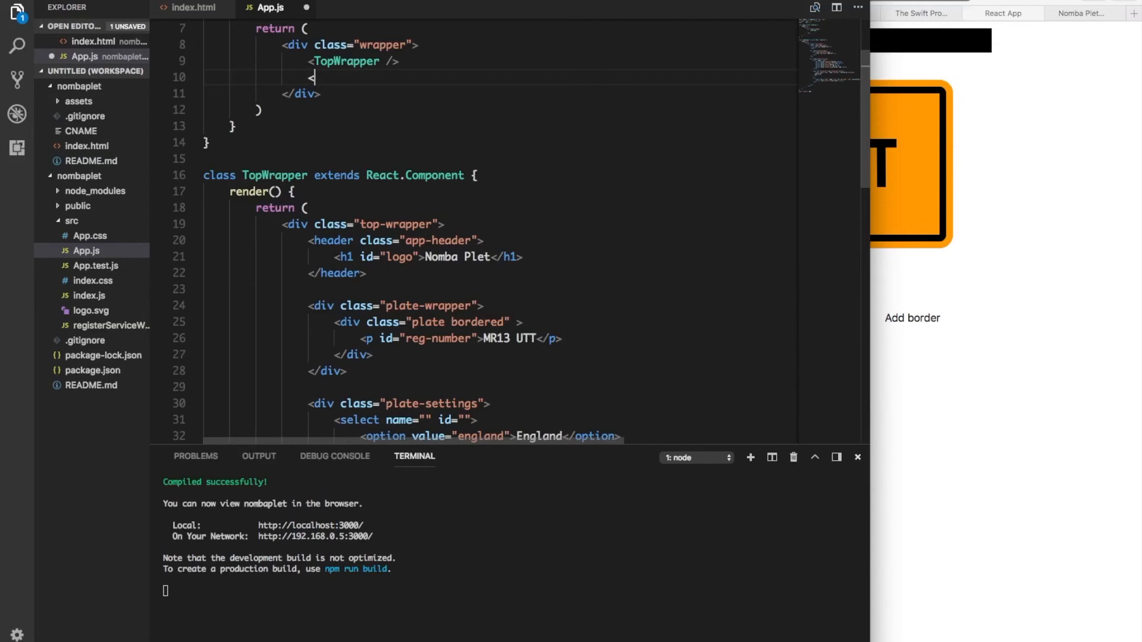
left_click(188, 8)
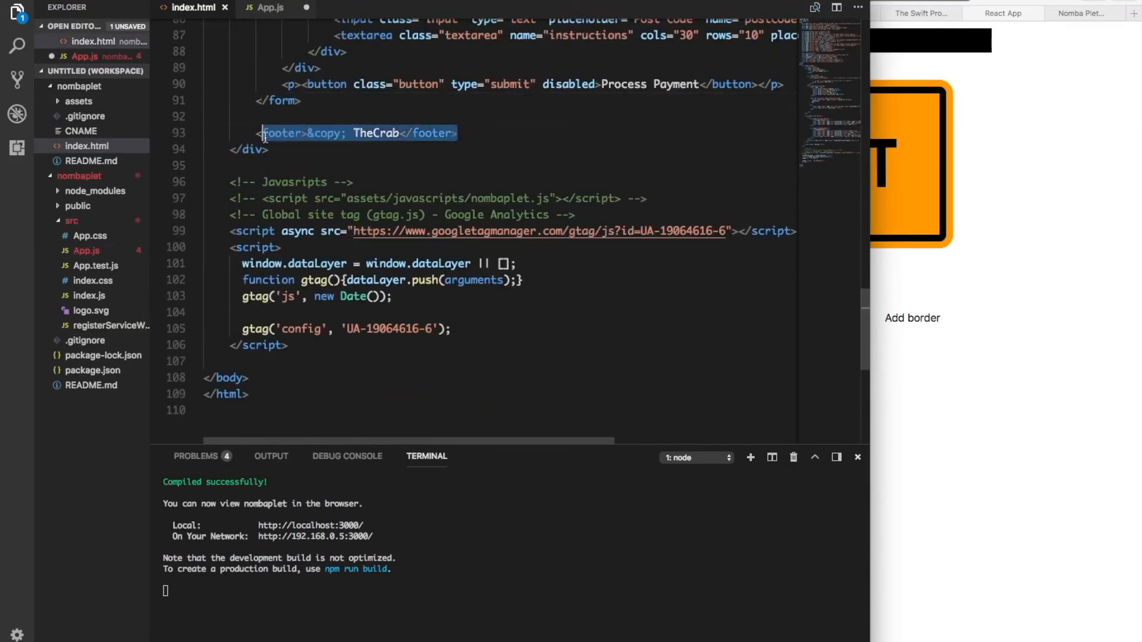
left_click(268, 7)
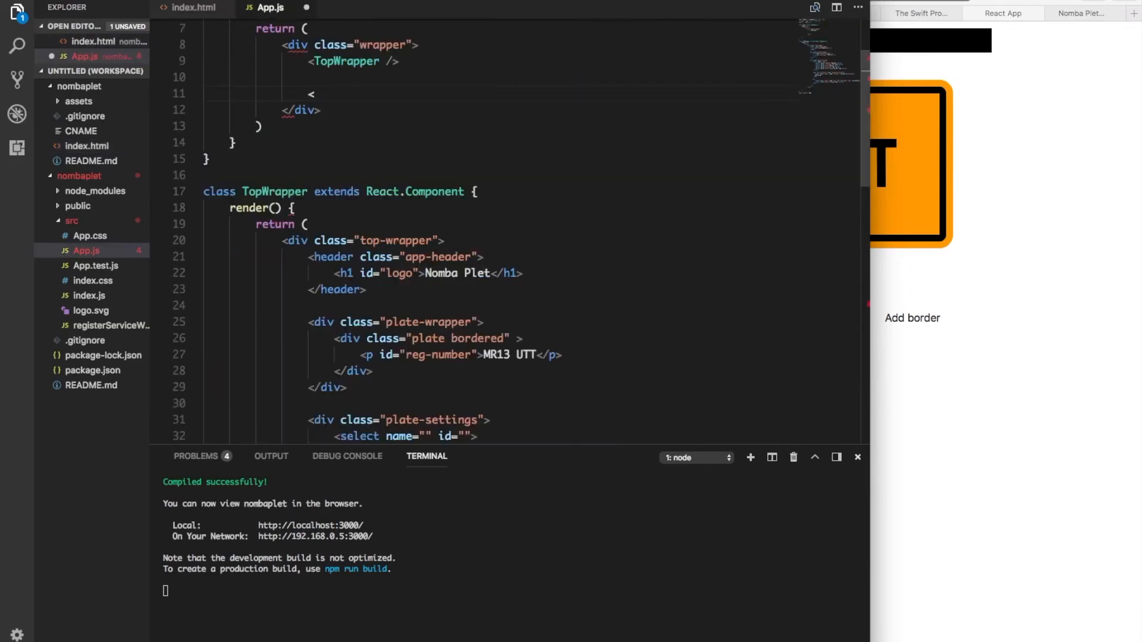
type("AppFooter")
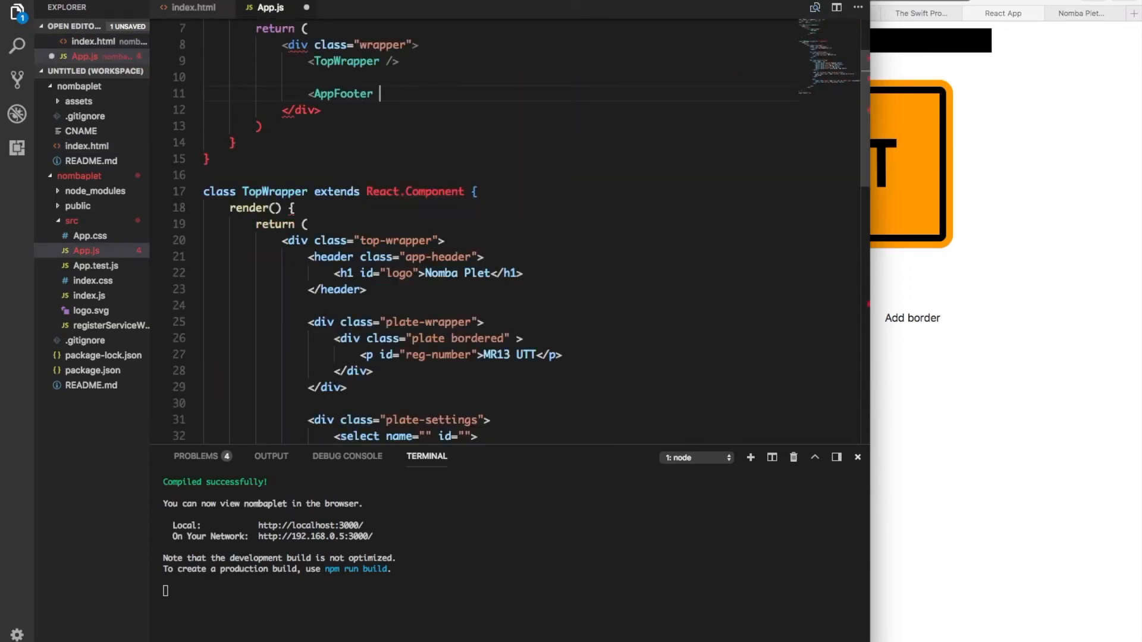
scroll("down", 3)
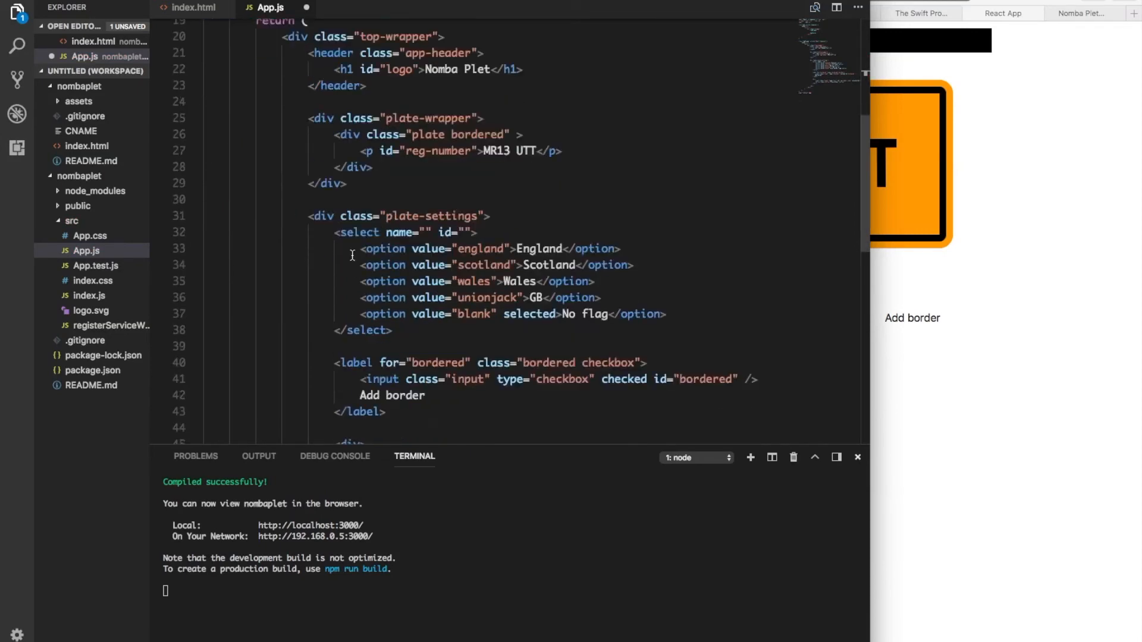
scroll("down", 3)
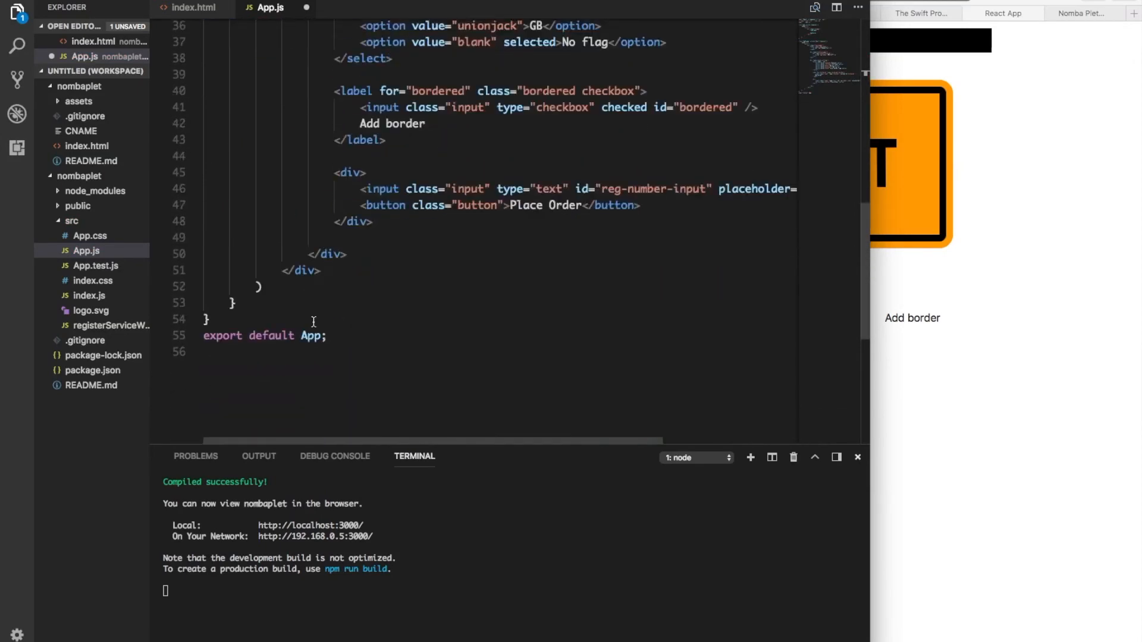
key("Enter")
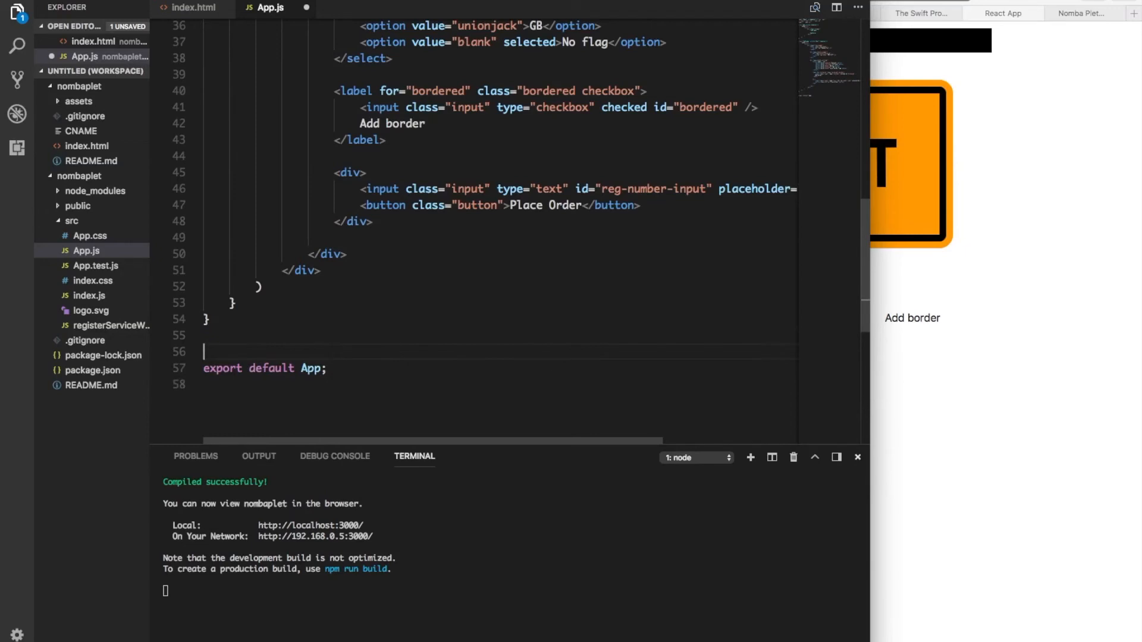
Step: Declare class AppFooter extends Component
type("clas")
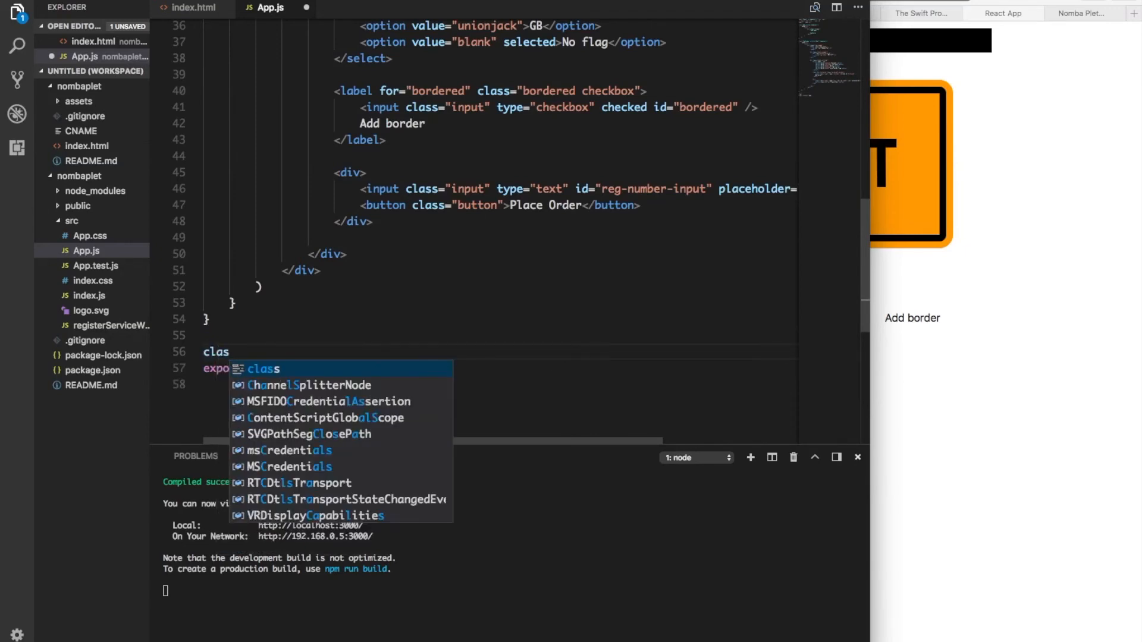
type("Ap")
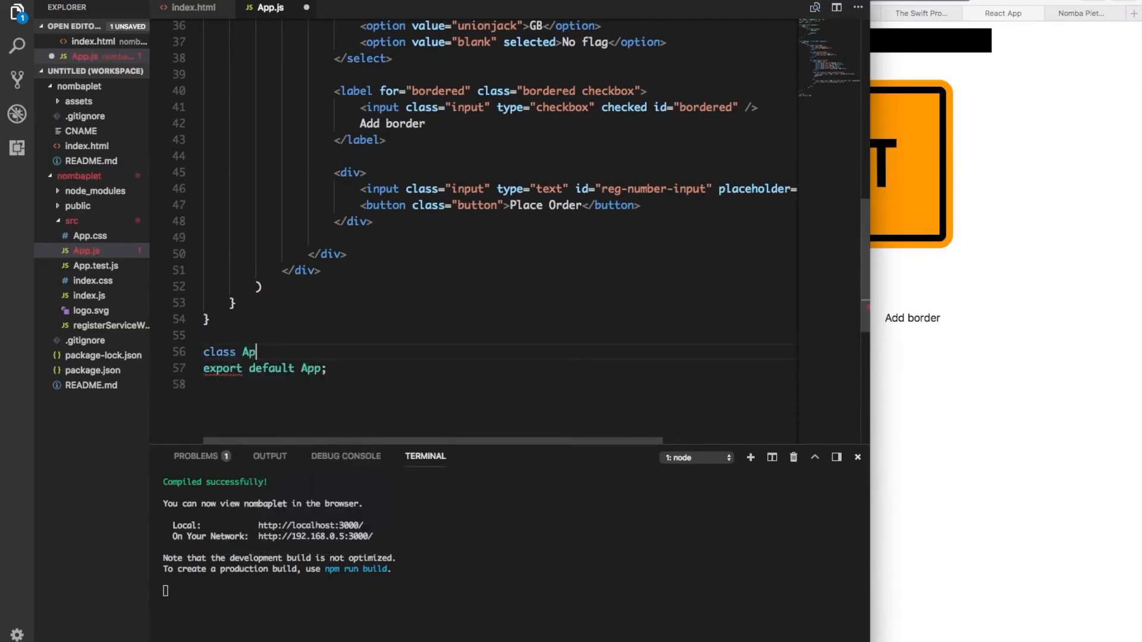
type("f")
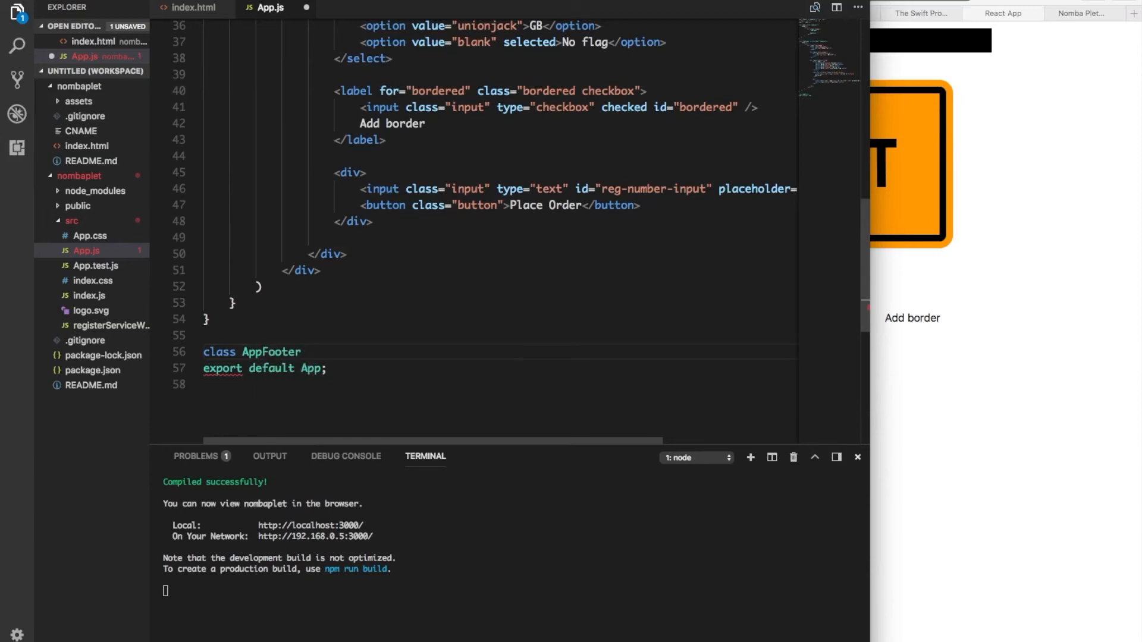
type("extends")
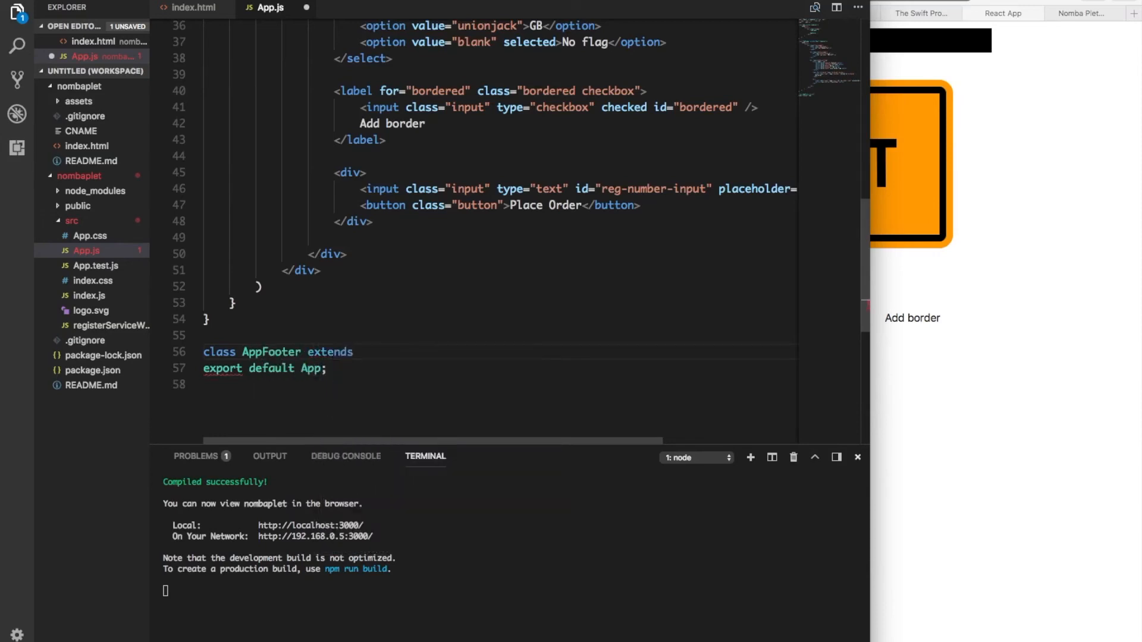
type("C")
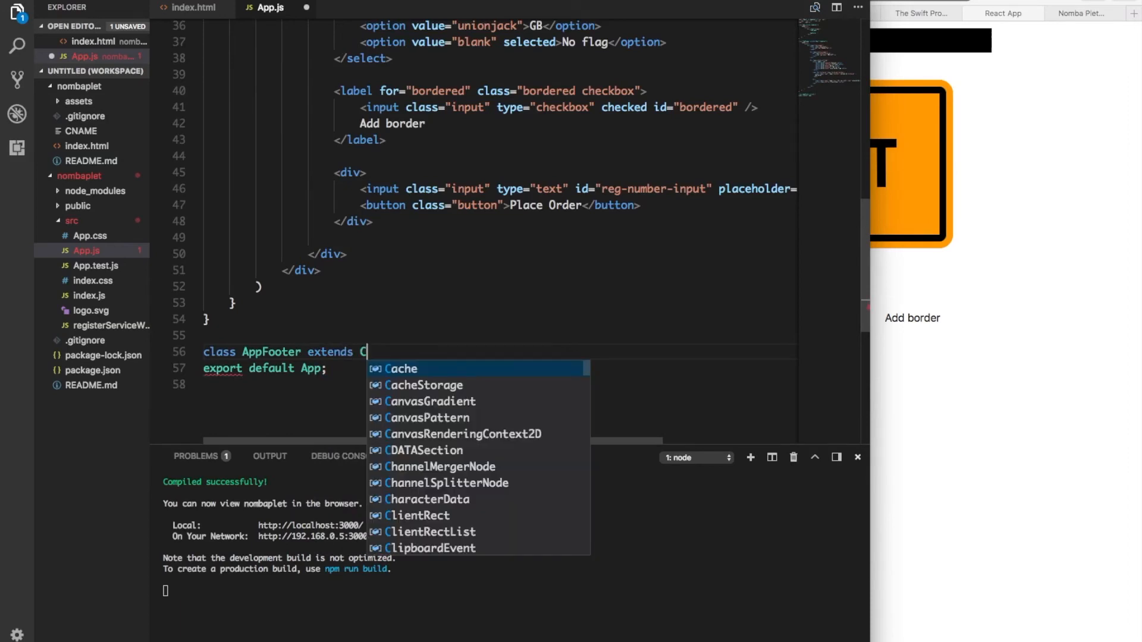
type("ompo")
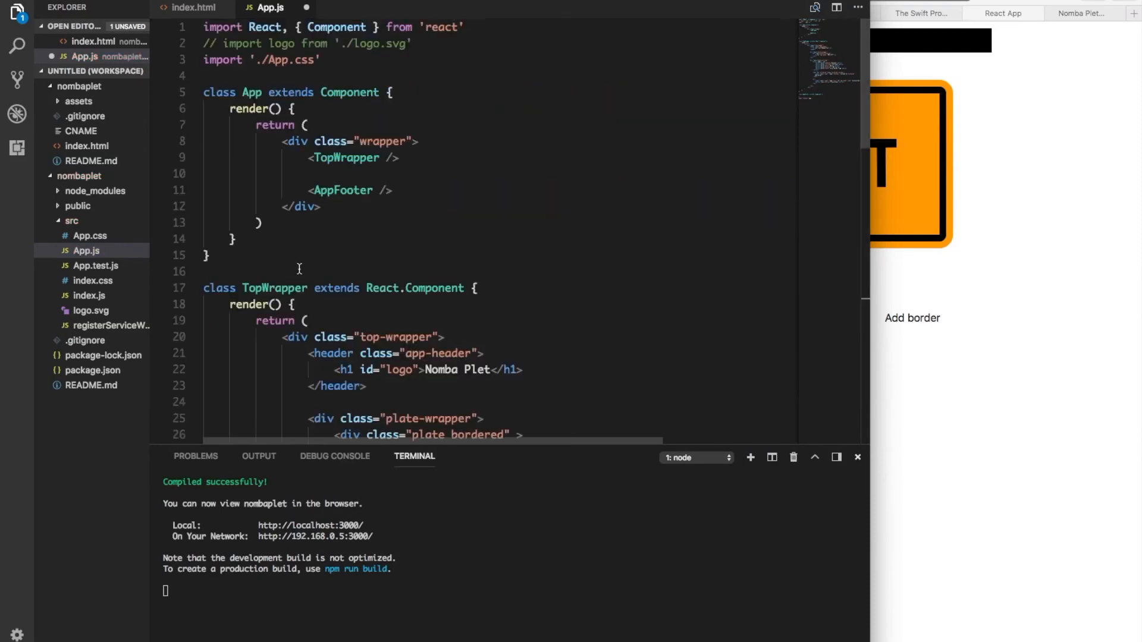
mouse_move(336, 27)
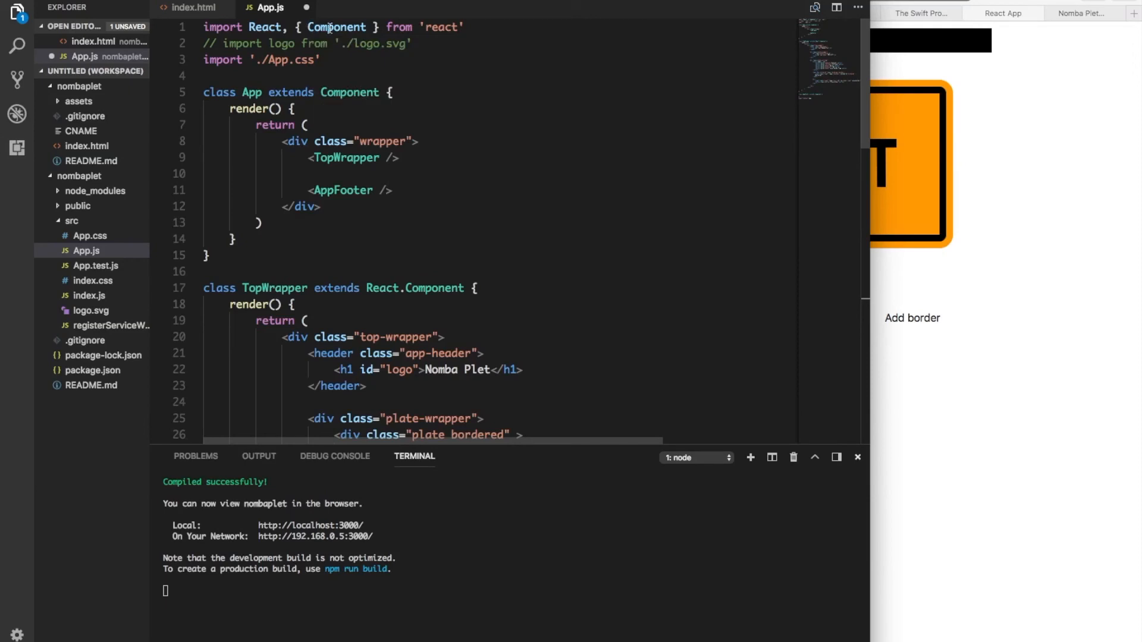
scroll("down", 3)
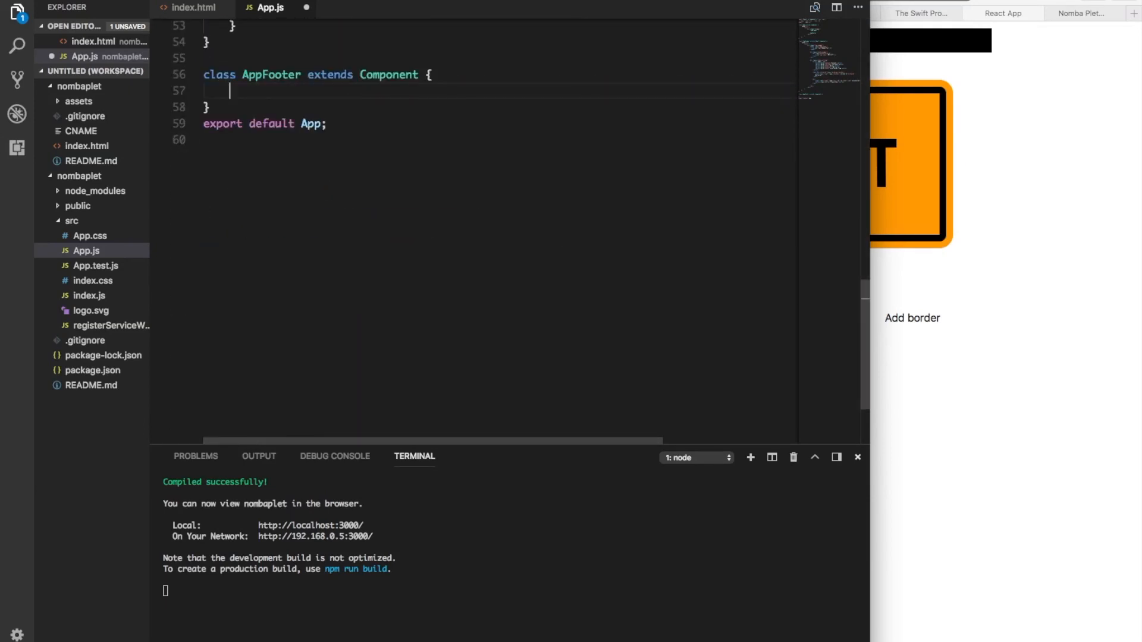
Step: Give AppFooter a render returning <footer>&copy; TheCrab</footer>
type("render(")
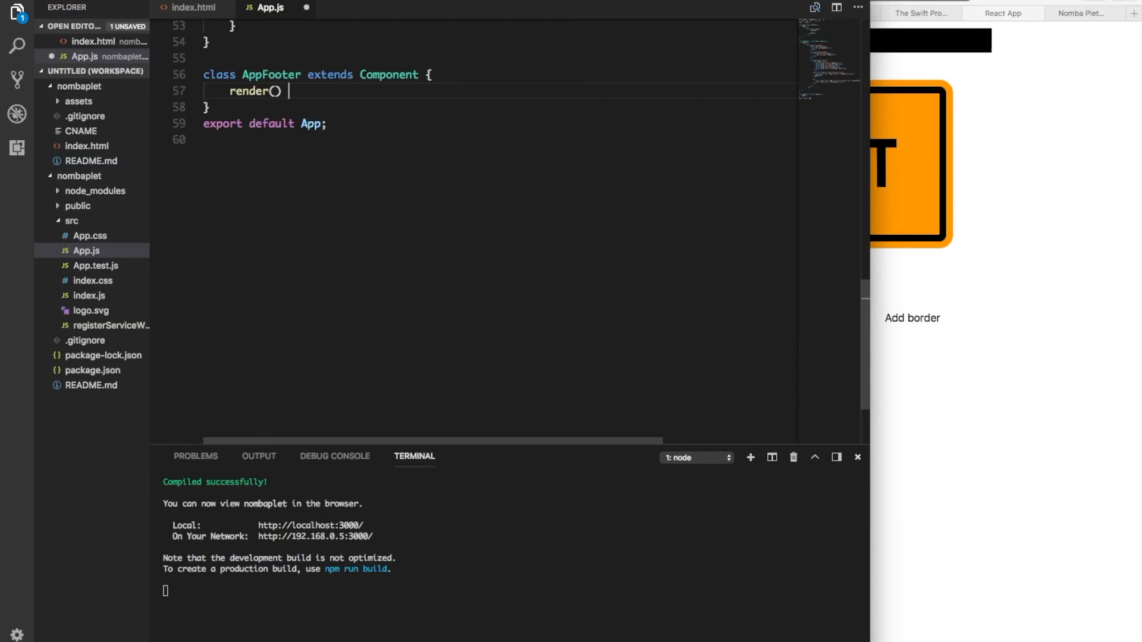
type("{r")
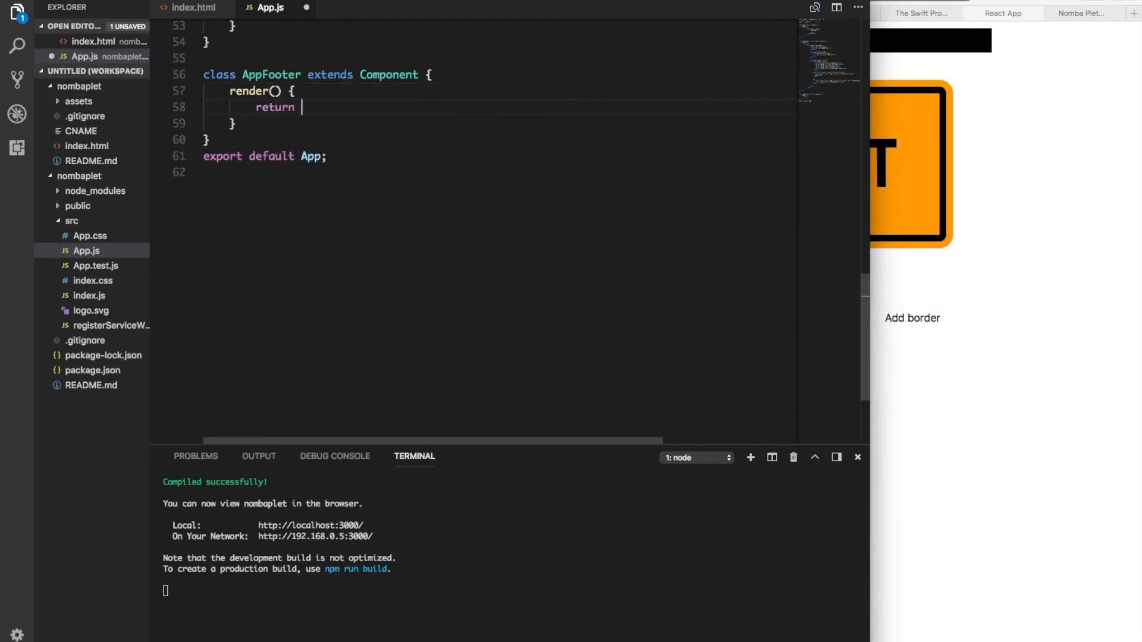
type("(")
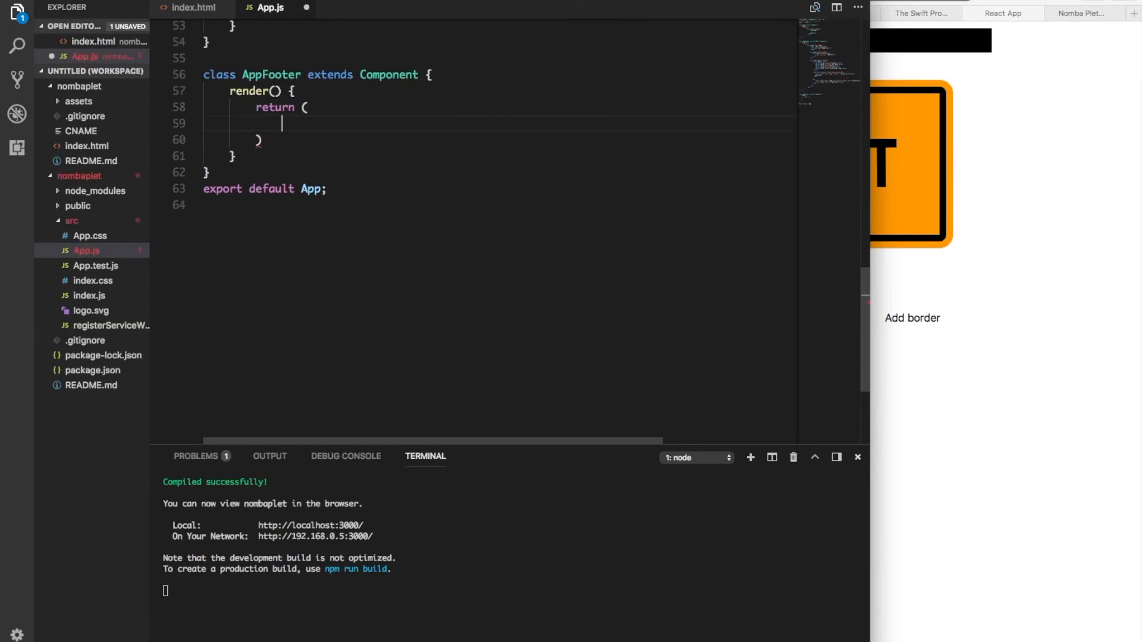
type("<footer>&copy; TheCrab</footer>")
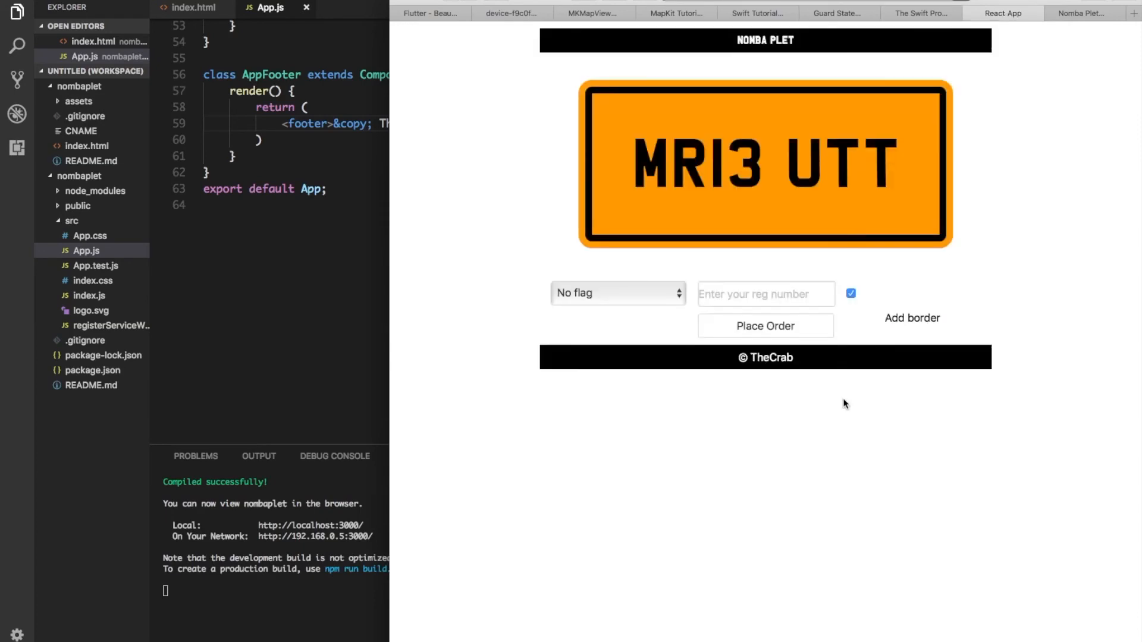
mouse_move(380, 309)
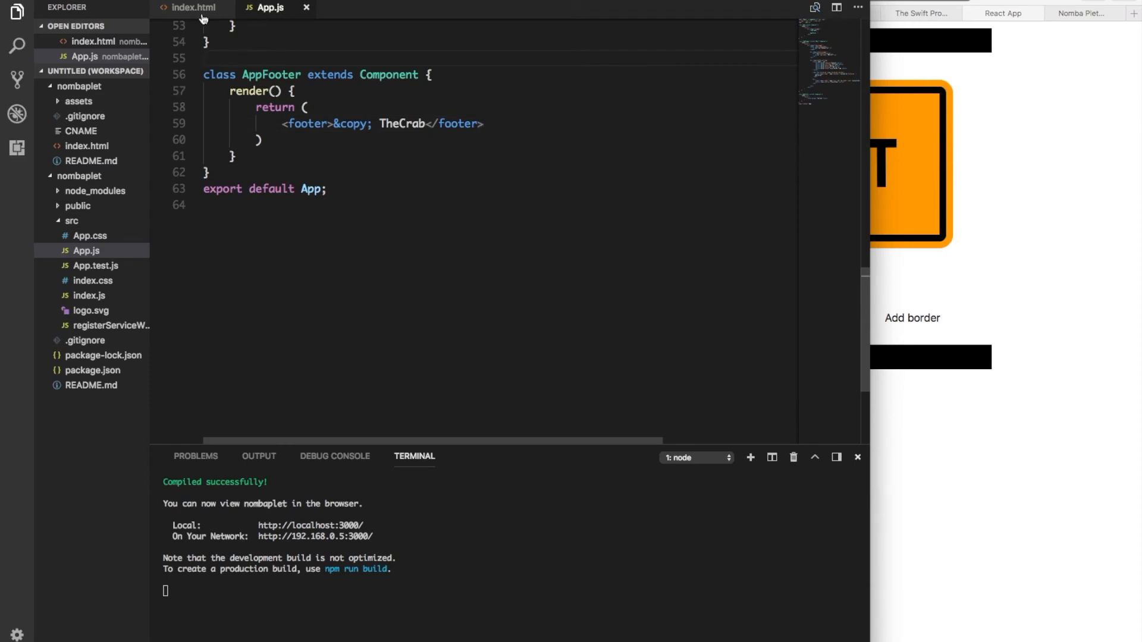
Step: Switch to index.html to select the order-details form block
left_click(192, 9)
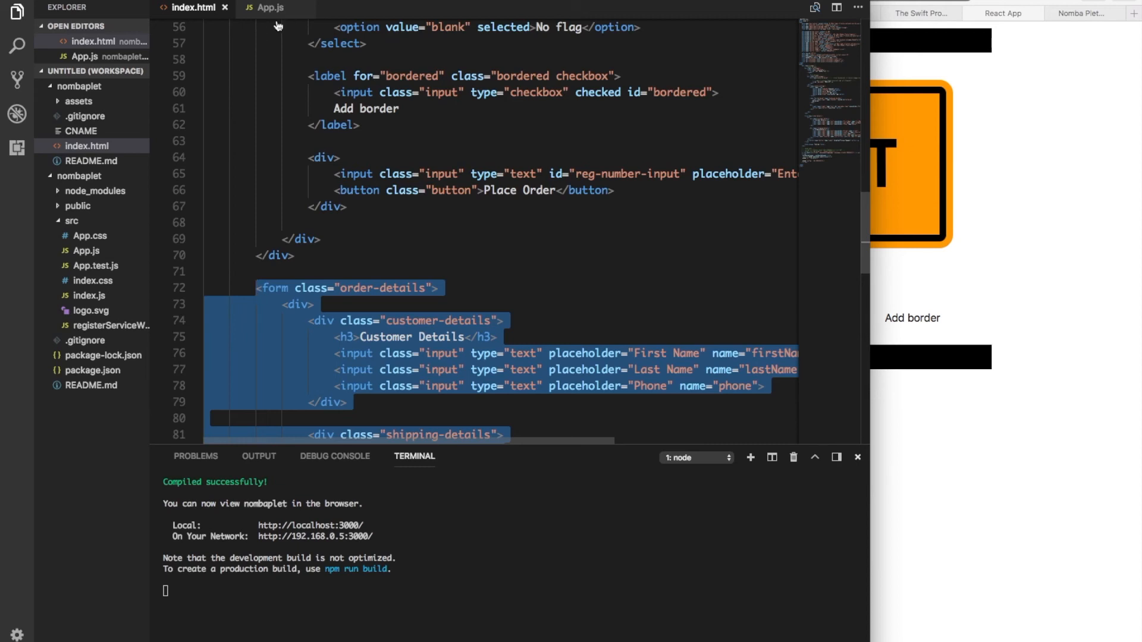
Step: Start a new OrderForm class on blank lines above AppFooter in App.js
left_click(271, 8)
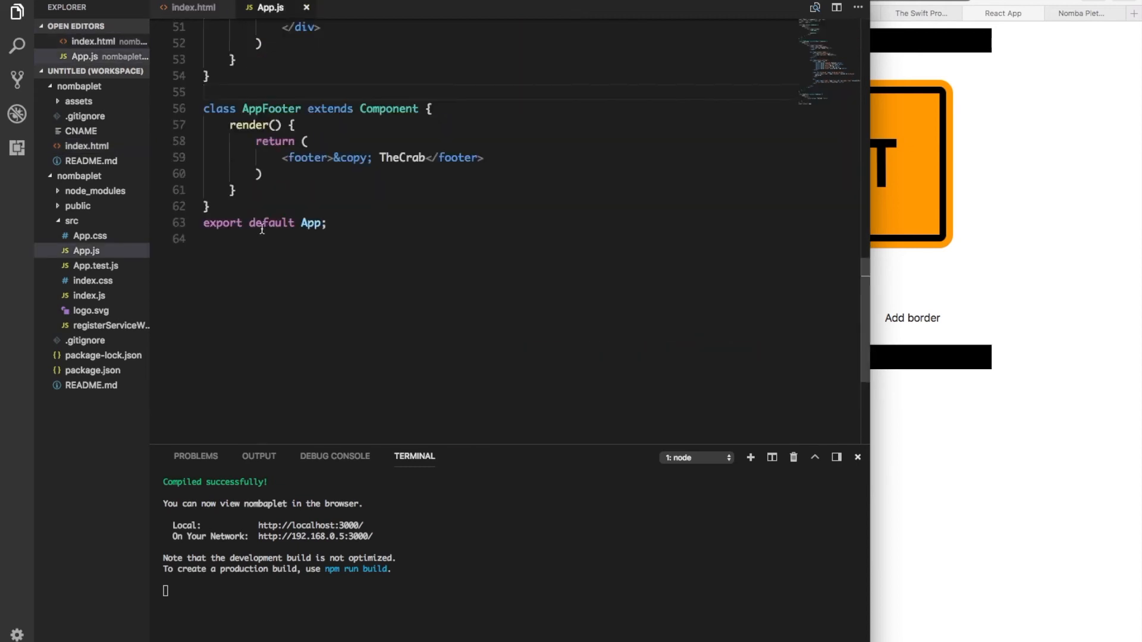
key("Enter")
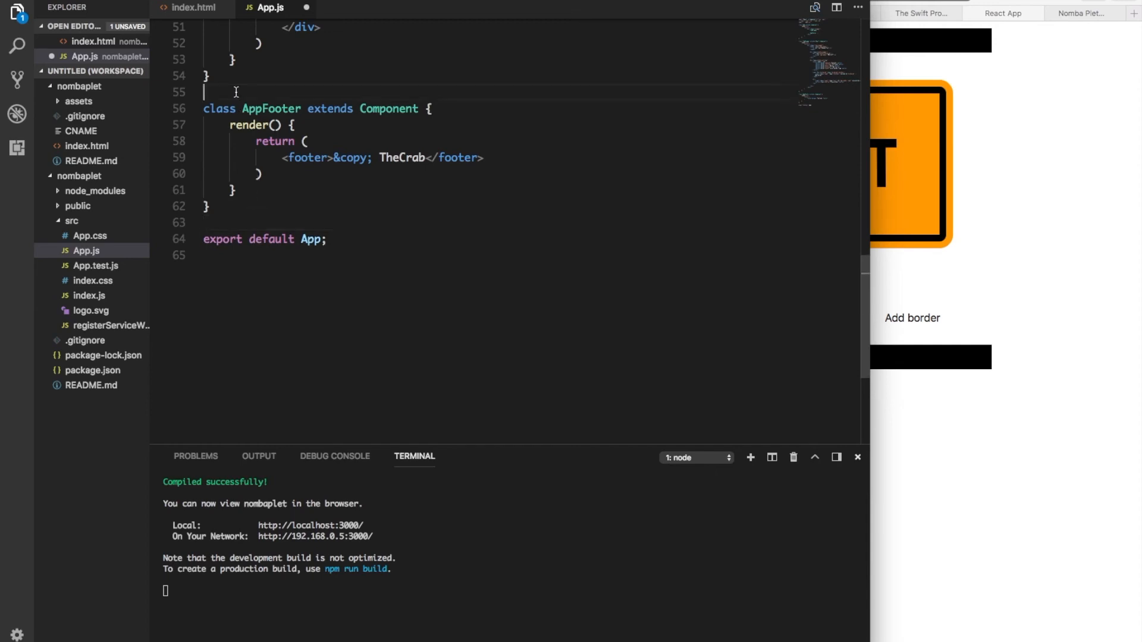
key("Enter")
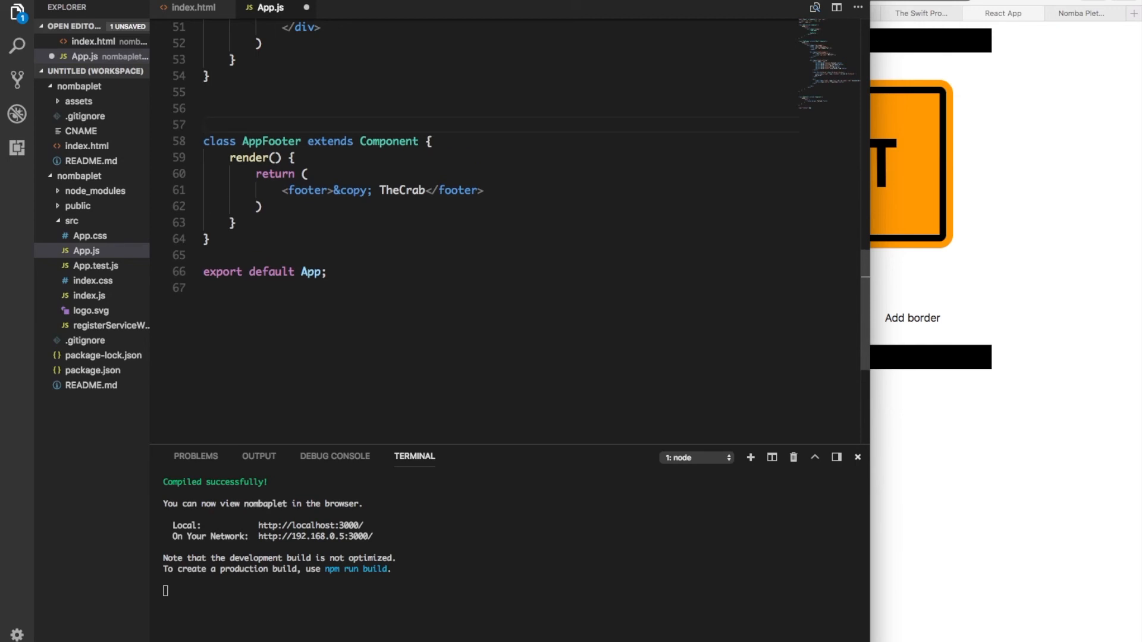
type("class")
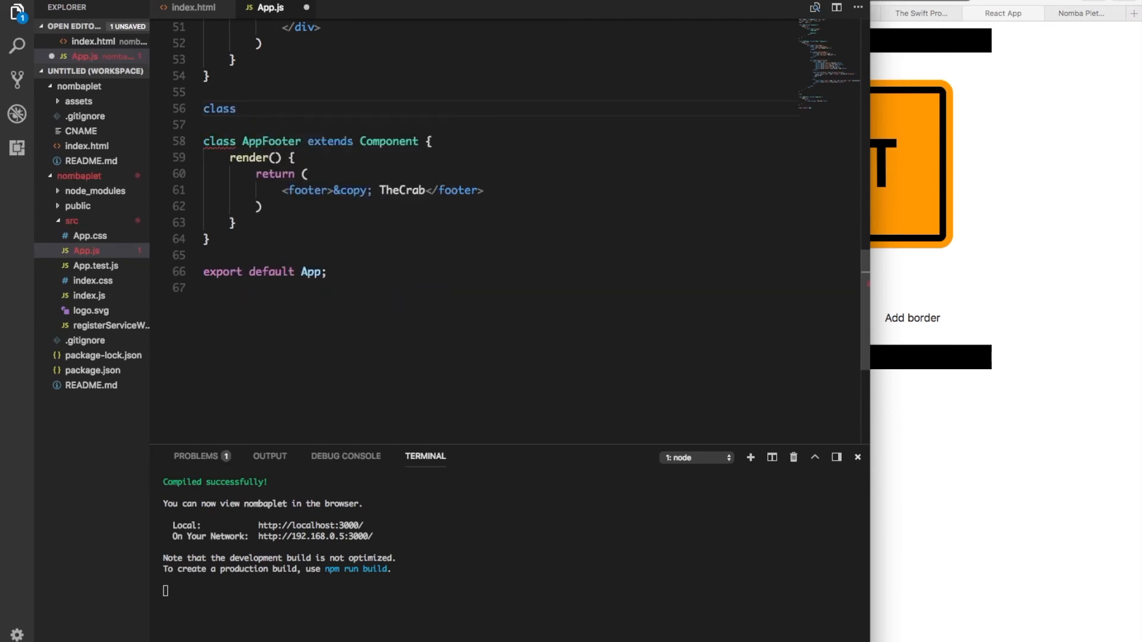
type("Order")
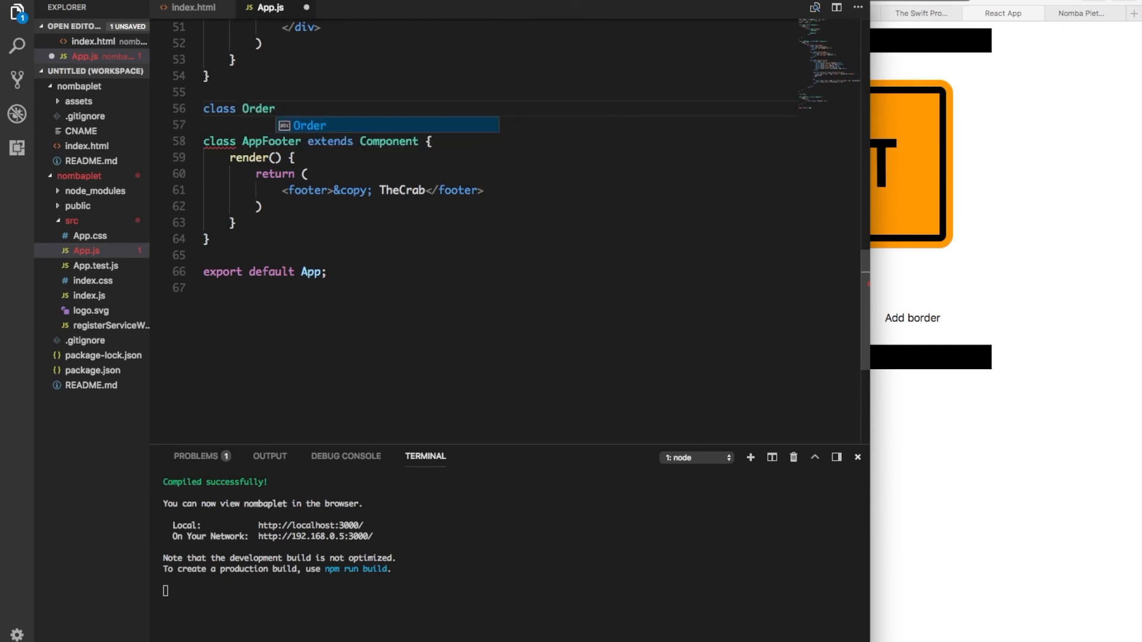
type("Form")
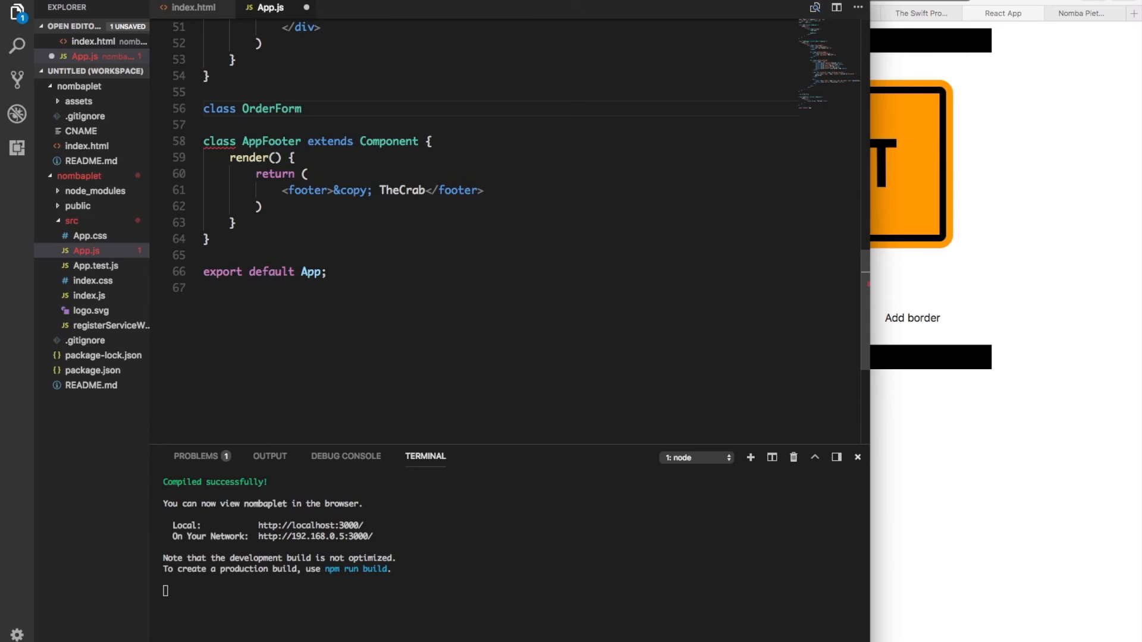
Step: Make OrderForm extend Component with a render method beginning a return
left_click(307, 108)
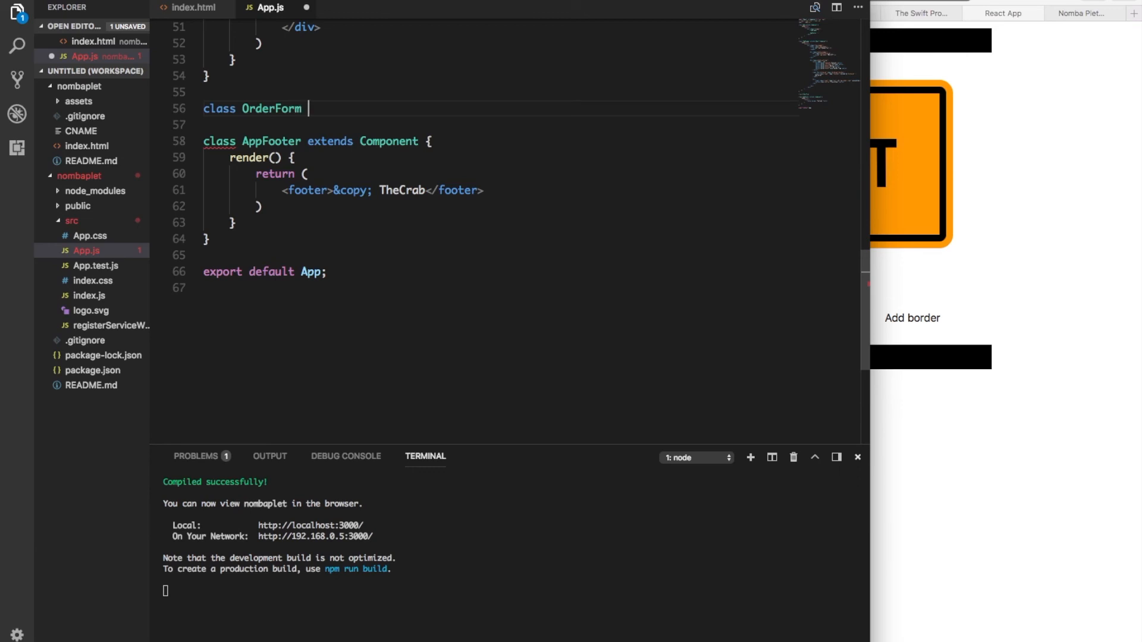
type("extends")
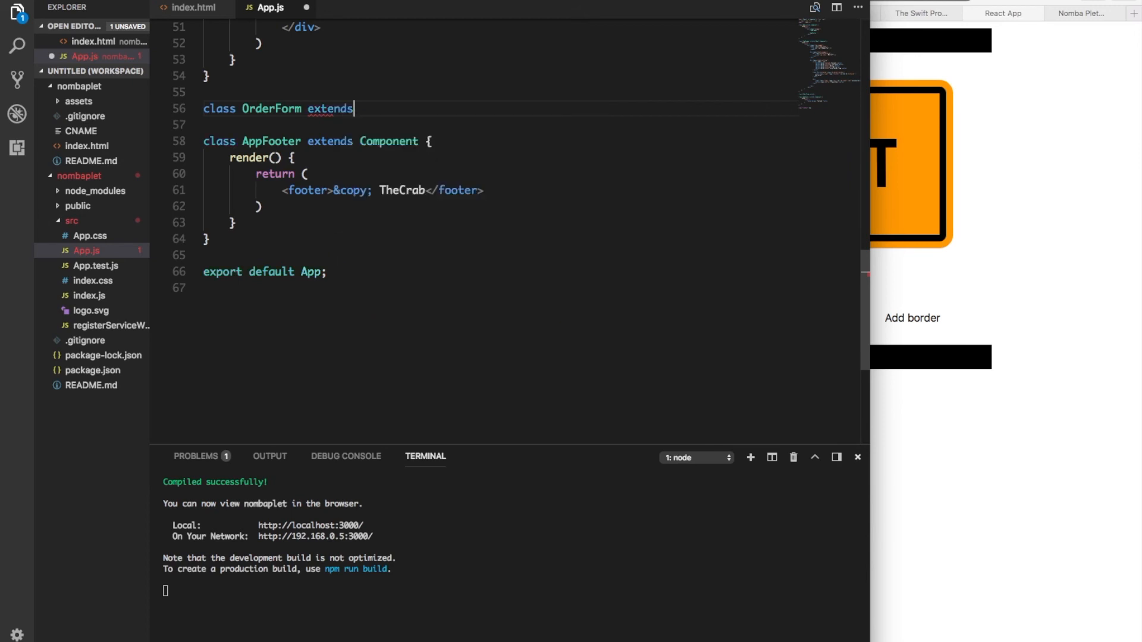
type("Component {")
type("render")
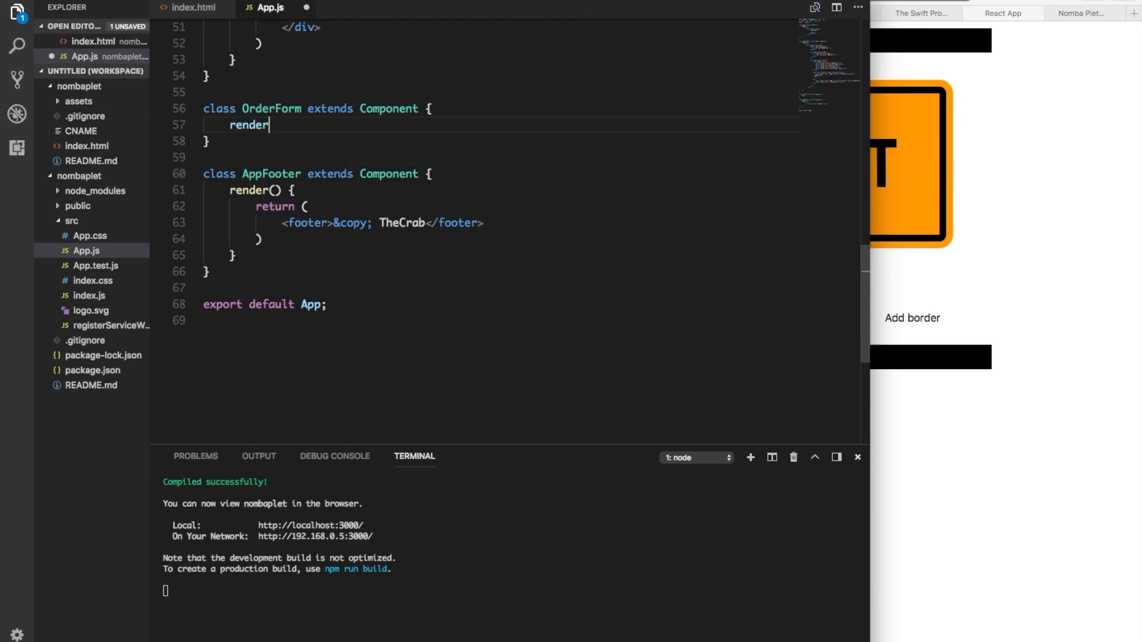
type("() {")
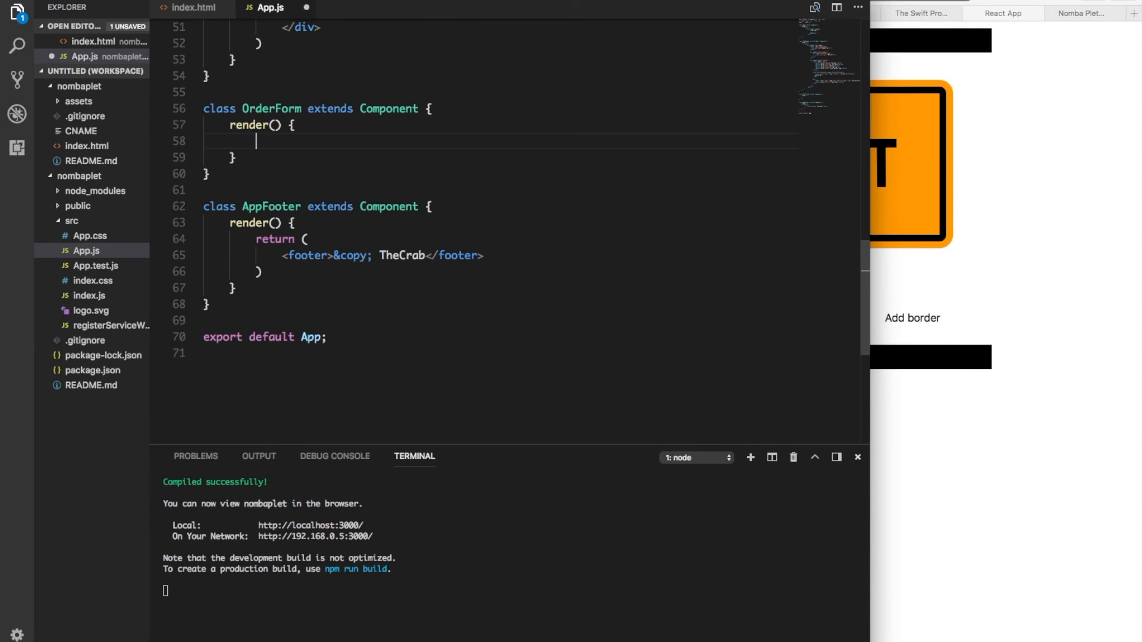
type("return (")
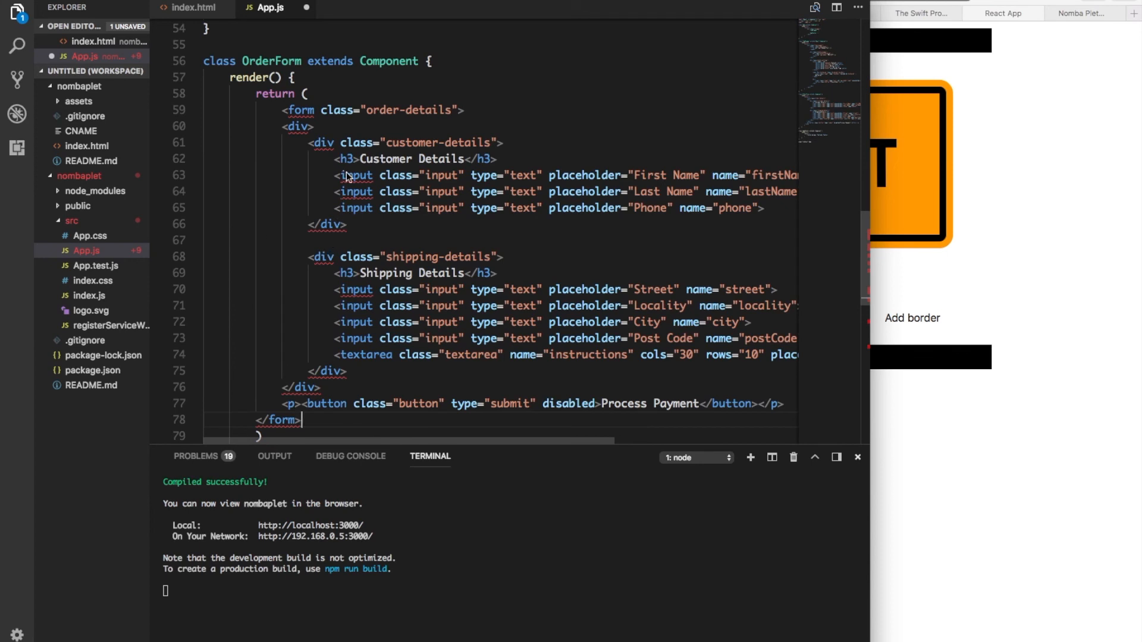
mouse_move(399, 247)
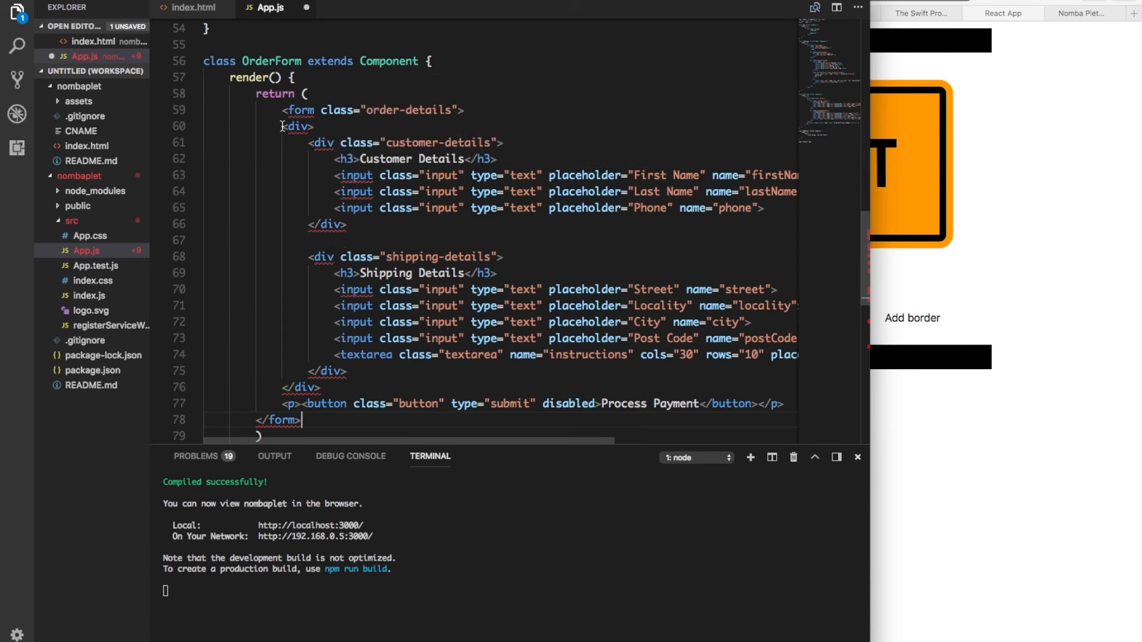
Step: Paste the order-details form into OrderForm's return and re-indent its contents
left_click_drag(283, 126, 320, 387)
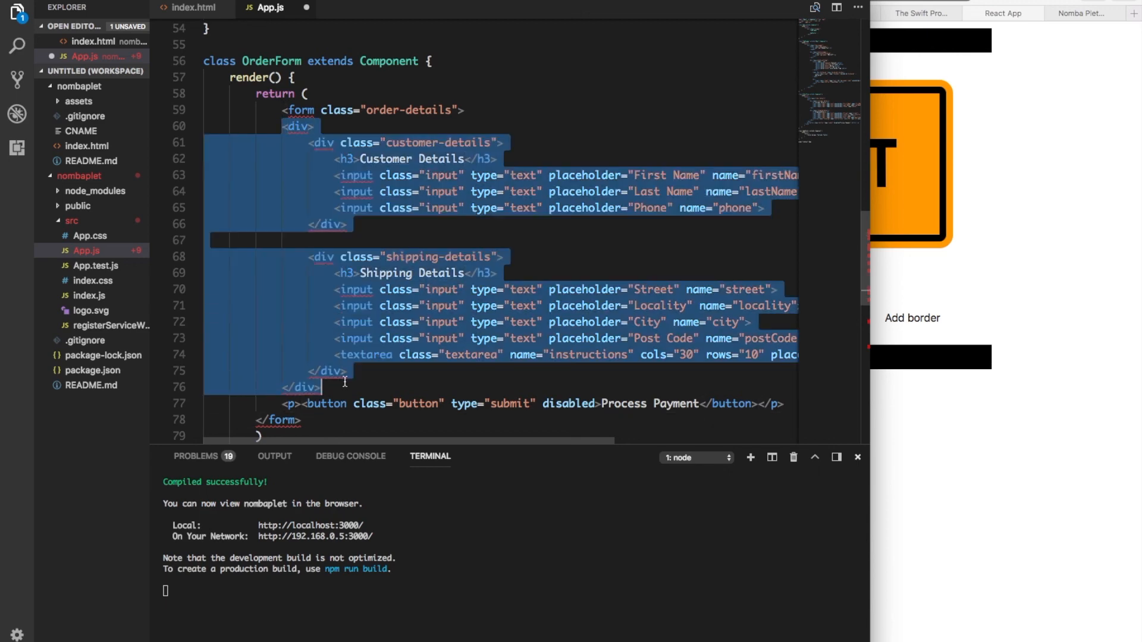
mouse_move(325, 403)
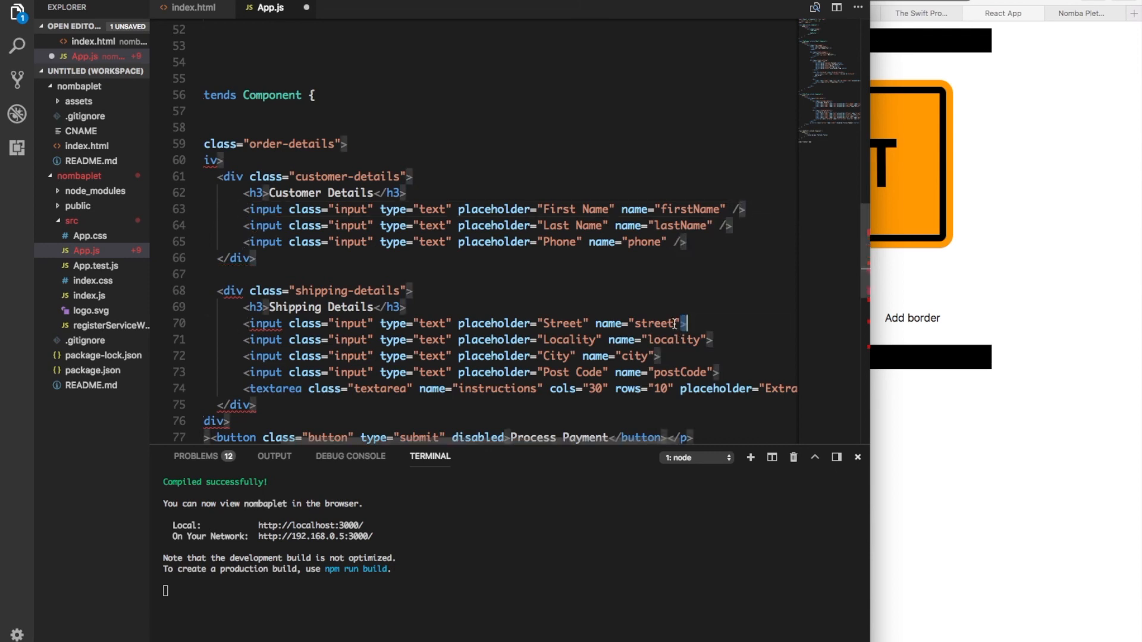
mouse_move(720, 278)
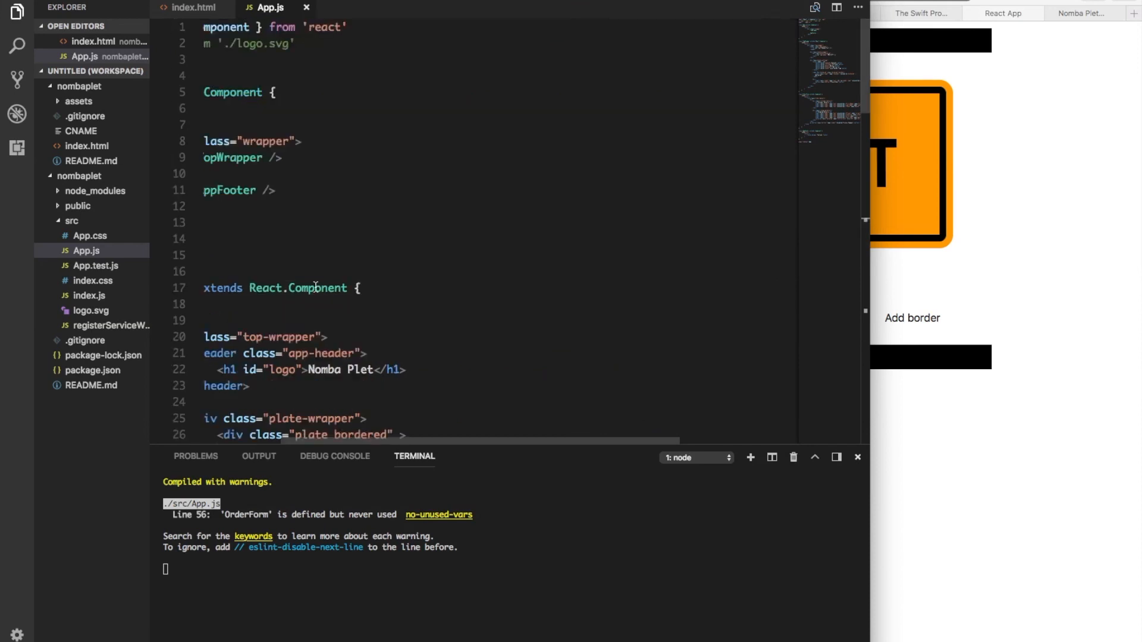
Step: Render <OrderForm /> between <TopWrapper /> and <AppFooter /> in App's wrapper div
scroll("down", 3)
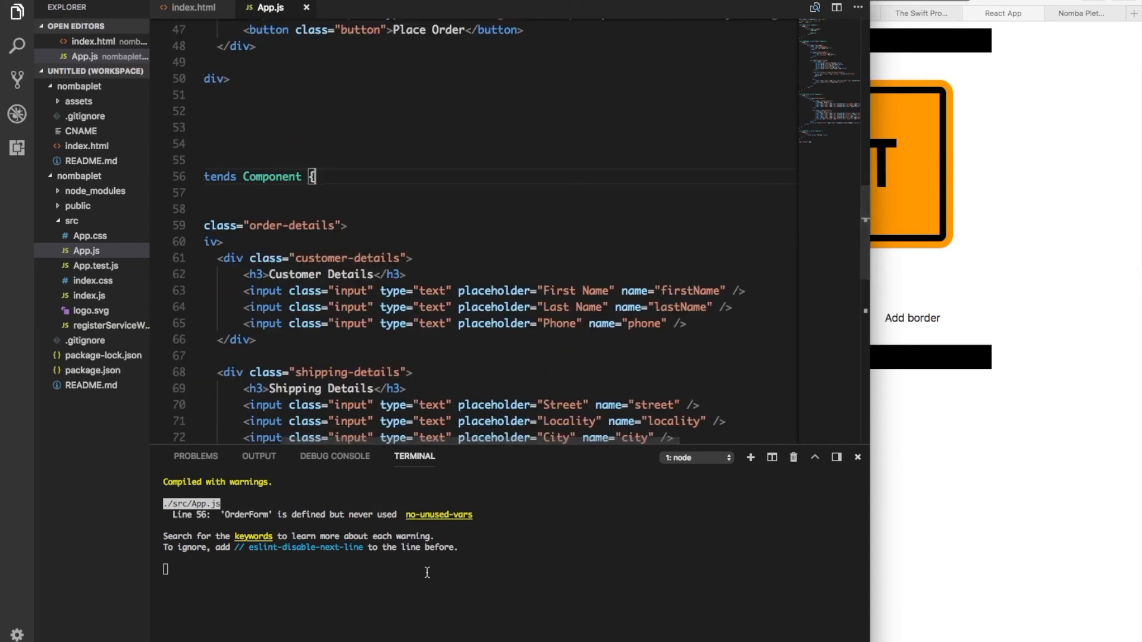
mouse_move(385, 441)
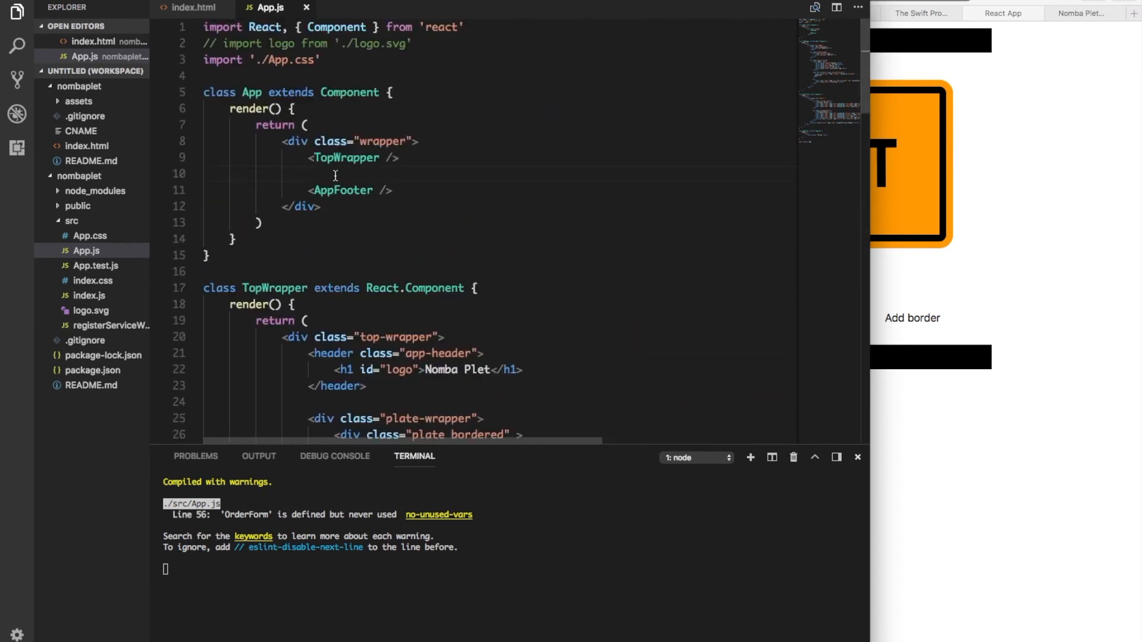
type("<Or")
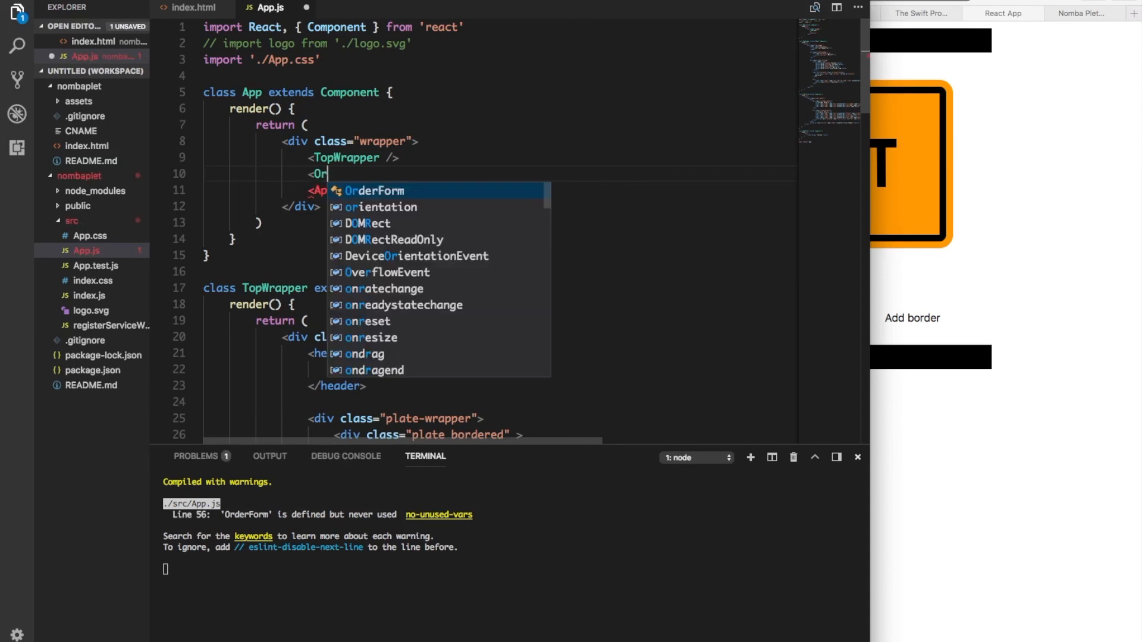
key("Tab")
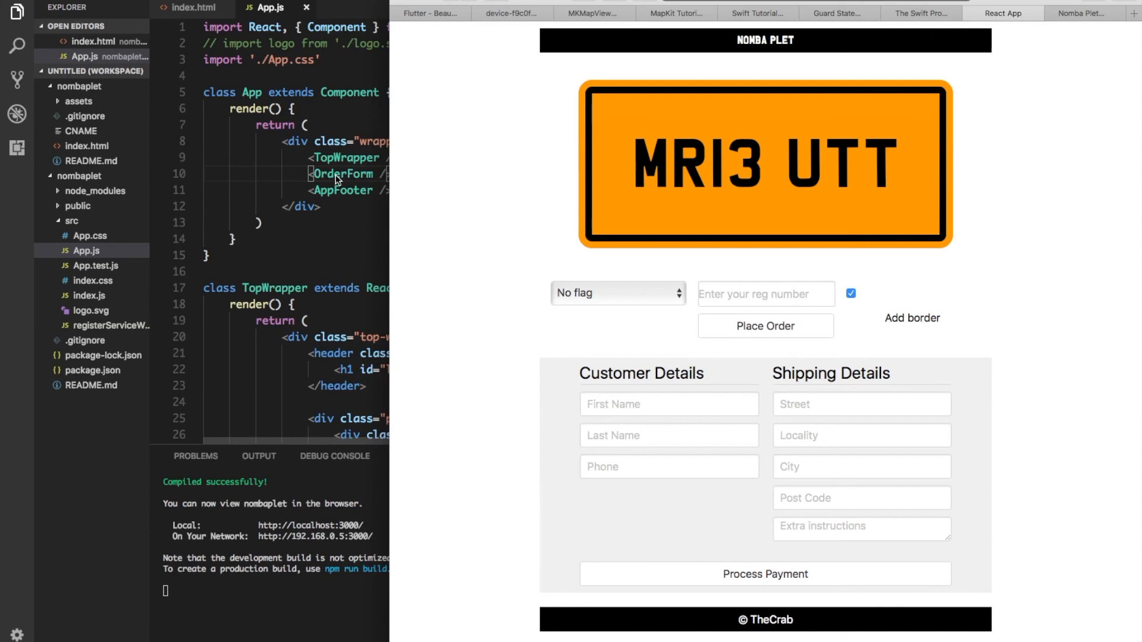
mouse_move(400, 202)
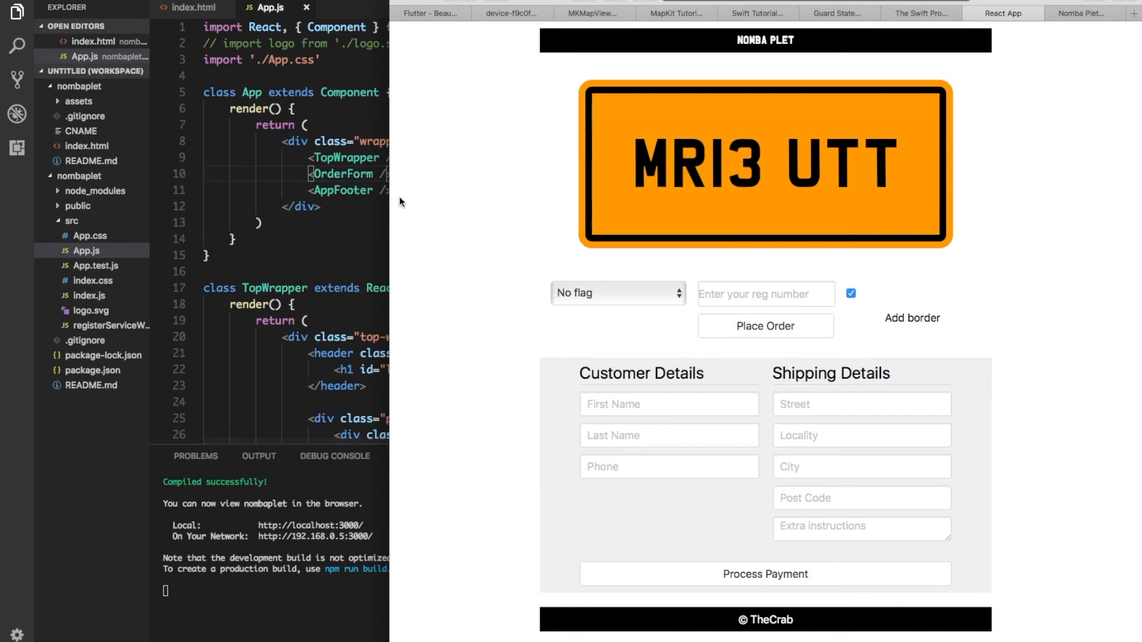